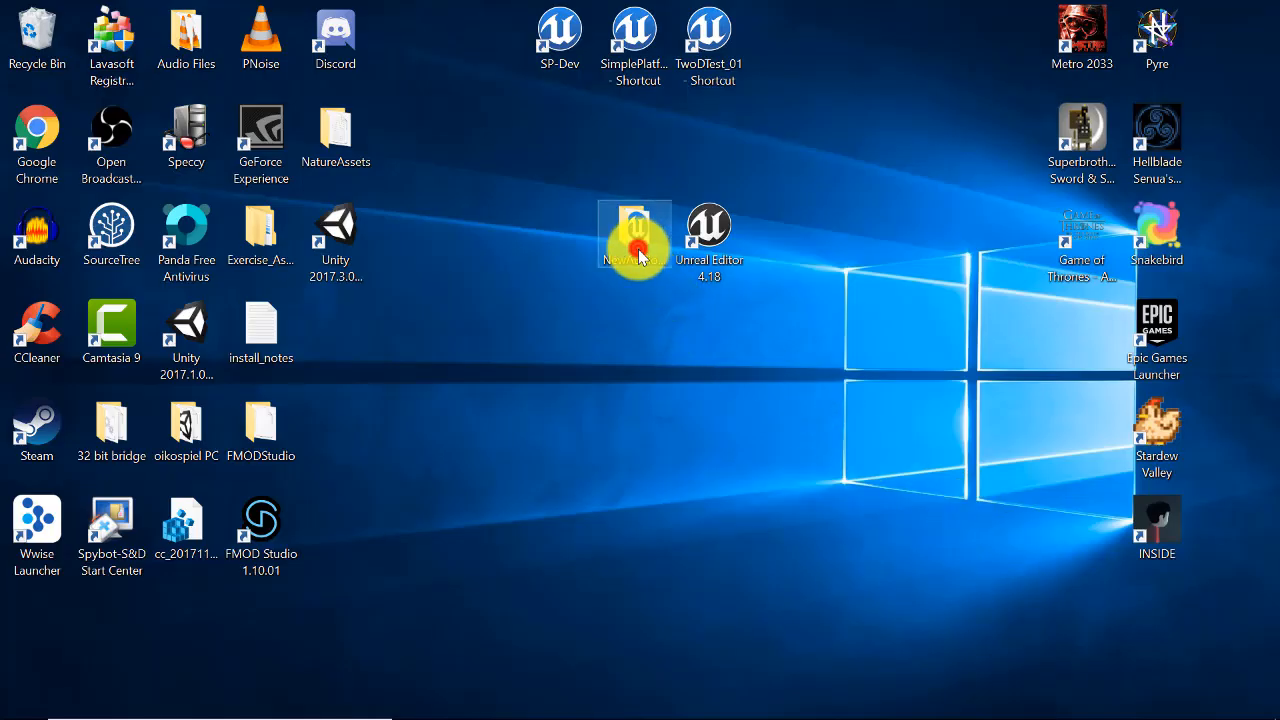
Step: Open the NewAudioEngine folder on the desktop and pick its project file
double_click(634, 224)
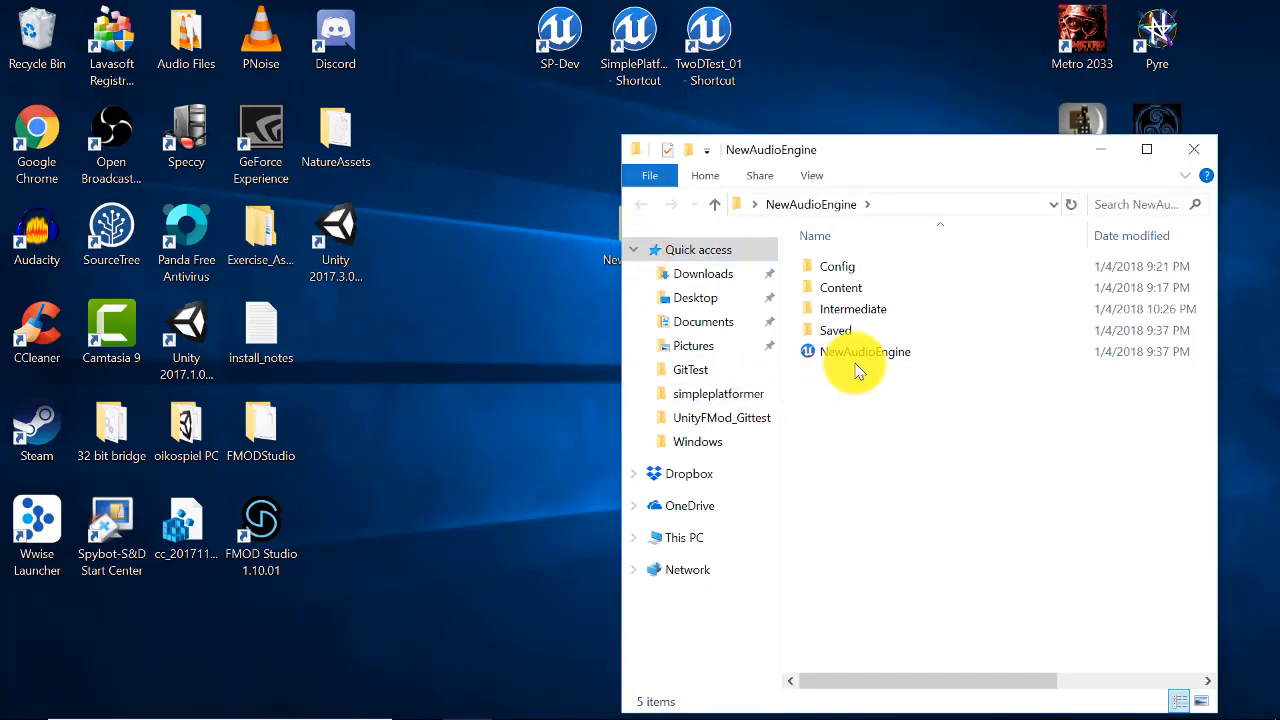
left_click(864, 352)
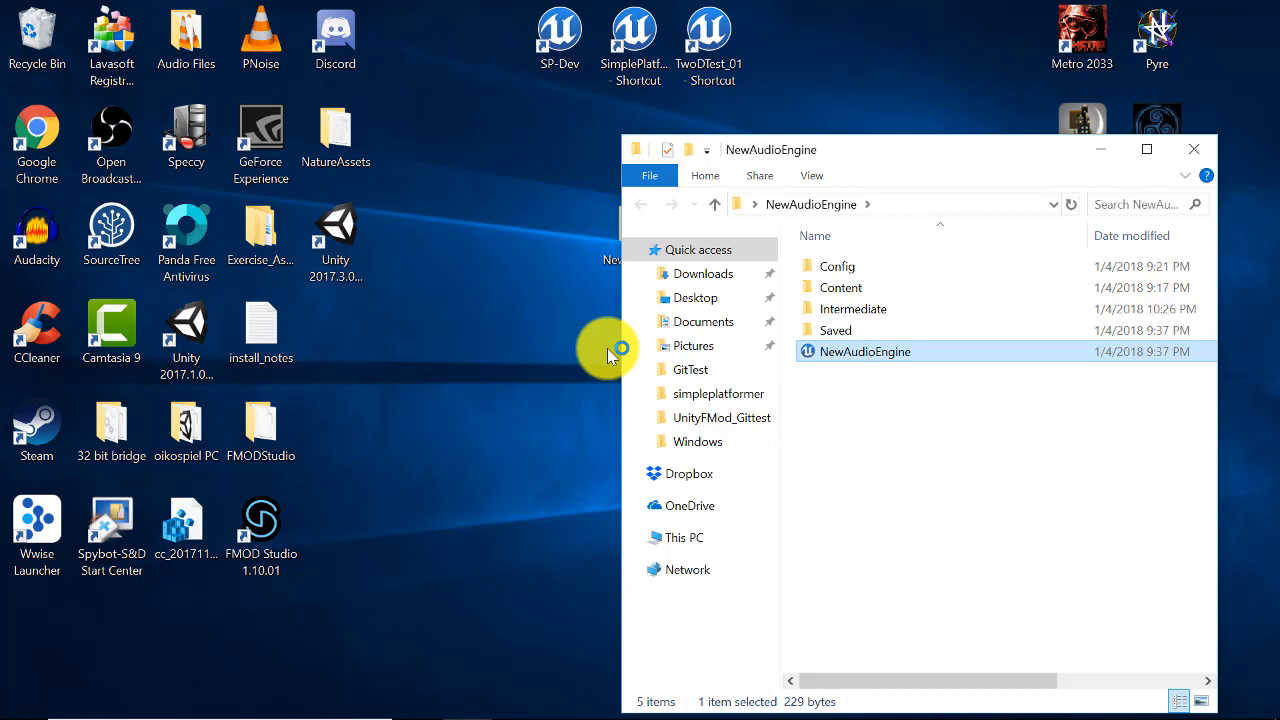
Step: Launch NewAudioEngine.uproject and start a Blueprint/Add Script on the selected Actor
double_click(864, 352)
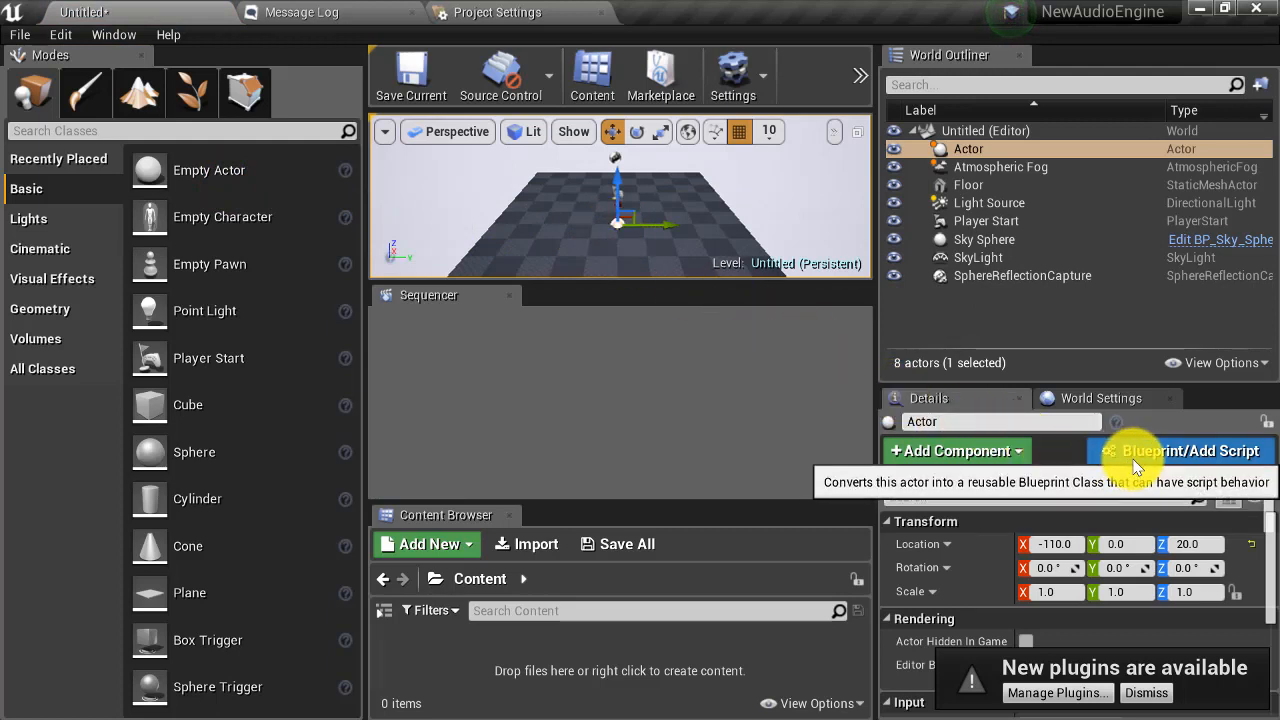
left_click(1192, 452)
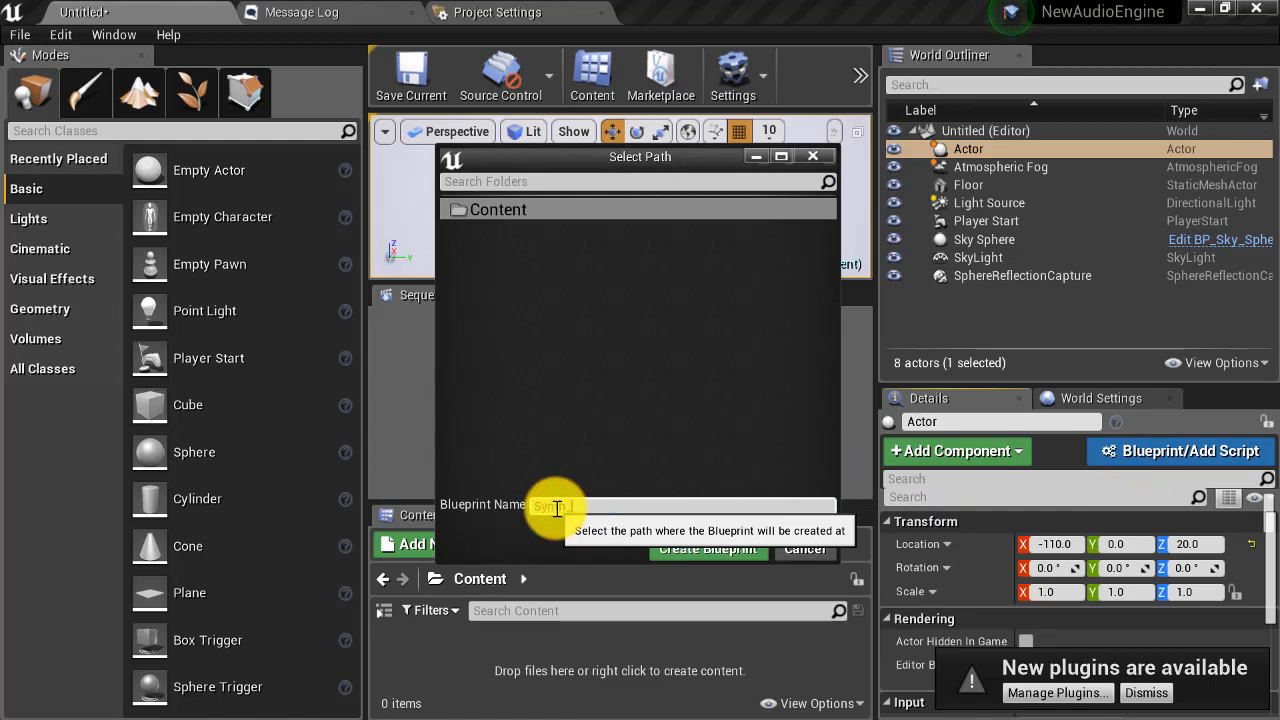
Step: Name the new Blueprint Synth_BP and create it from the Actor
type("Synth_BP")
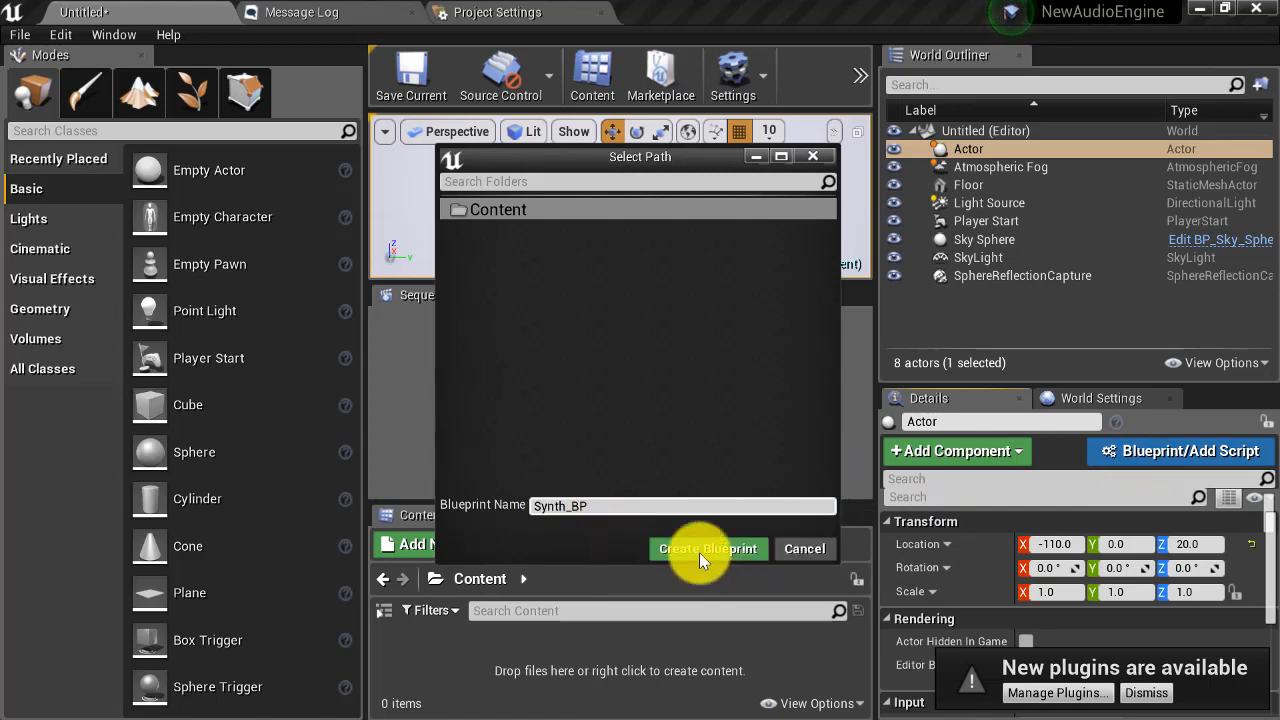
left_click(708, 548)
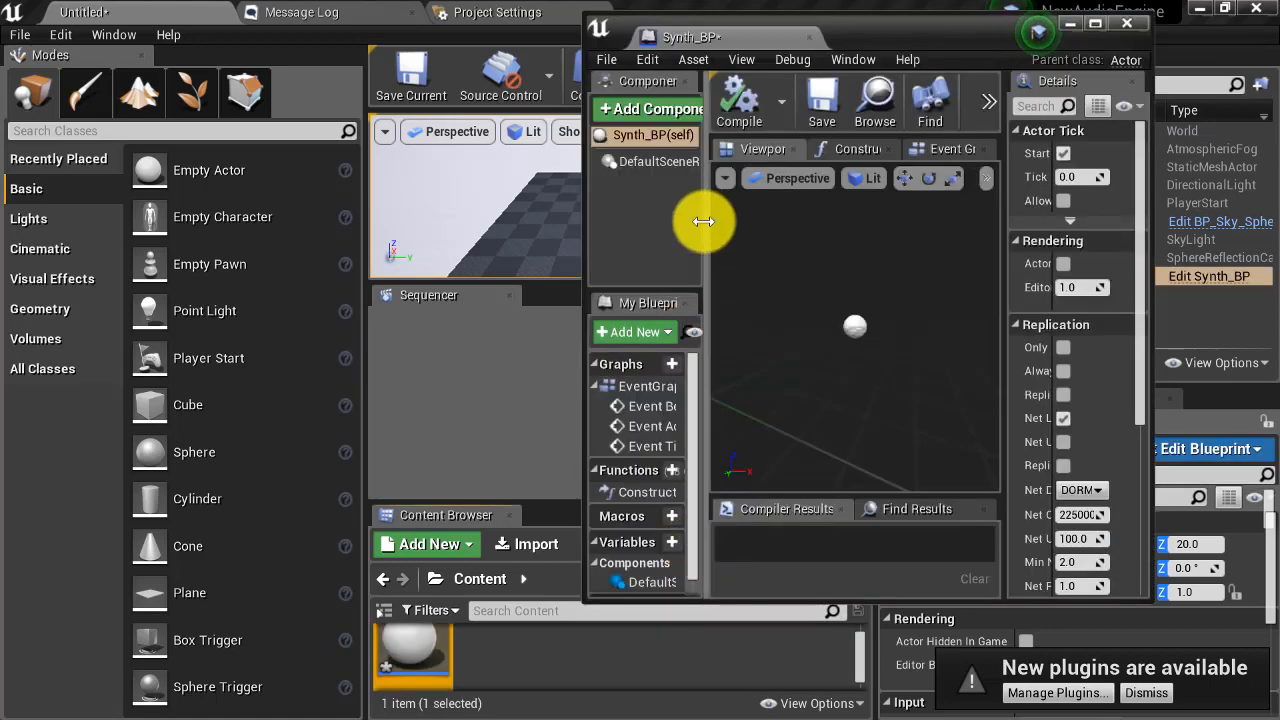
mouse_move(740, 60)
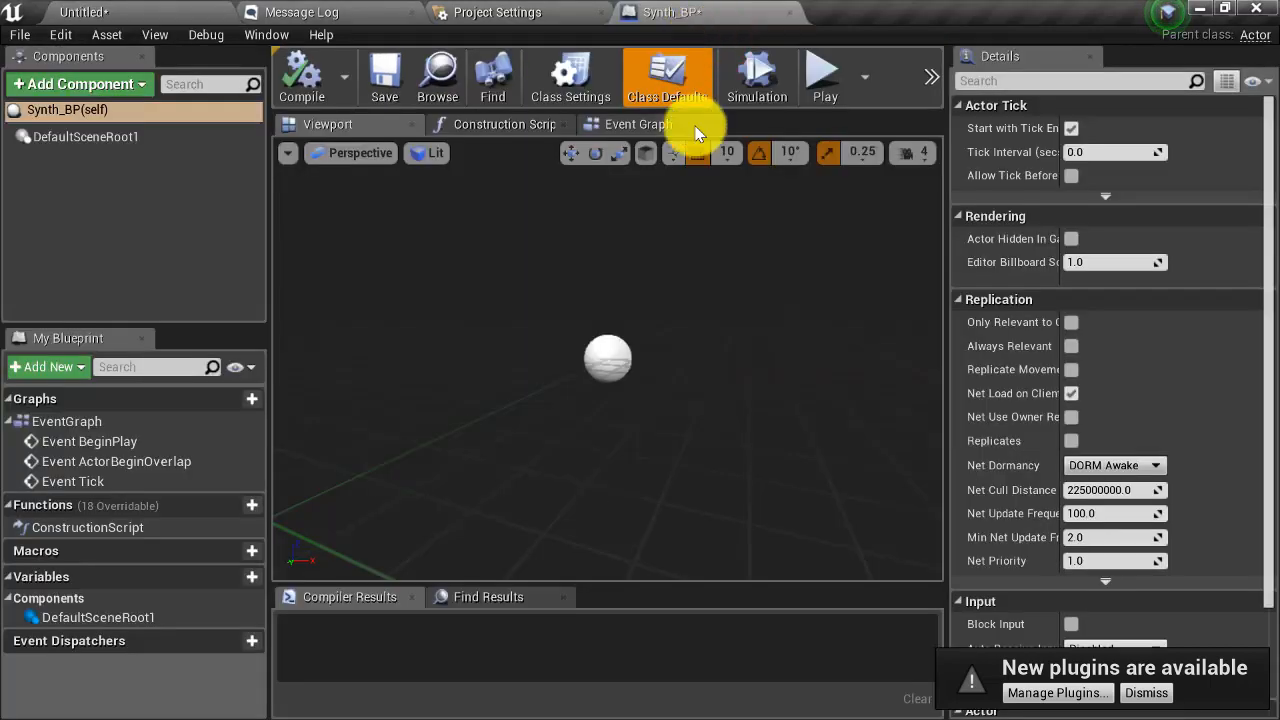
mouse_move(690, 108)
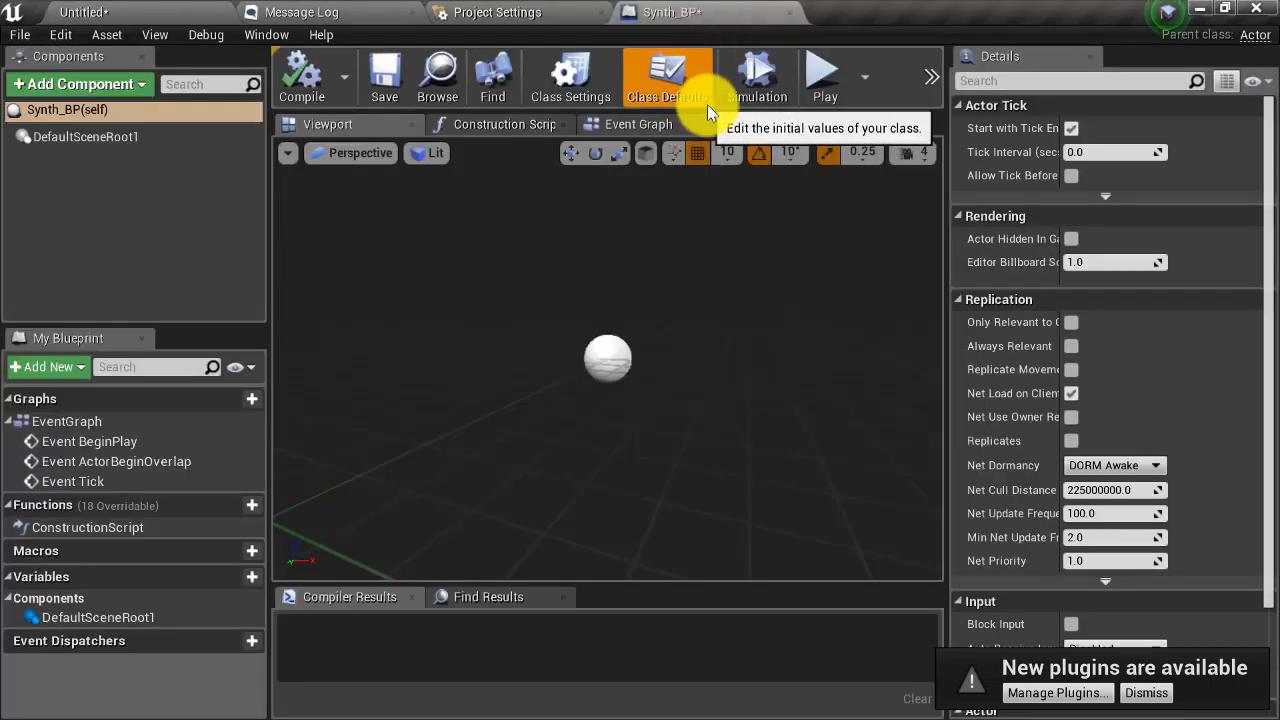
mouse_move(120, 110)
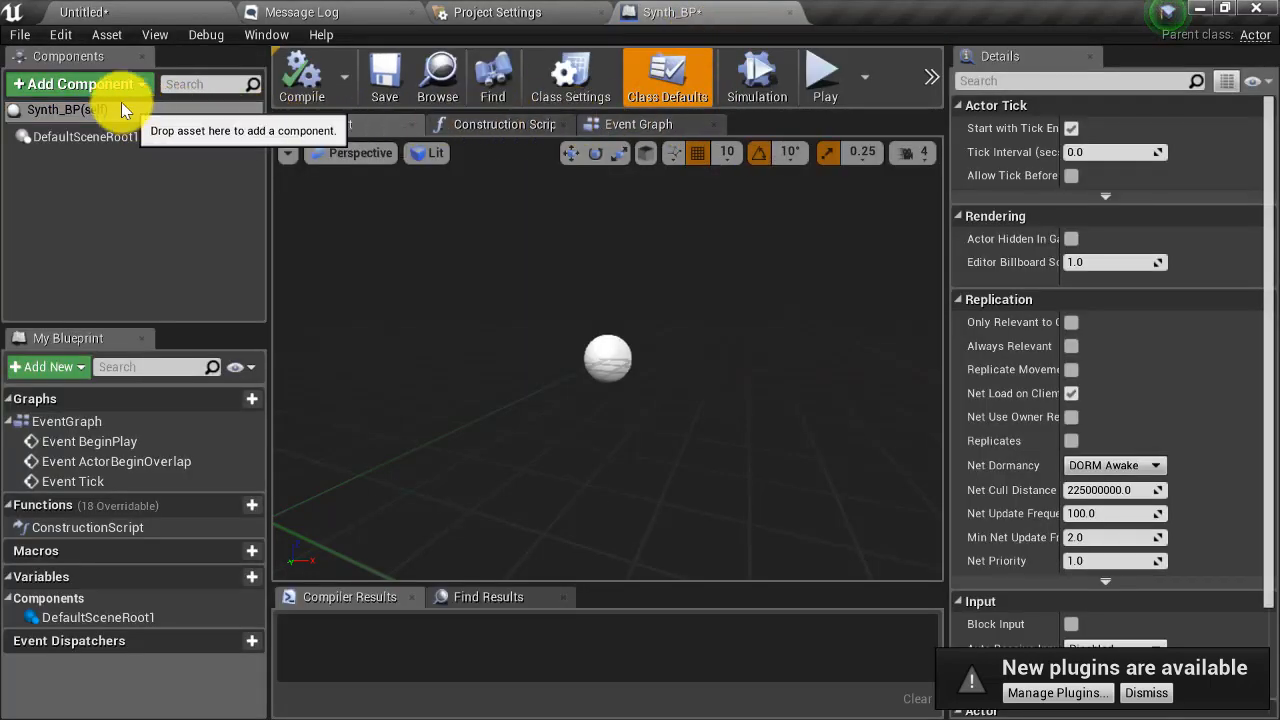
Step: Add a Modular Synth component to Synth_BP via the Add Component search 'modul'
left_click(78, 84)
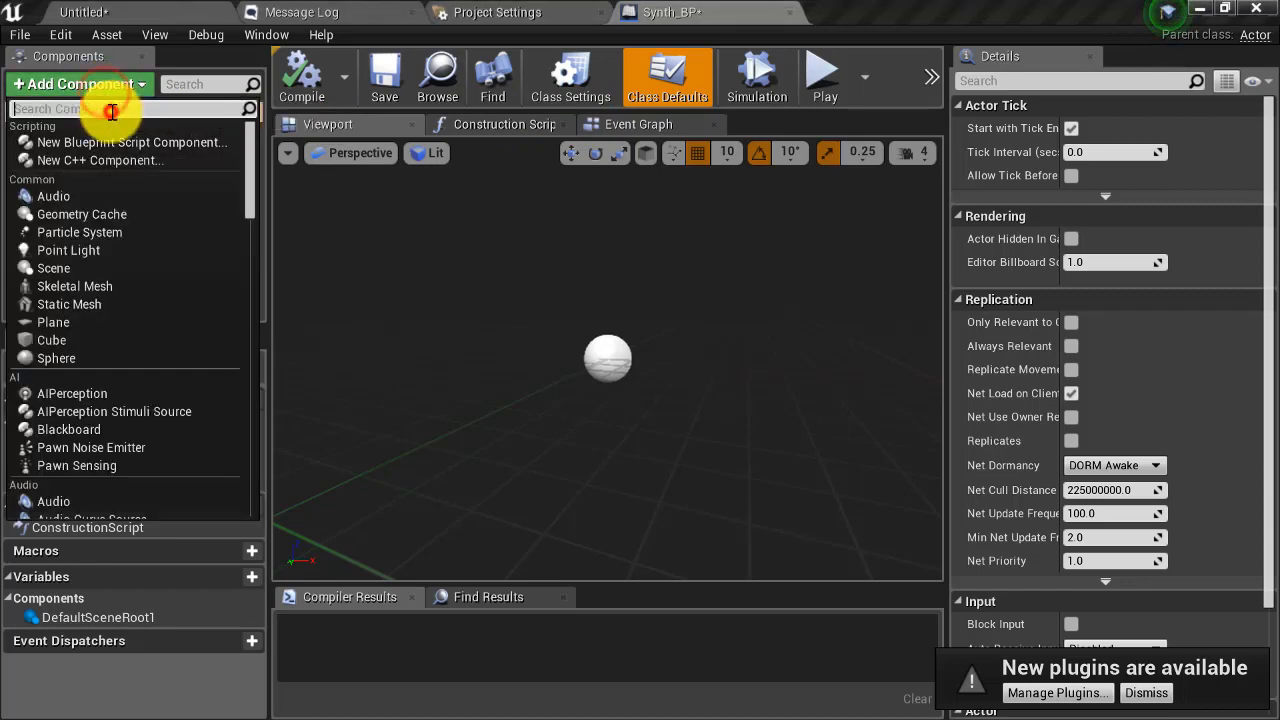
type("modul")
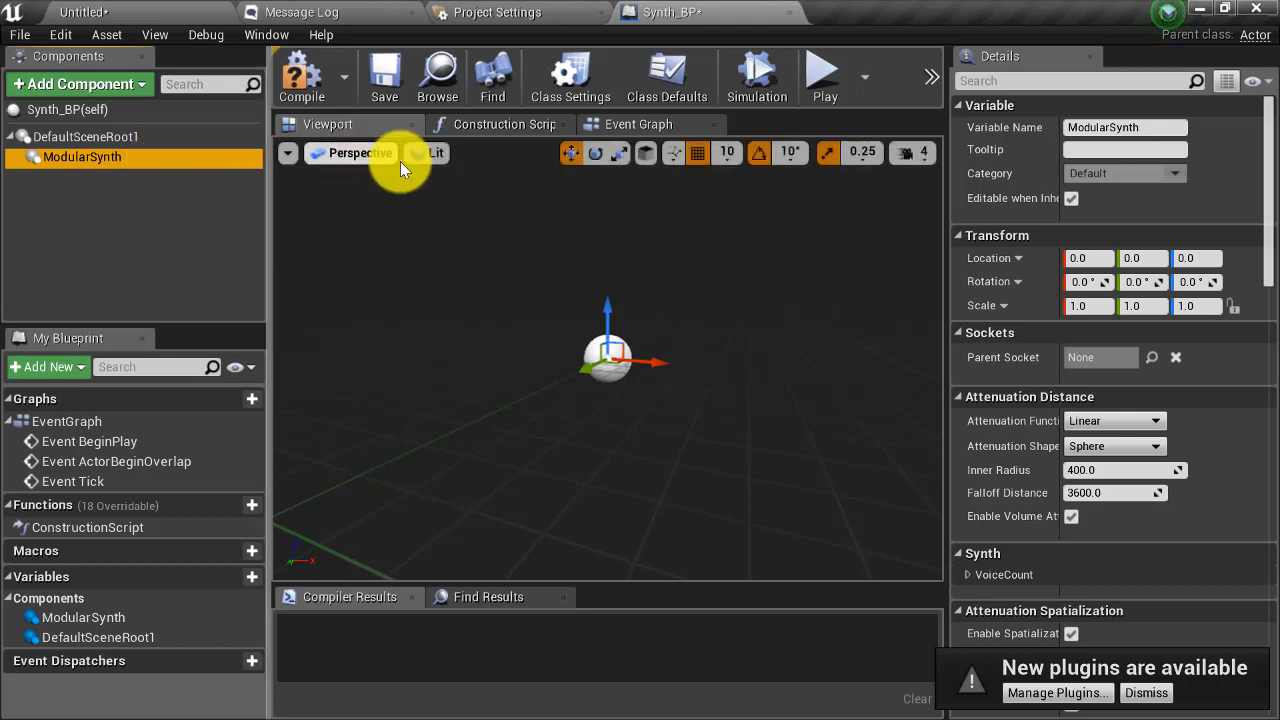
Step: Switch to the Event Graph and clear the default BeginPlay, ActorBeginOverlap and Tick nodes
left_click(638, 124)
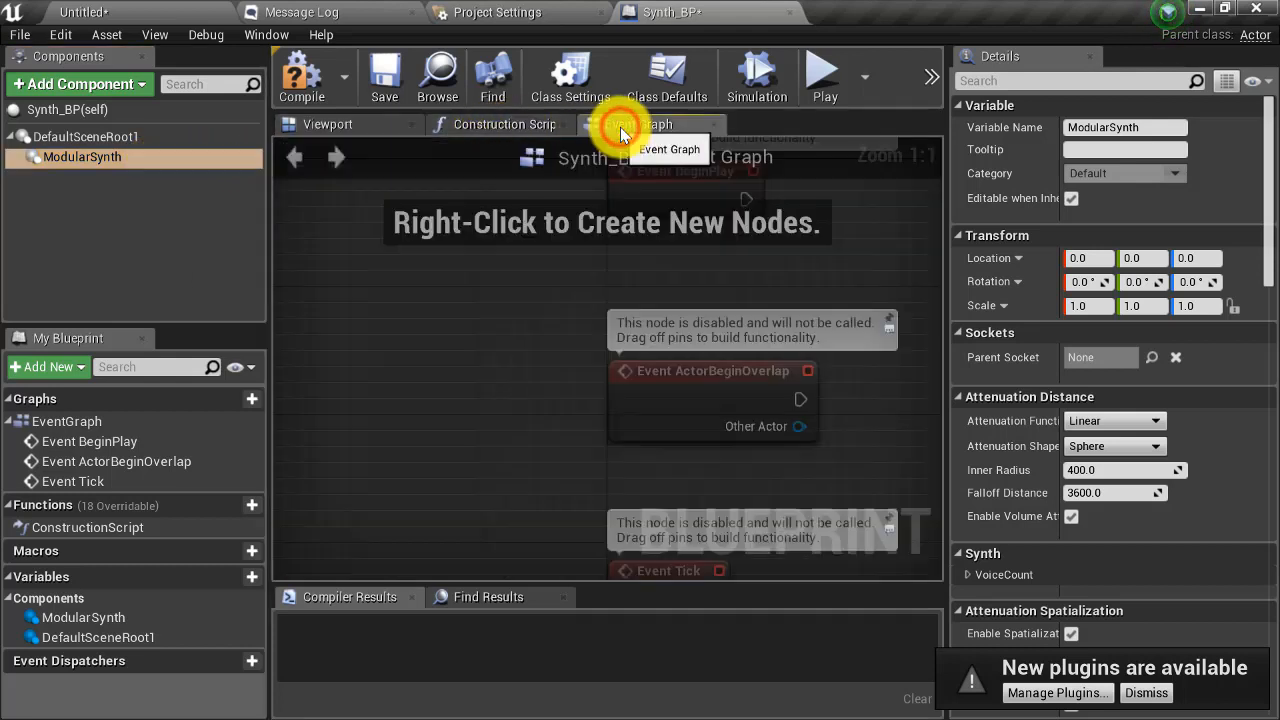
left_click(648, 124)
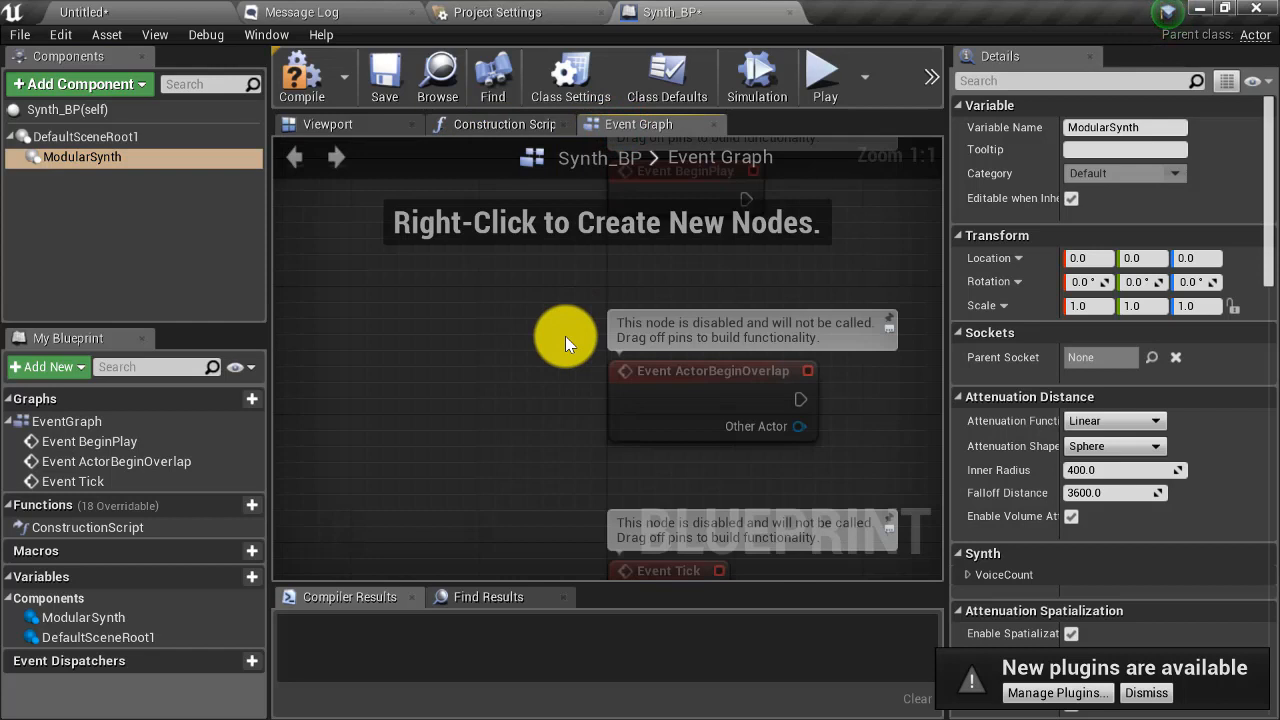
scroll("down", 3)
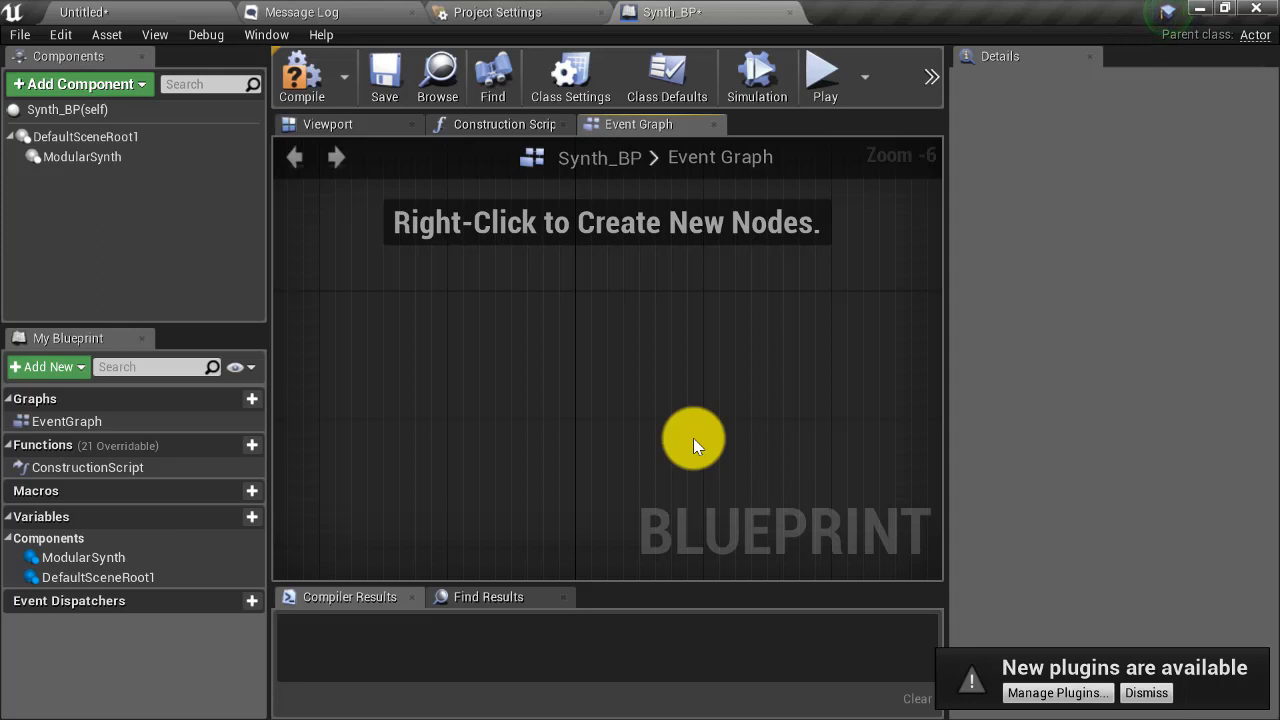
Step: Add a Note On node for the ModularSynth component from the graph's node search
right_click(692, 438)
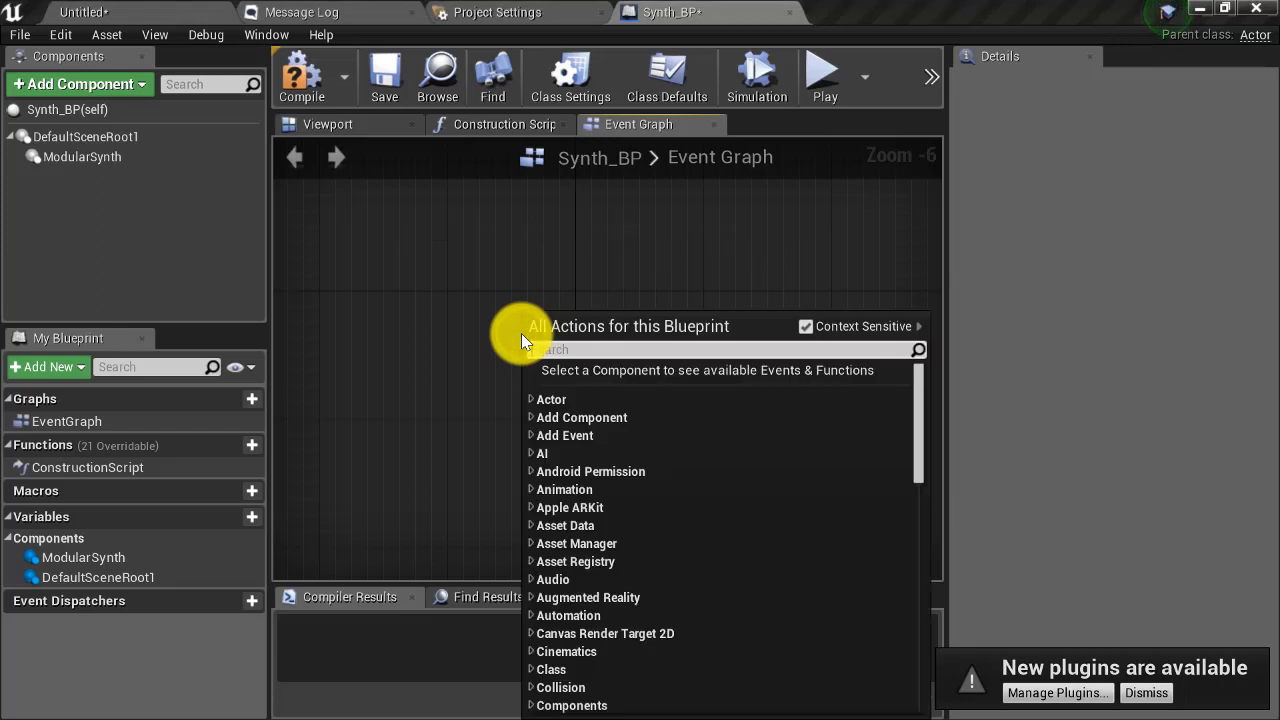
type("not")
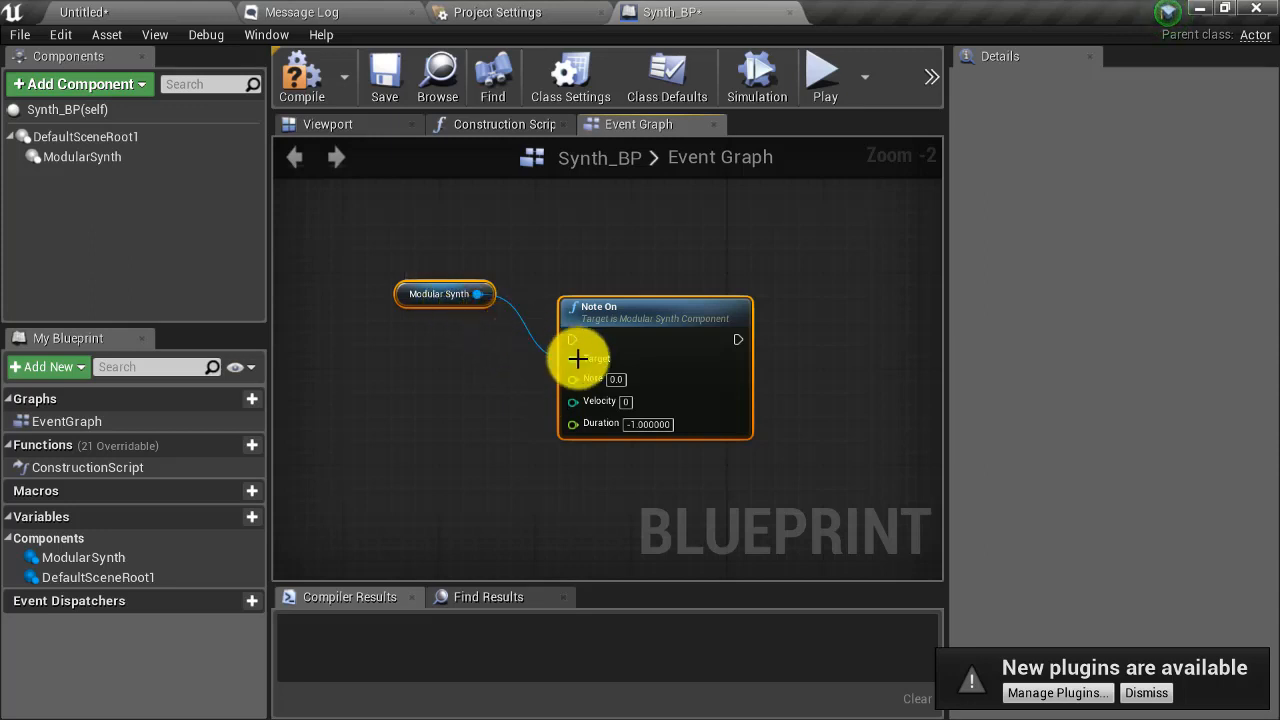
mouse_move(404, 294)
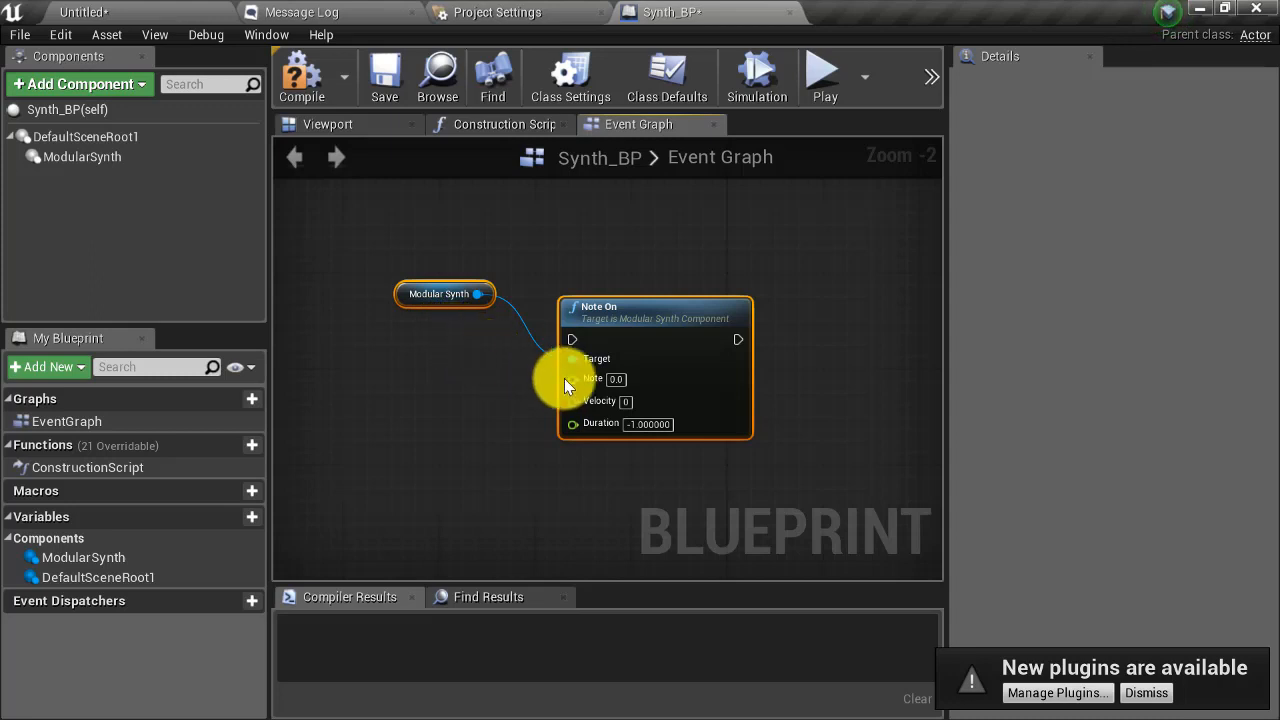
mouse_move(604, 388)
type("60")
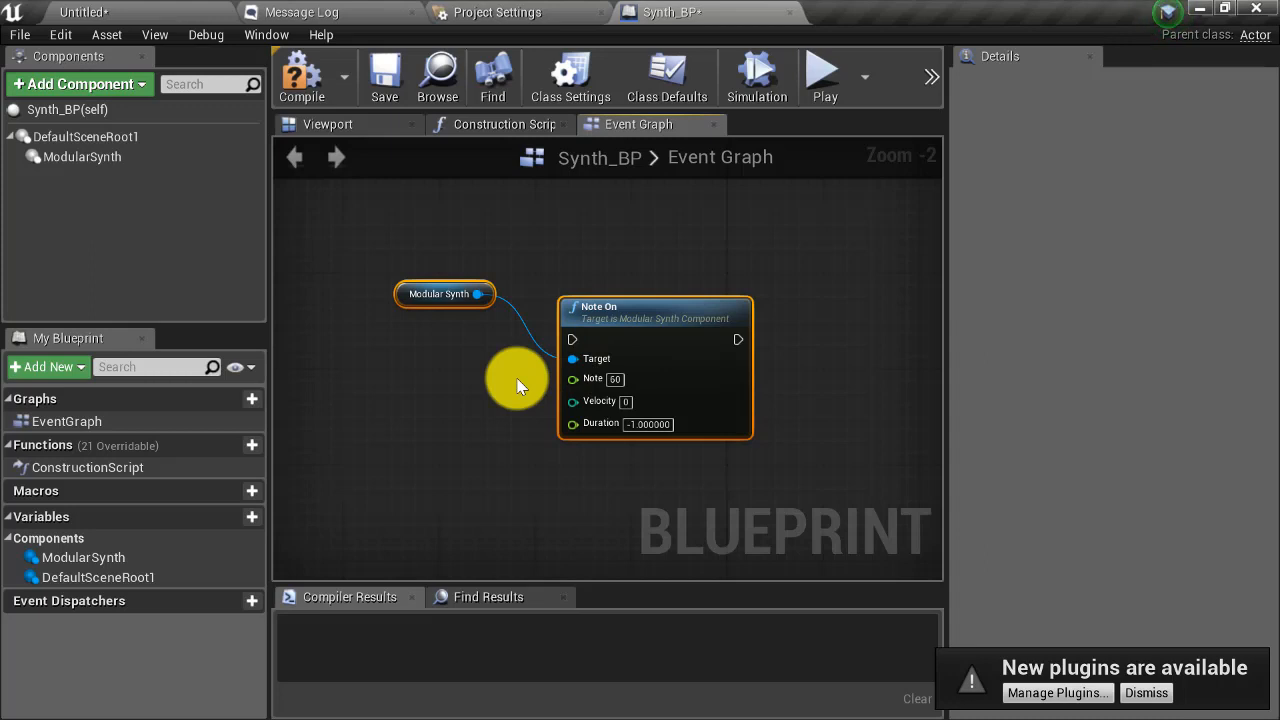
mouse_move(528, 388)
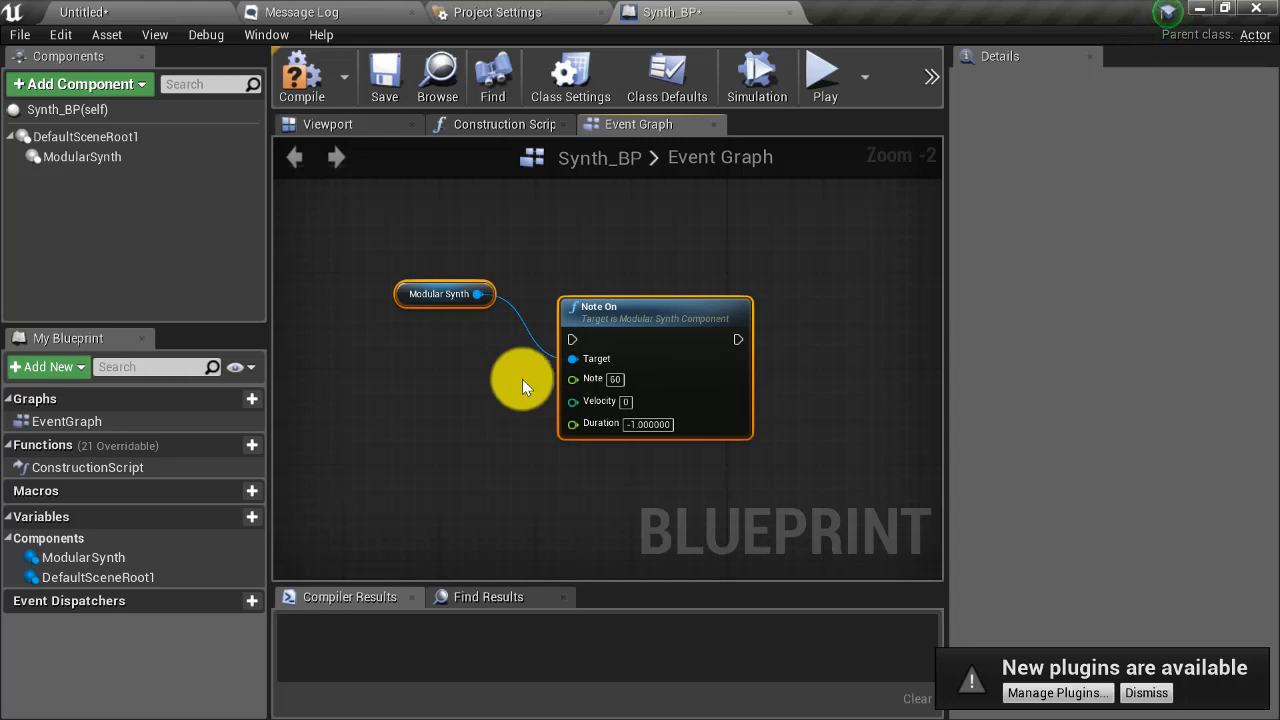
mouse_move(600, 400)
type("100")
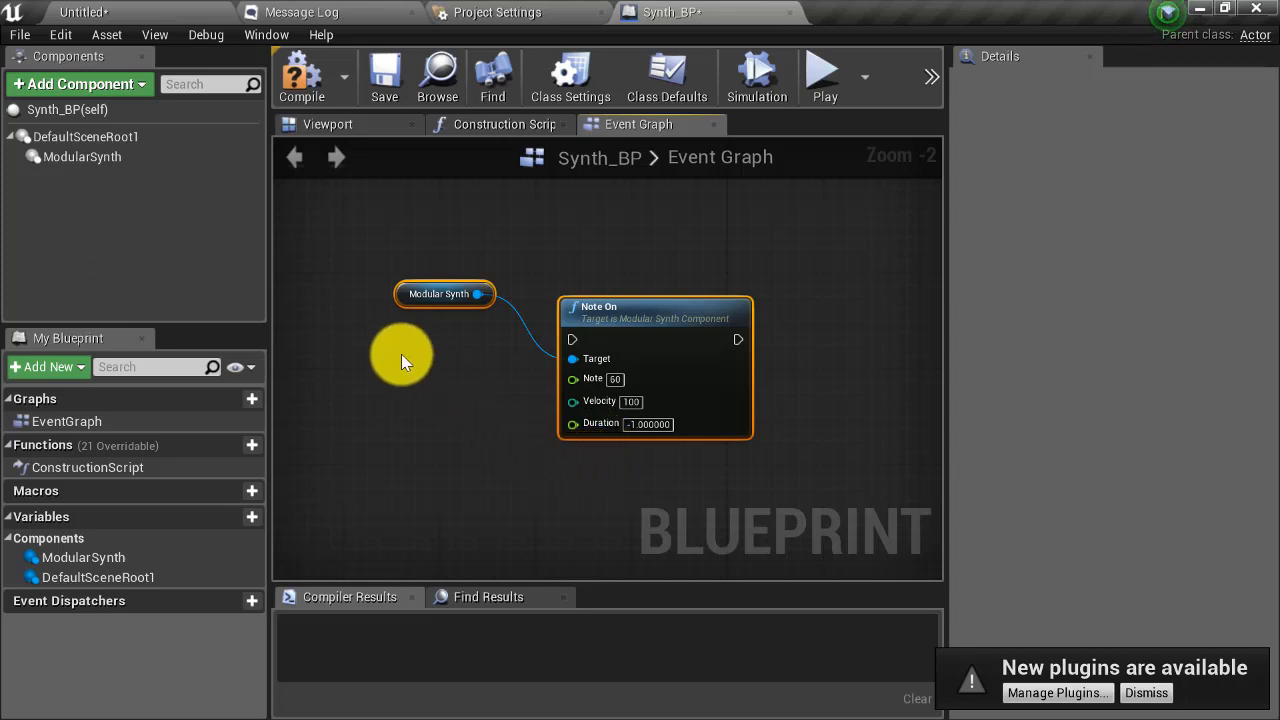
Step: Add a keyboard '1' event and wire its Pressed pin into Note On's exec input
right_click(404, 358)
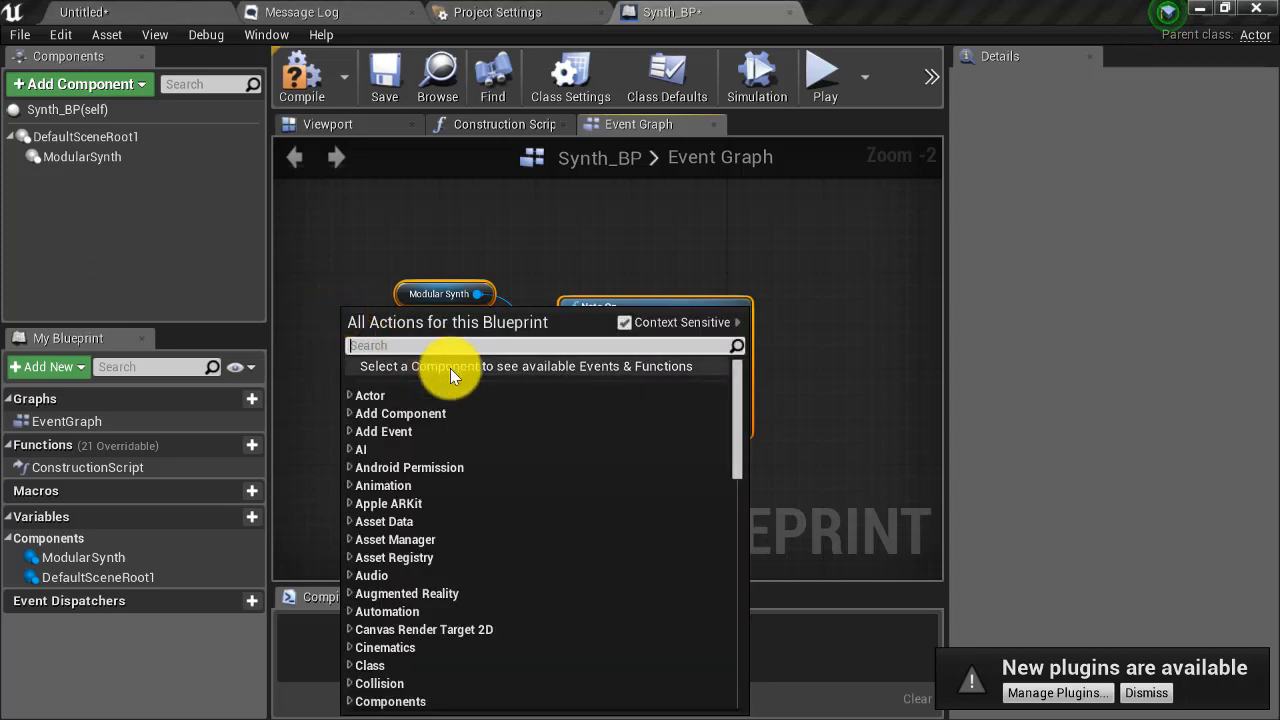
mouse_move(452, 376)
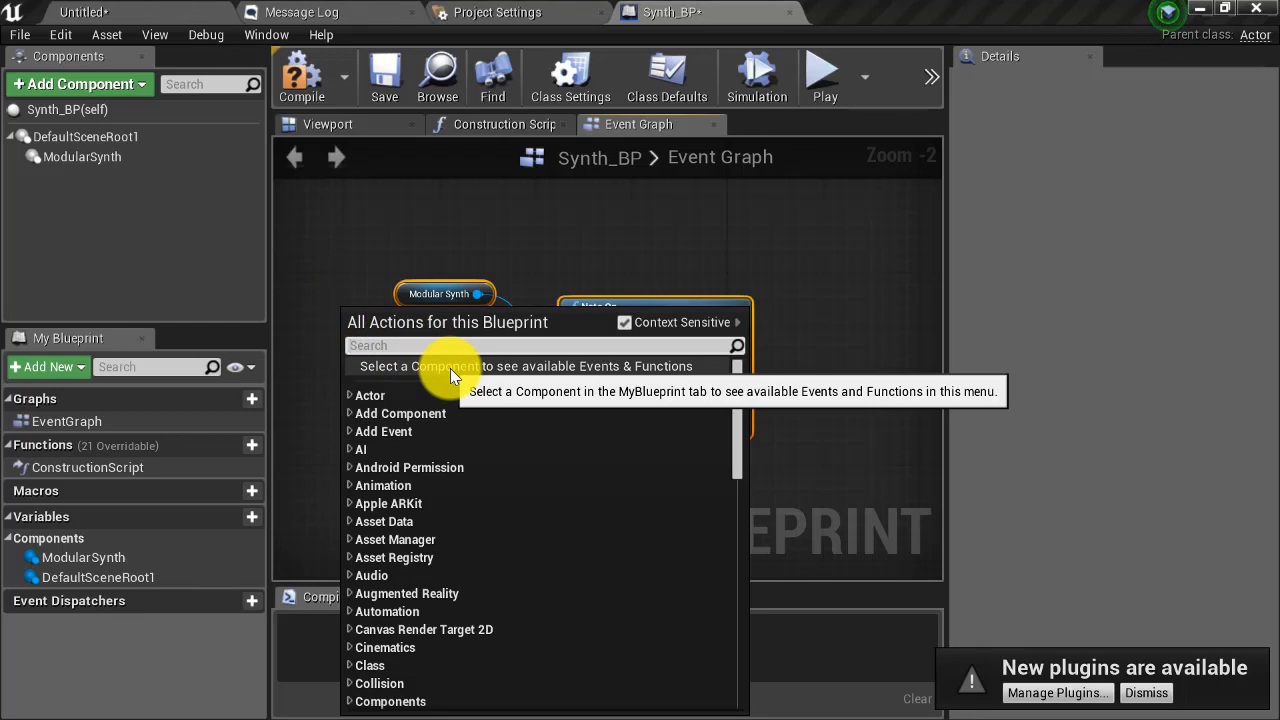
type("1")
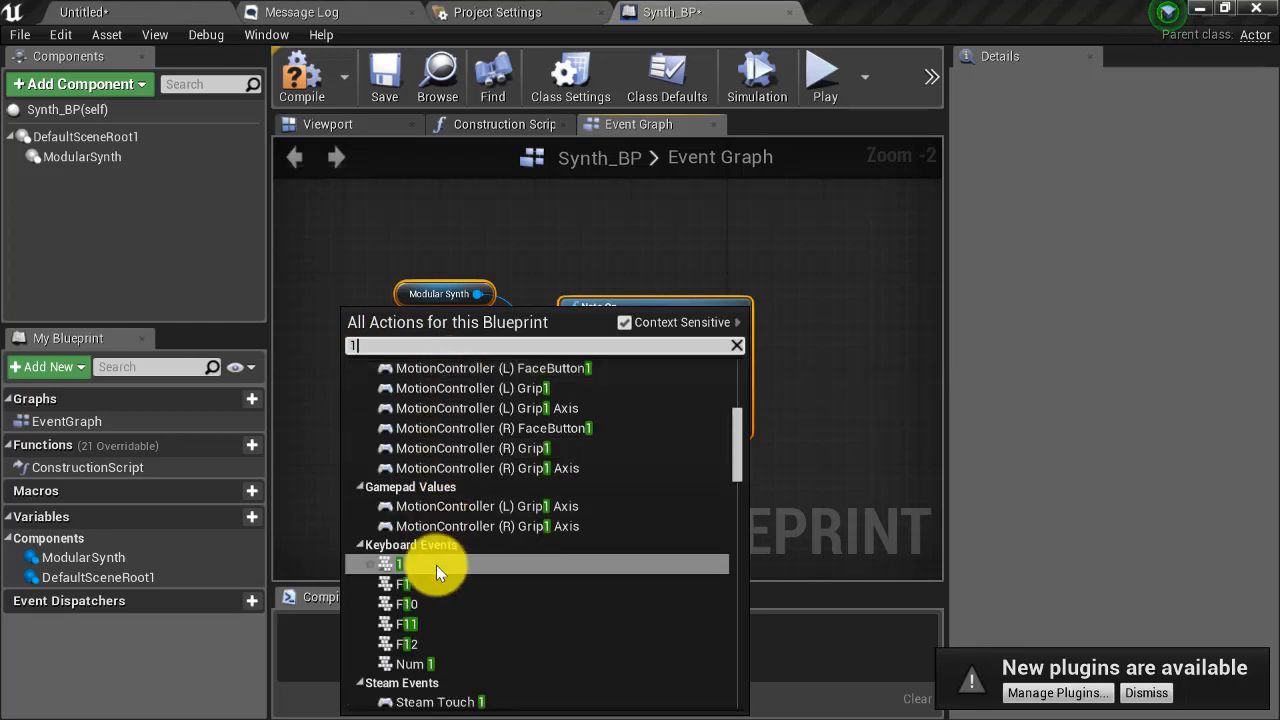
mouse_move(436, 564)
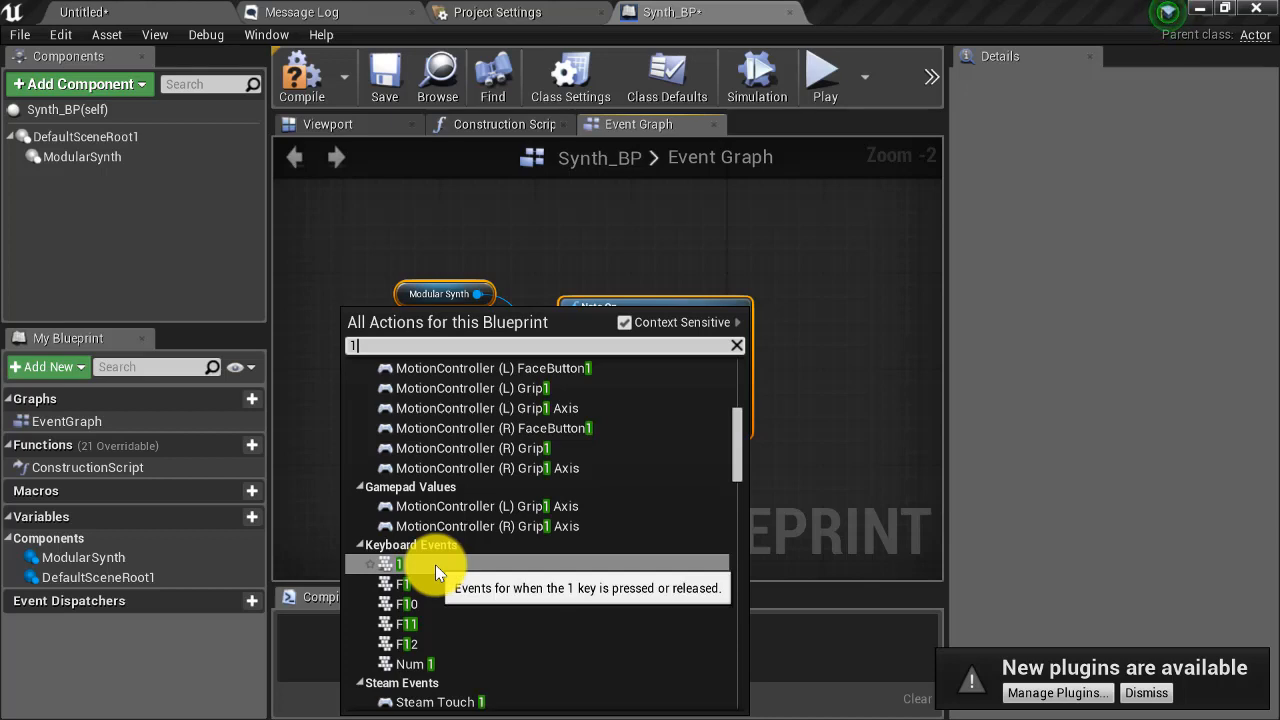
left_click(398, 564)
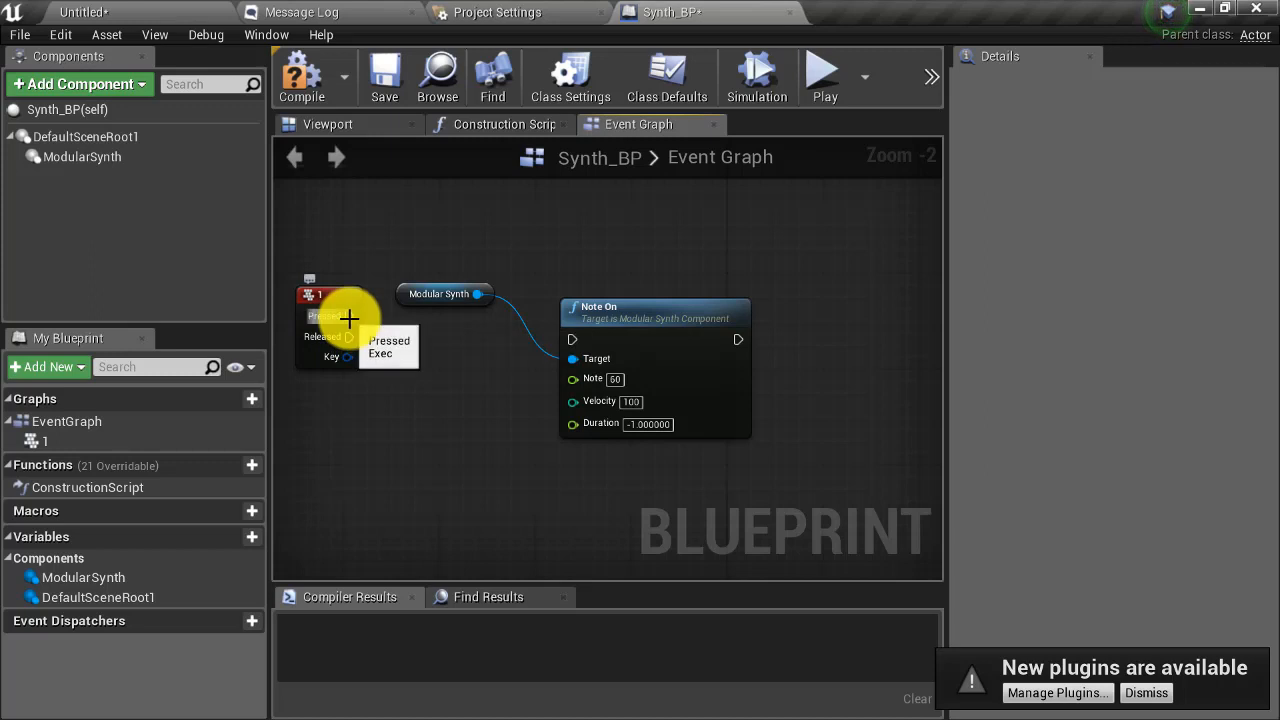
left_click_drag(348, 316, 530, 358)
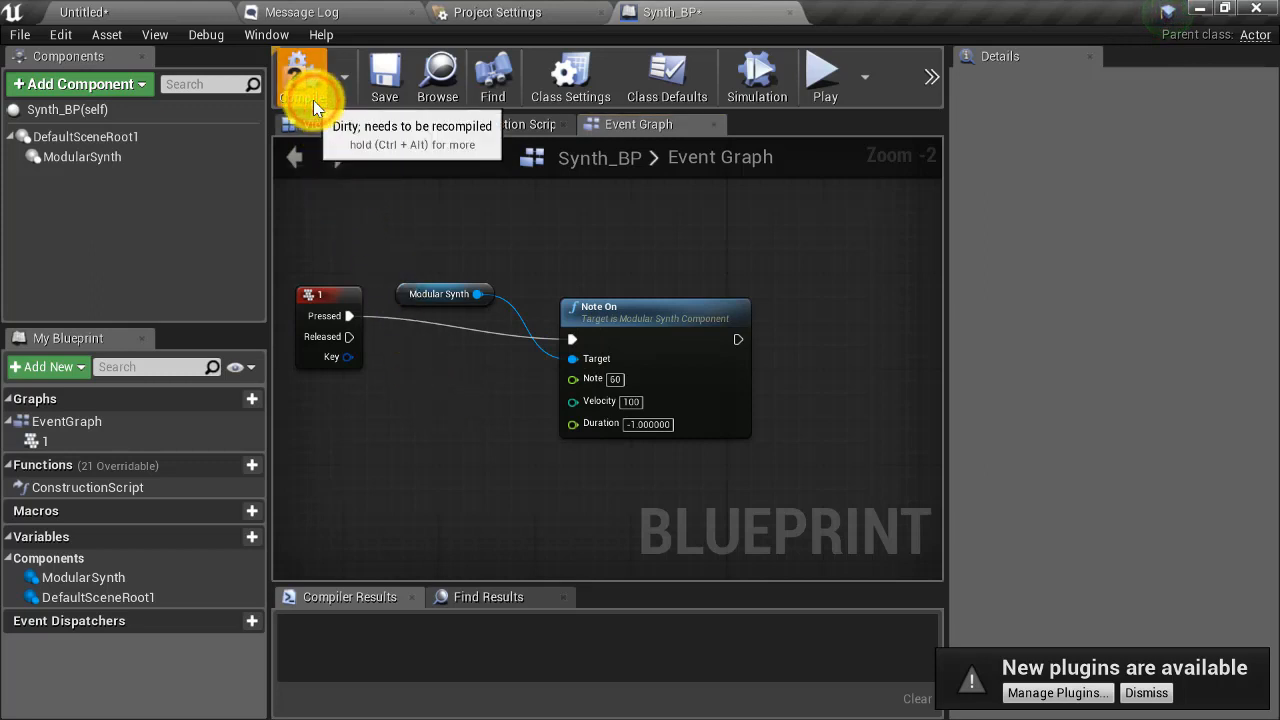
Step: Compile Synth_BP and set Auto Receive Input to Player 0 in Class Defaults
left_click(302, 76)
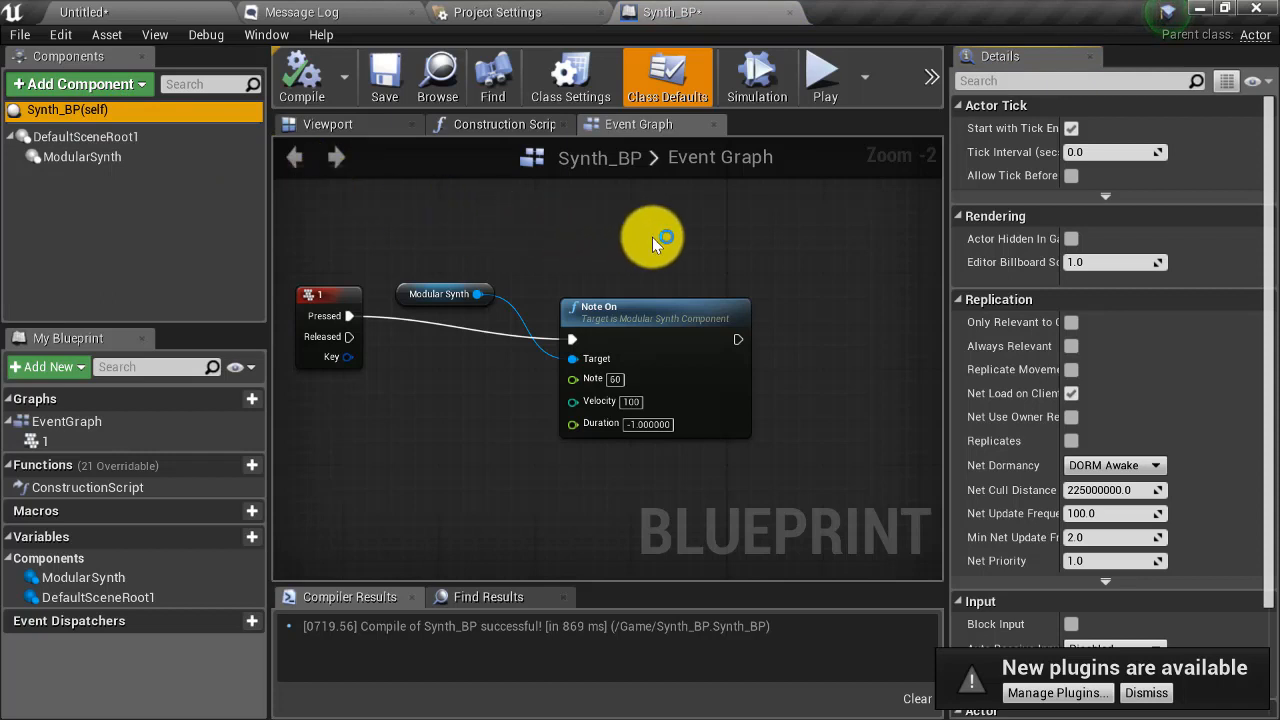
mouse_move(918, 330)
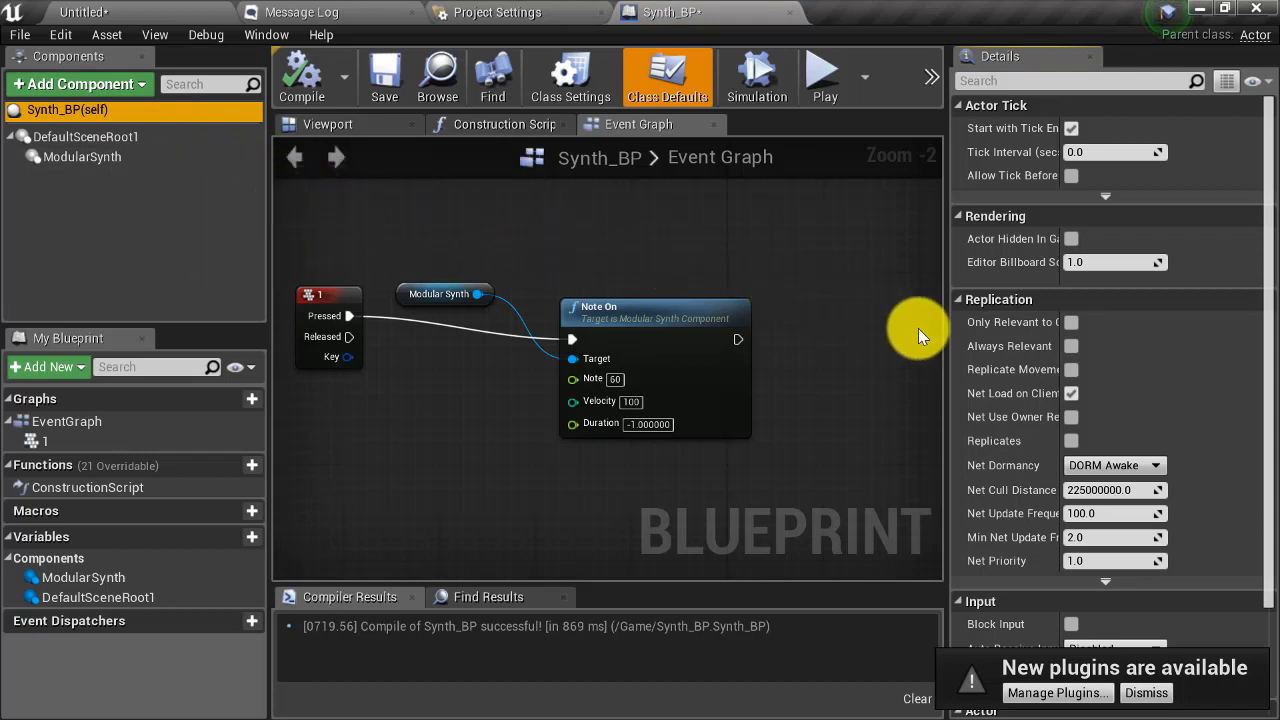
scroll("down", 3)
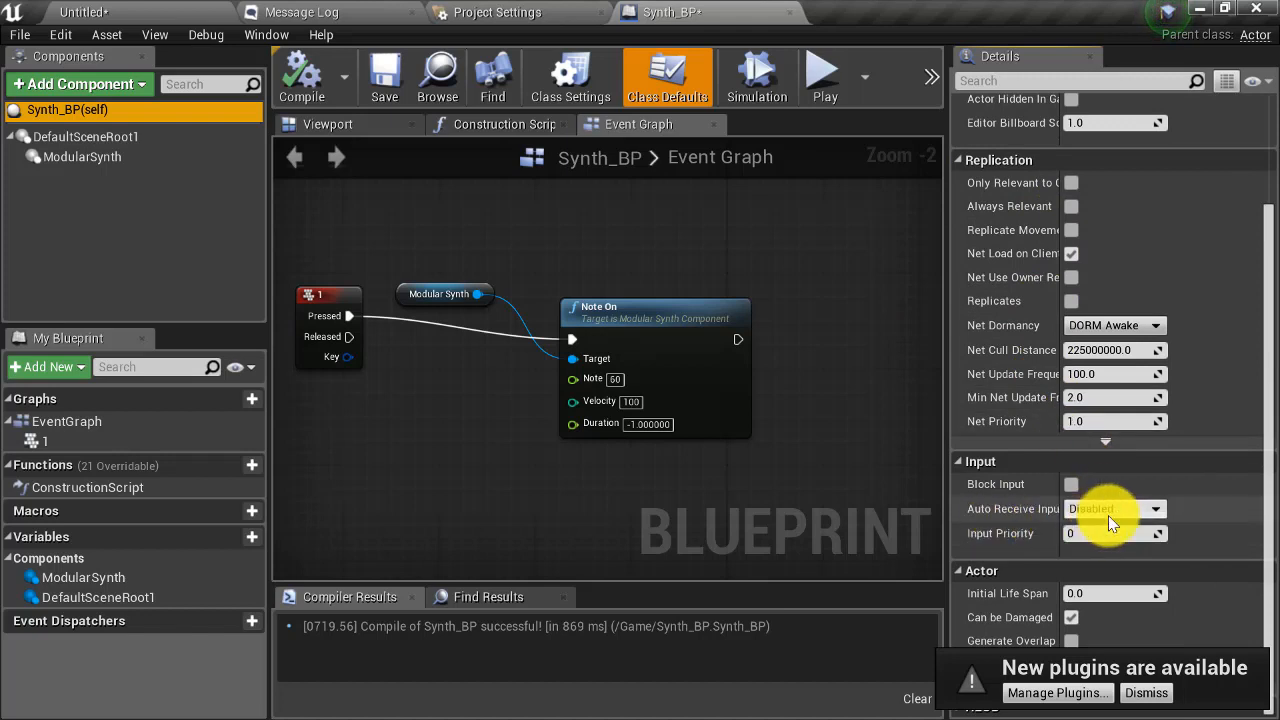
left_click(1112, 510)
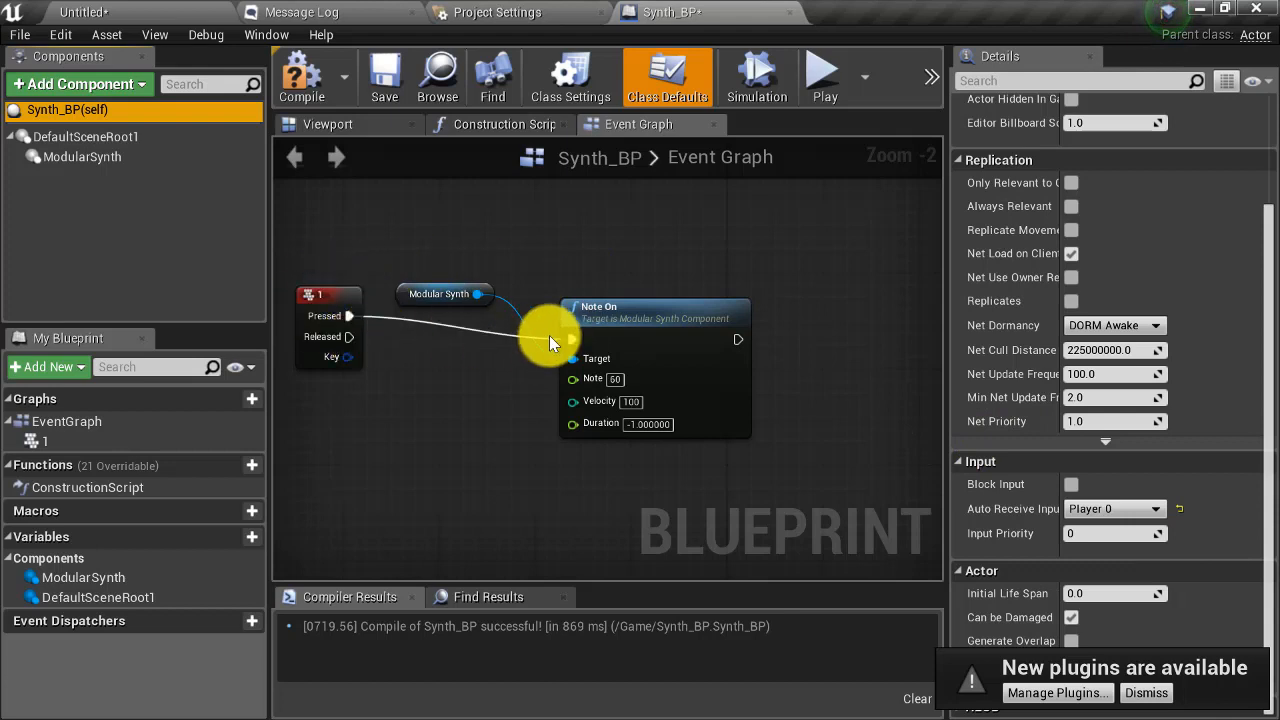
mouse_move(504, 150)
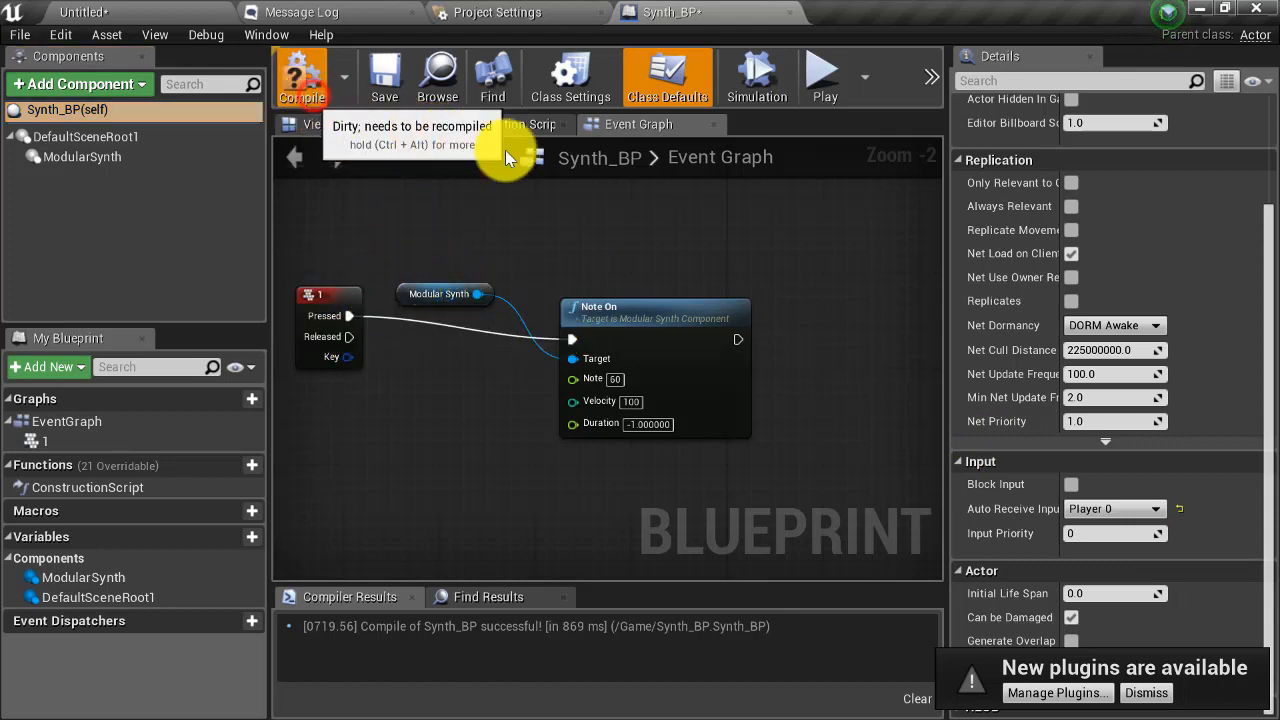
Step: Recompile, then enable Auto Activate on the ModularSynth component under Activation
left_click(82, 156)
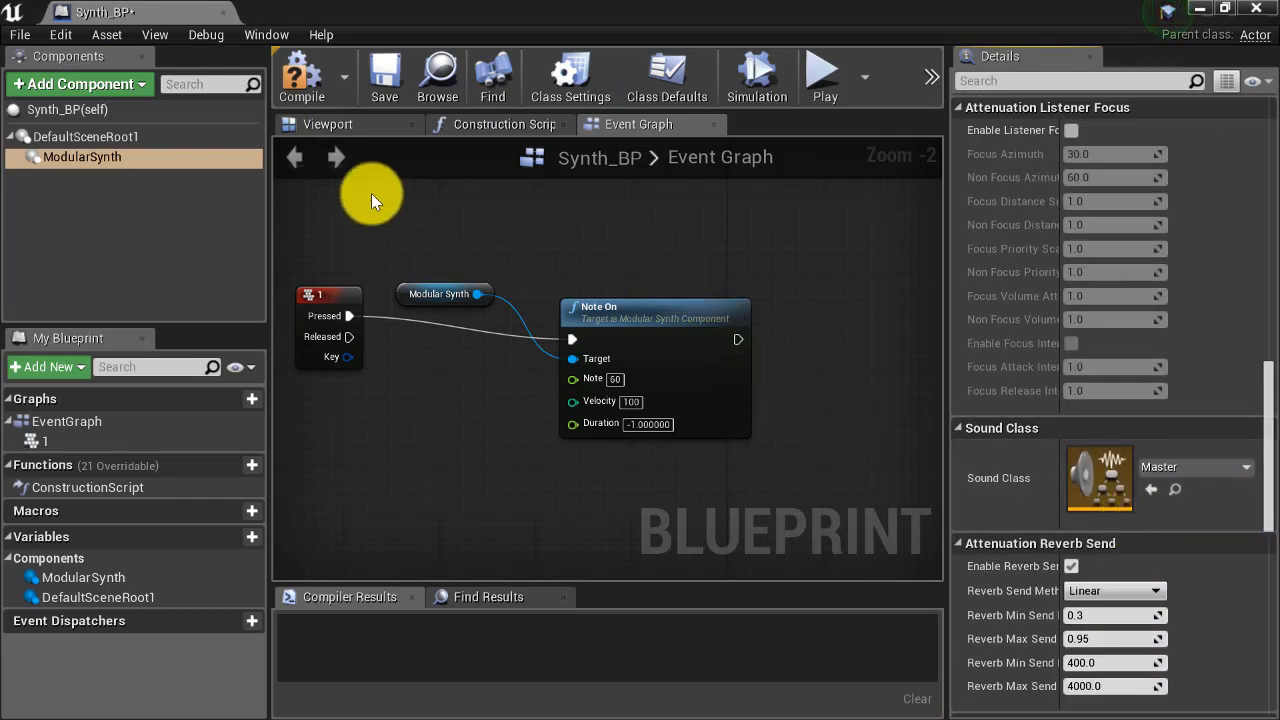
mouse_move(100, 160)
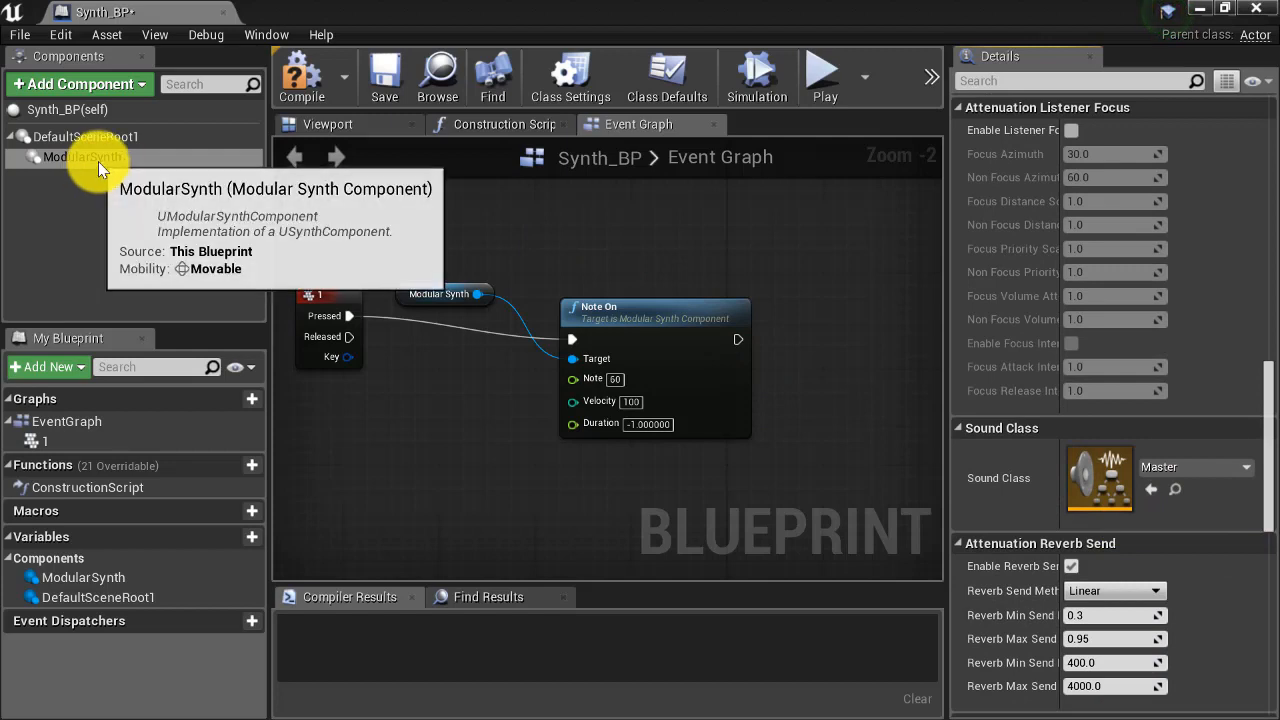
left_click(80, 156)
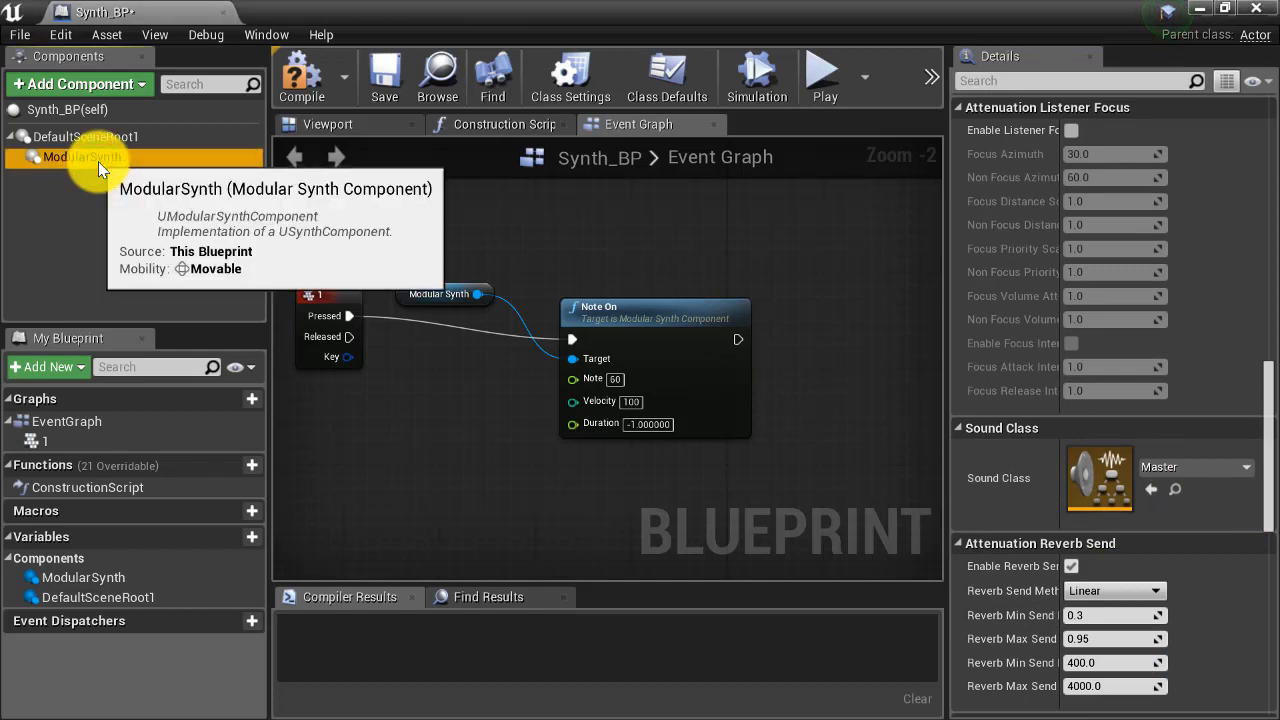
scroll("down", 3)
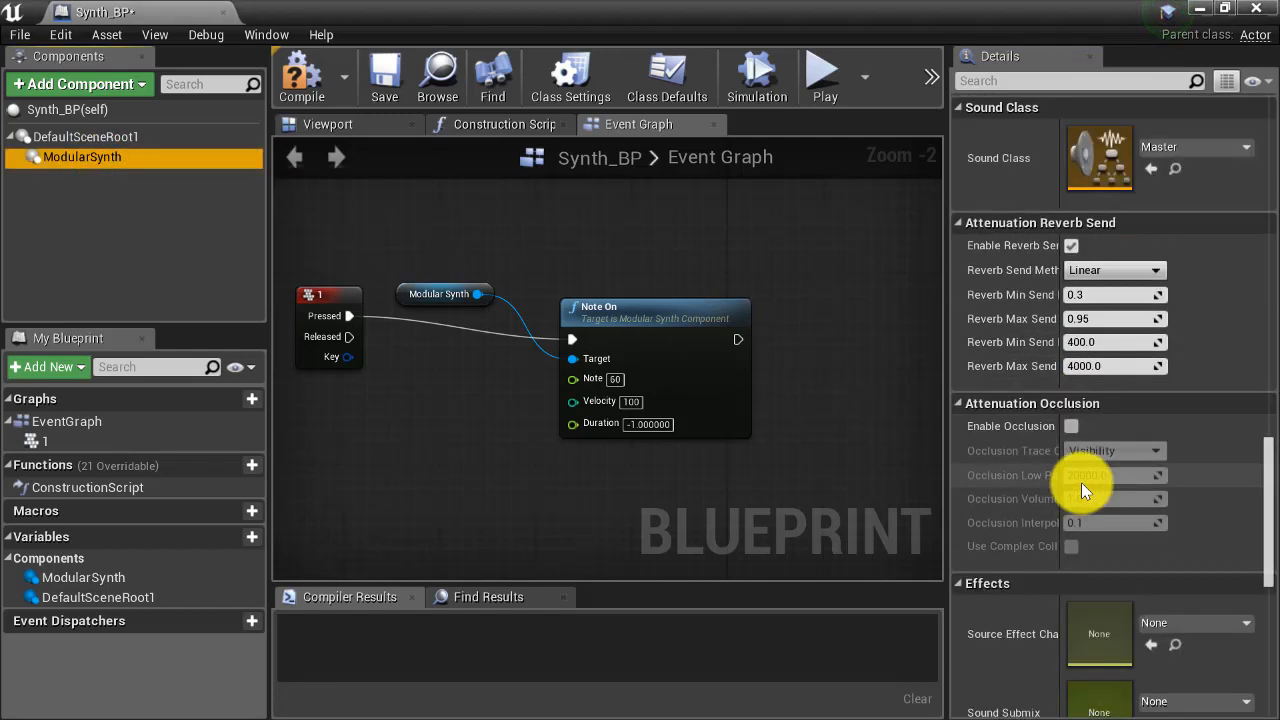
scroll("down", 3)
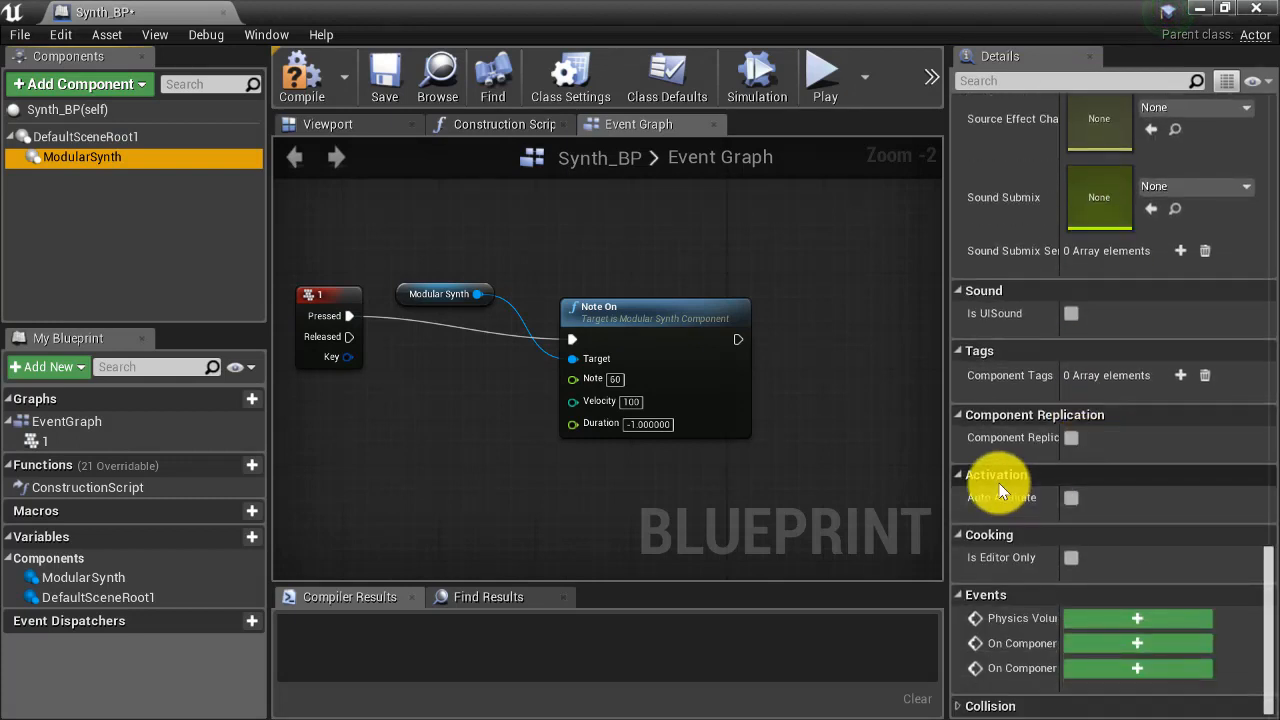
mouse_move(1070, 498)
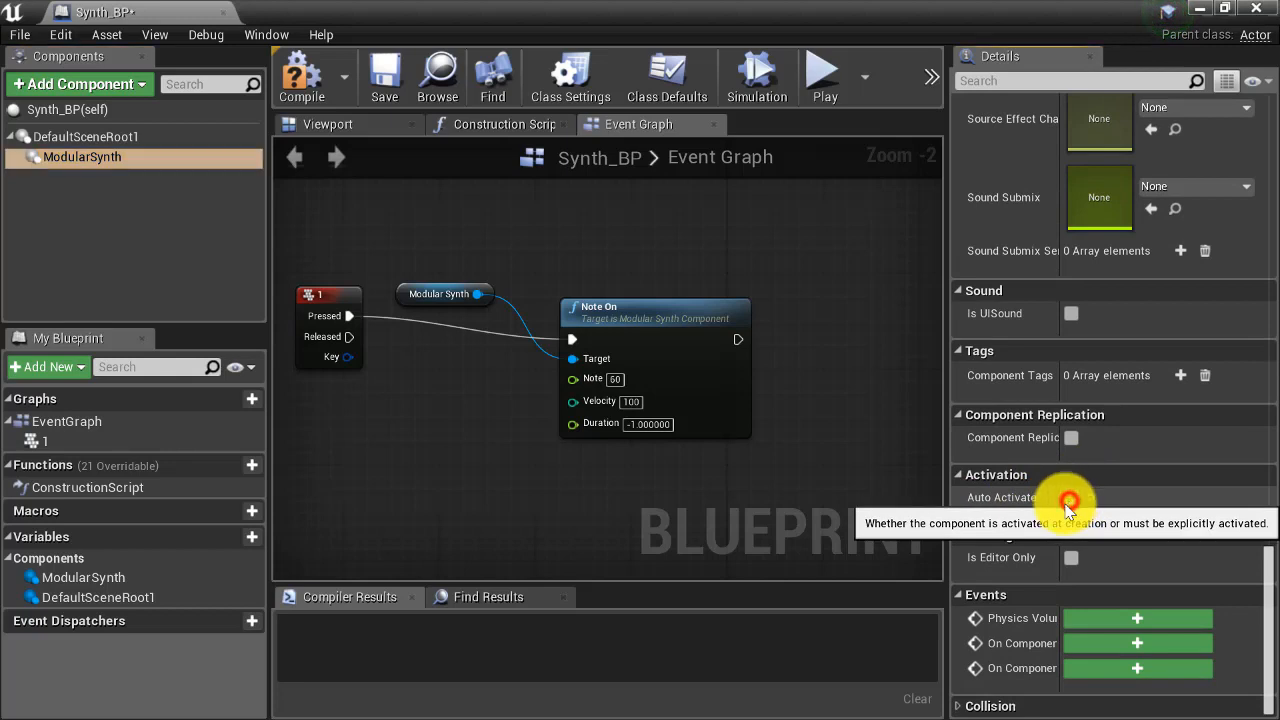
left_click(1072, 496)
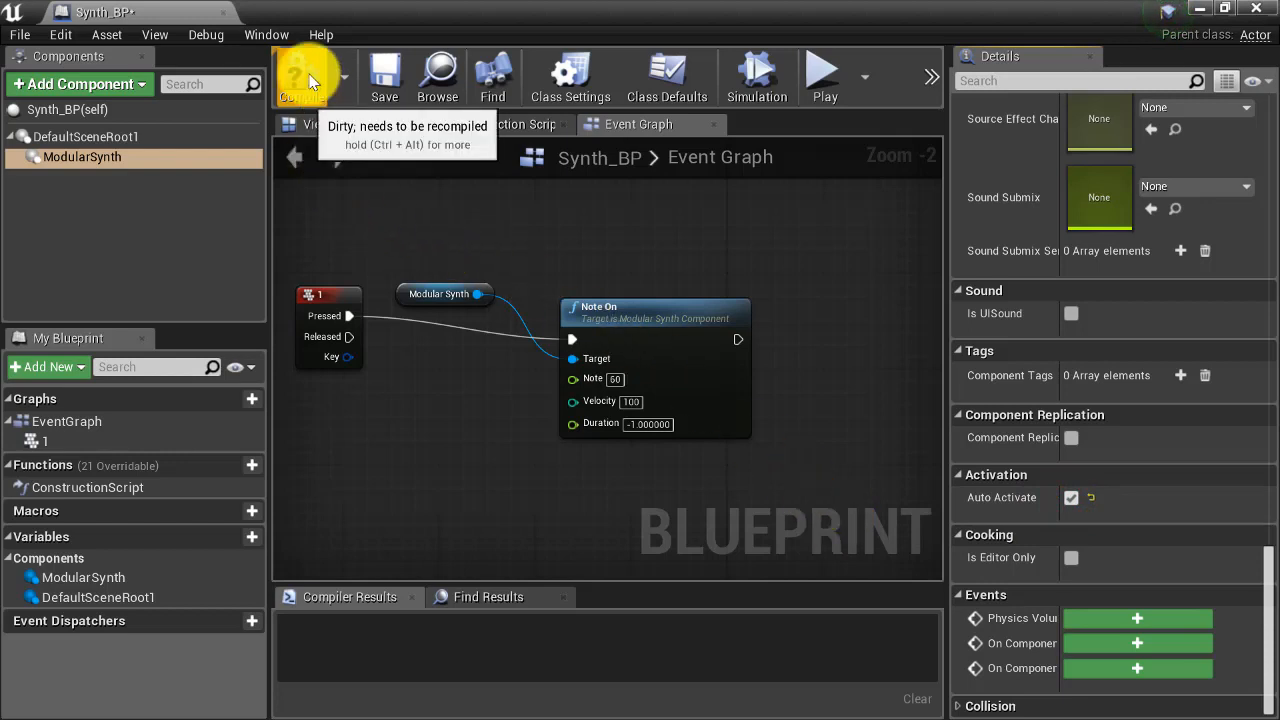
Step: Recompile Synth_BP and save the current level under the name 'Synl'
left_click(312, 76)
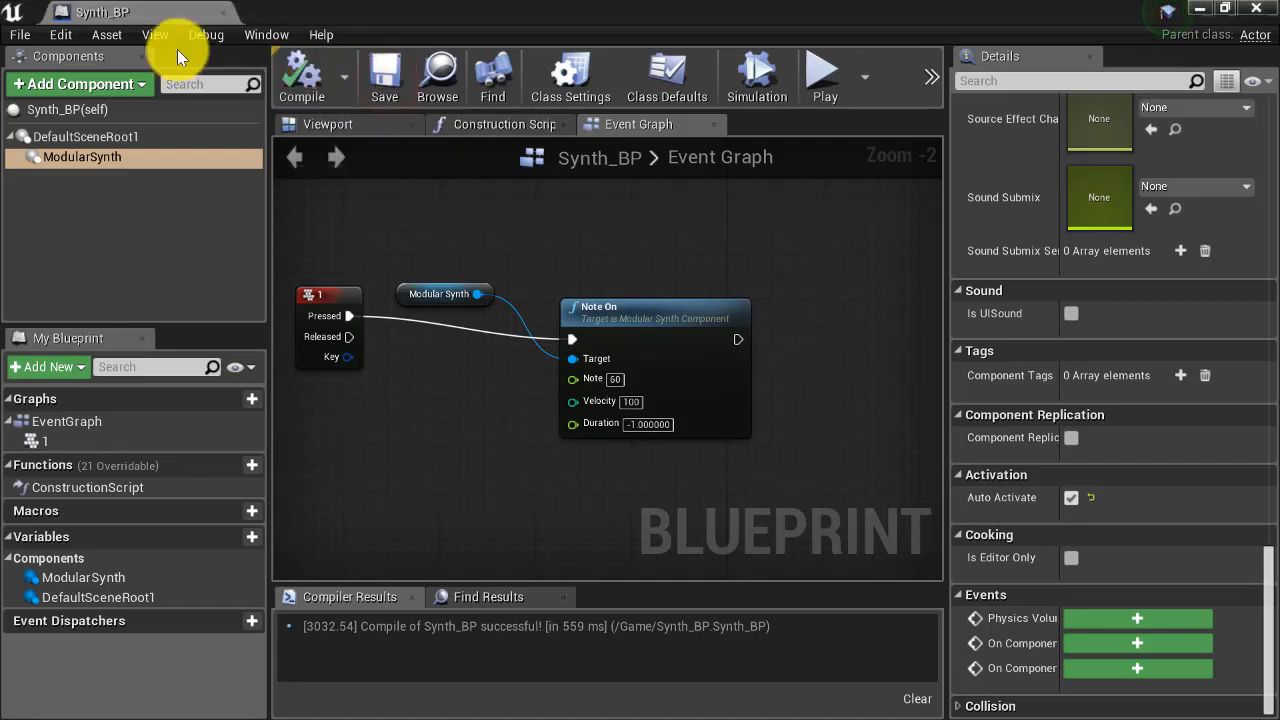
left_click(18, 34)
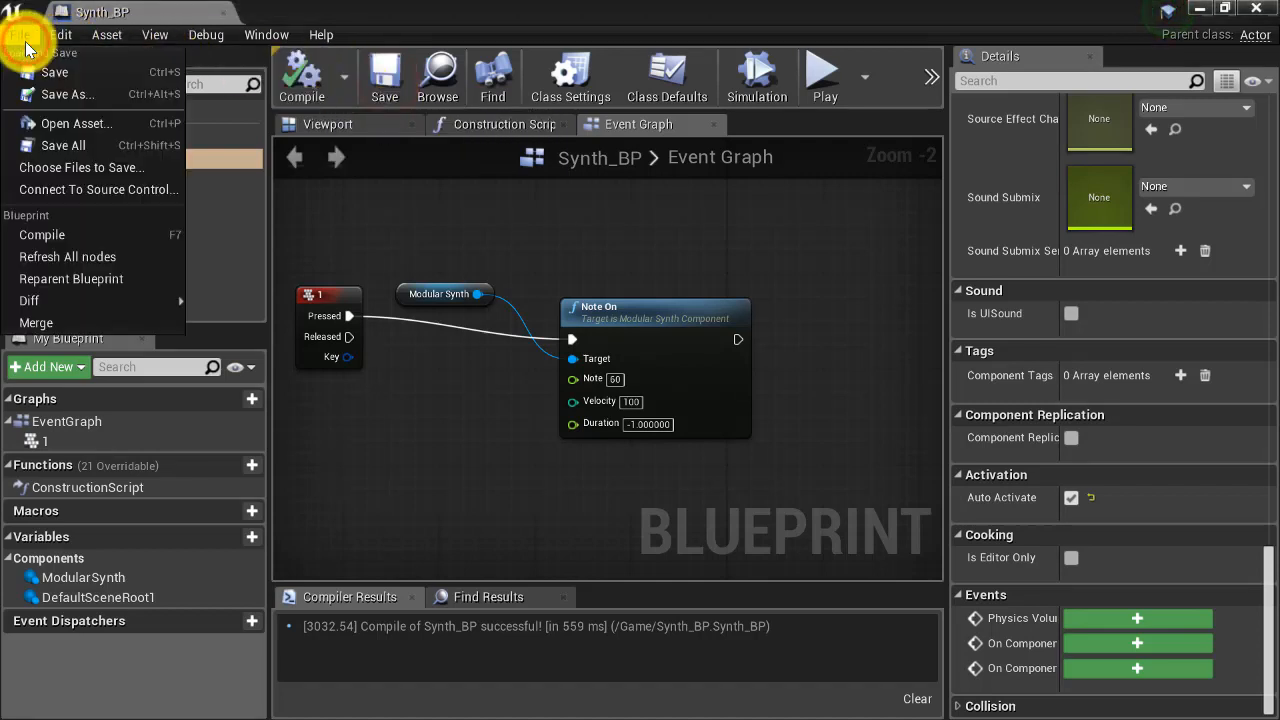
left_click(68, 94)
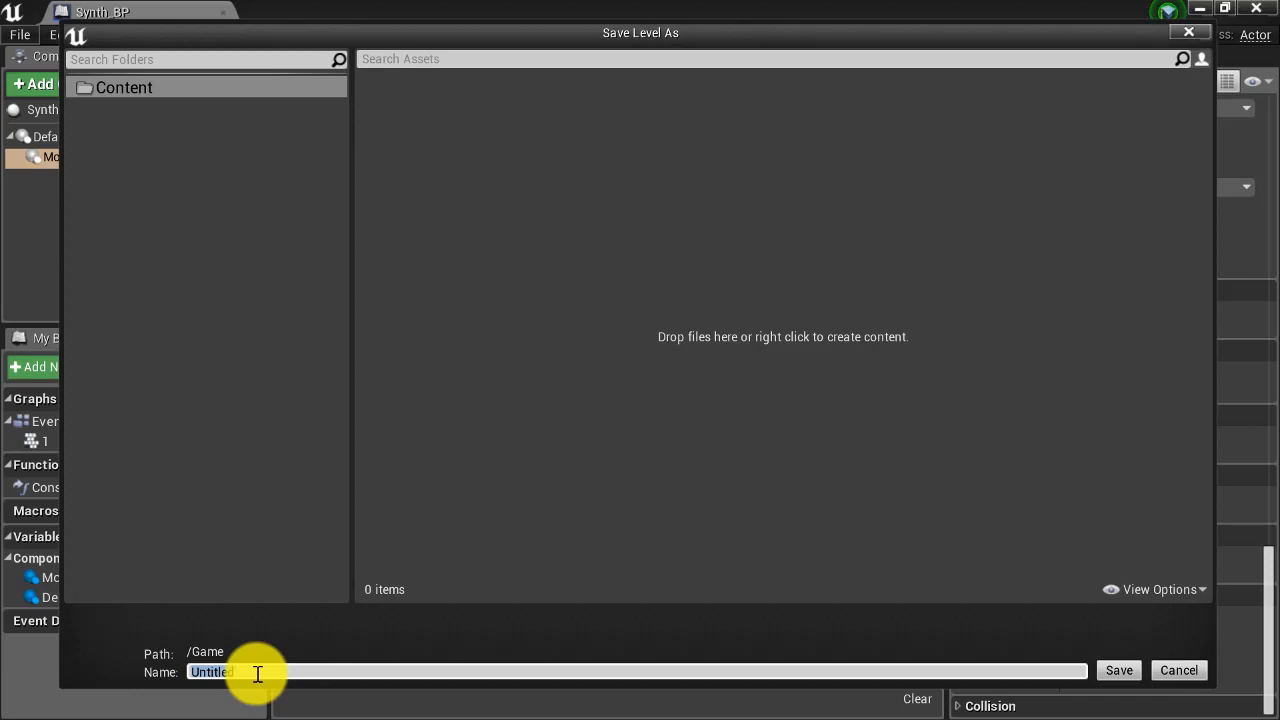
type("Synl")
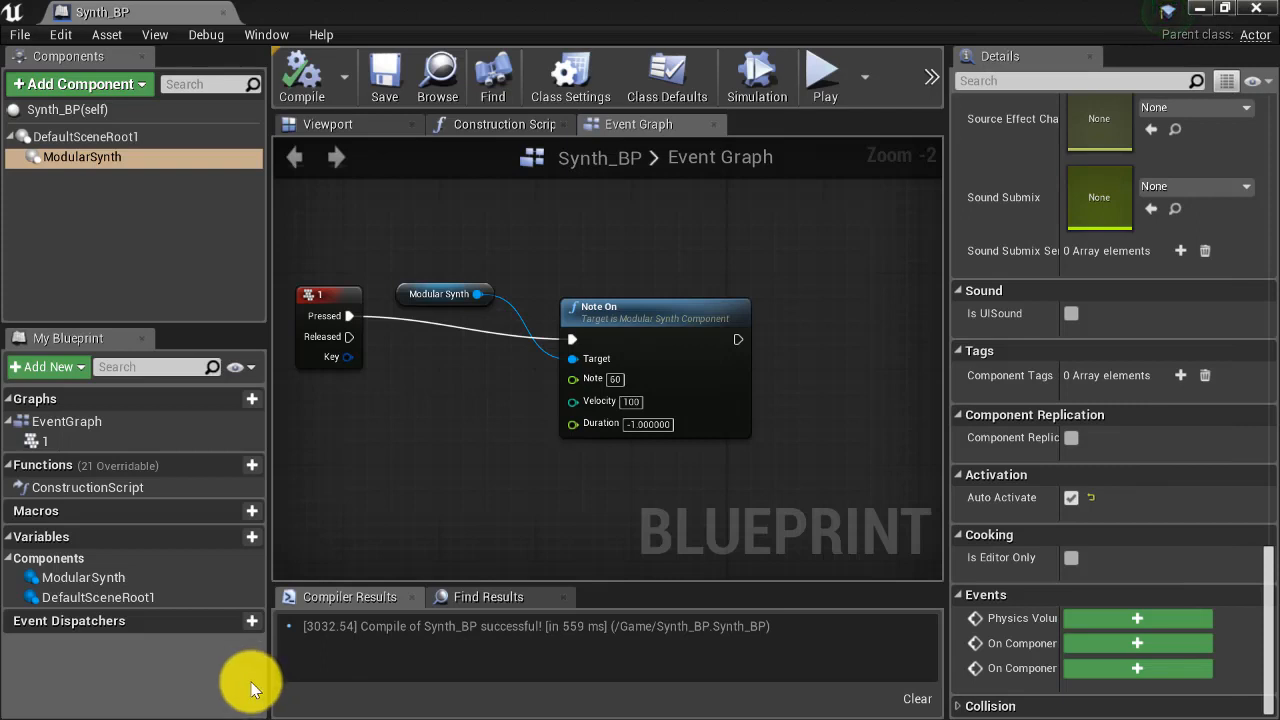
mouse_move(870, 76)
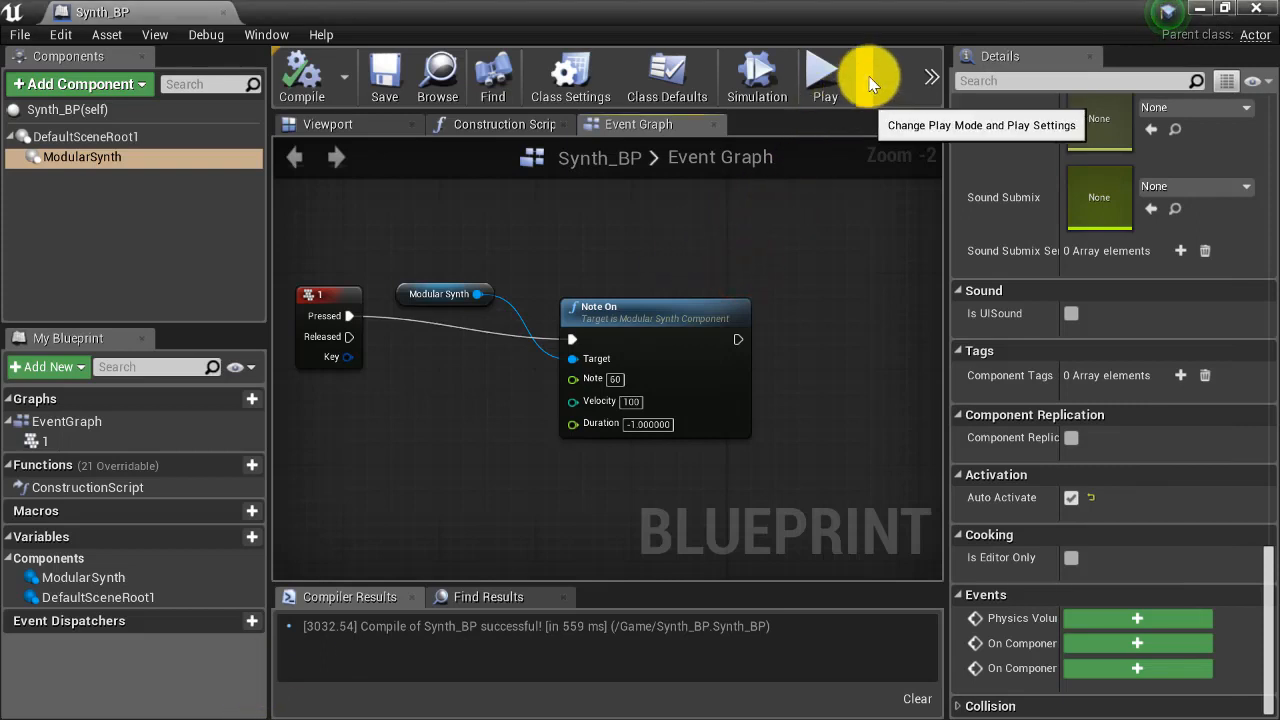
Step: Launch the level in a New Editor Window (PIE) to try the synth keys
left_click(868, 76)
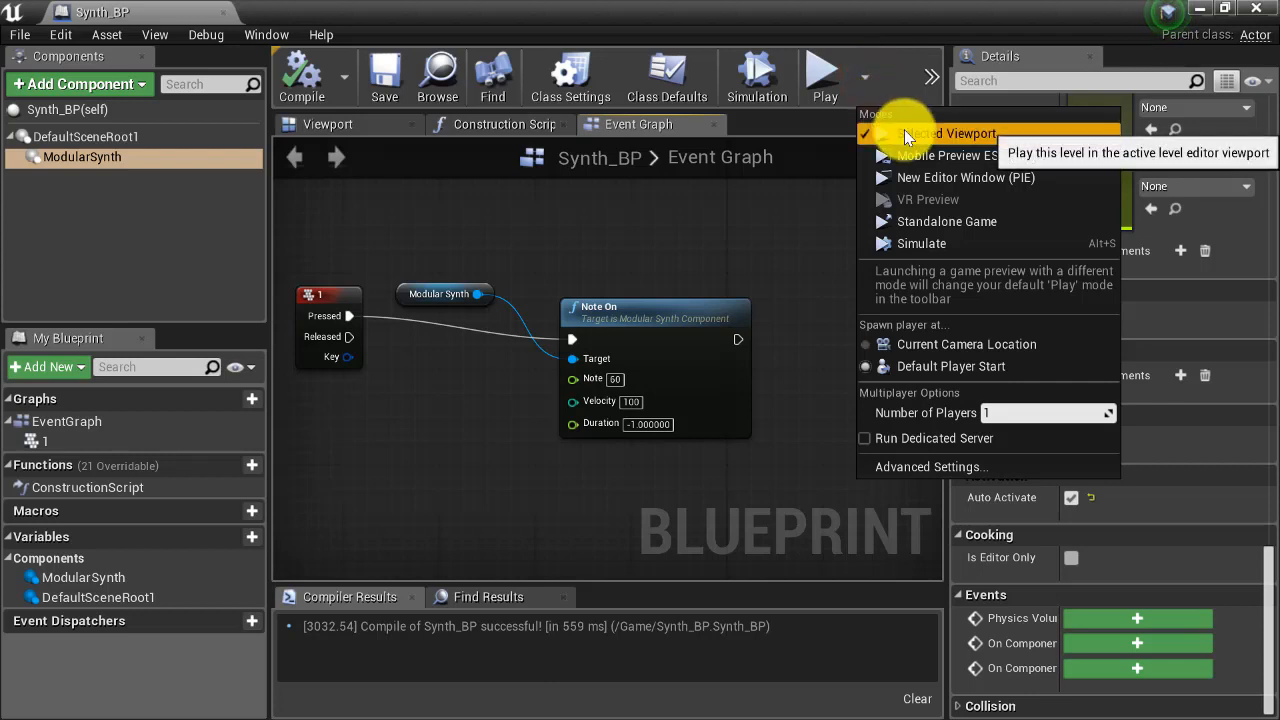
mouse_move(966, 176)
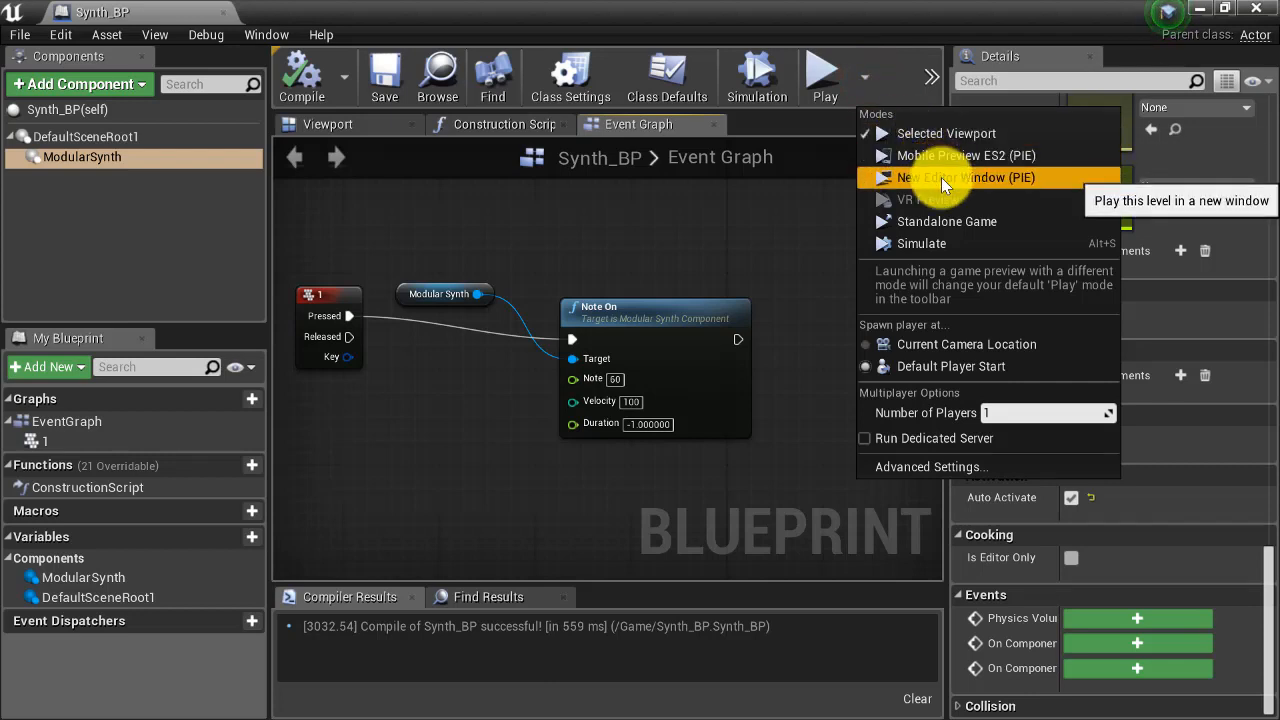
left_click(964, 176)
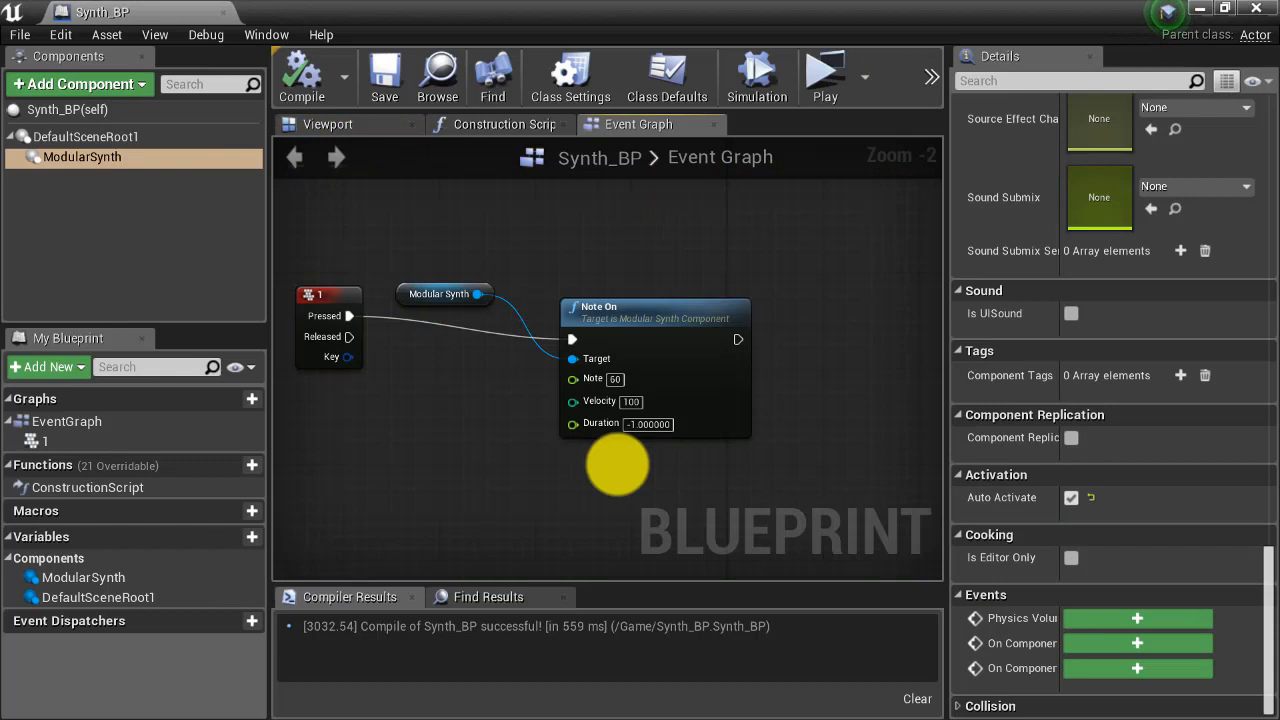
mouse_move(904, 556)
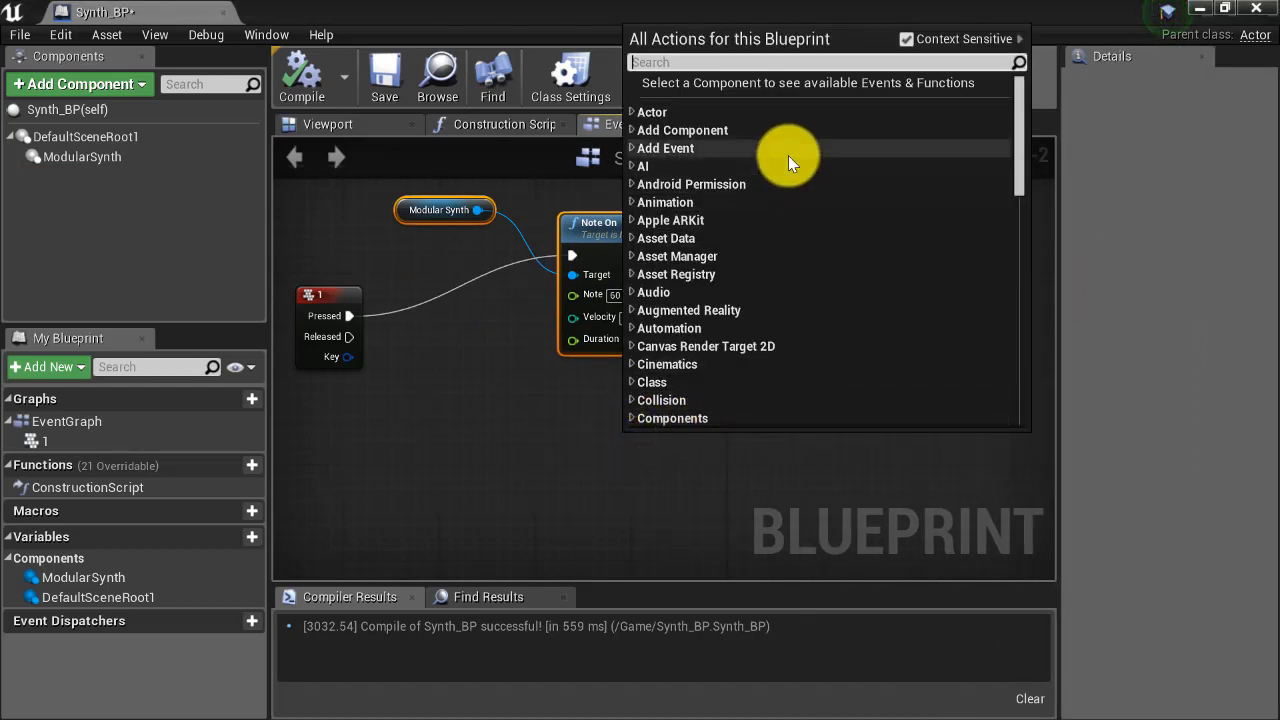
Step: Add a Note Off node targeting ModularSynth with All Notes Off and Kill All Notes enabled
type("note")
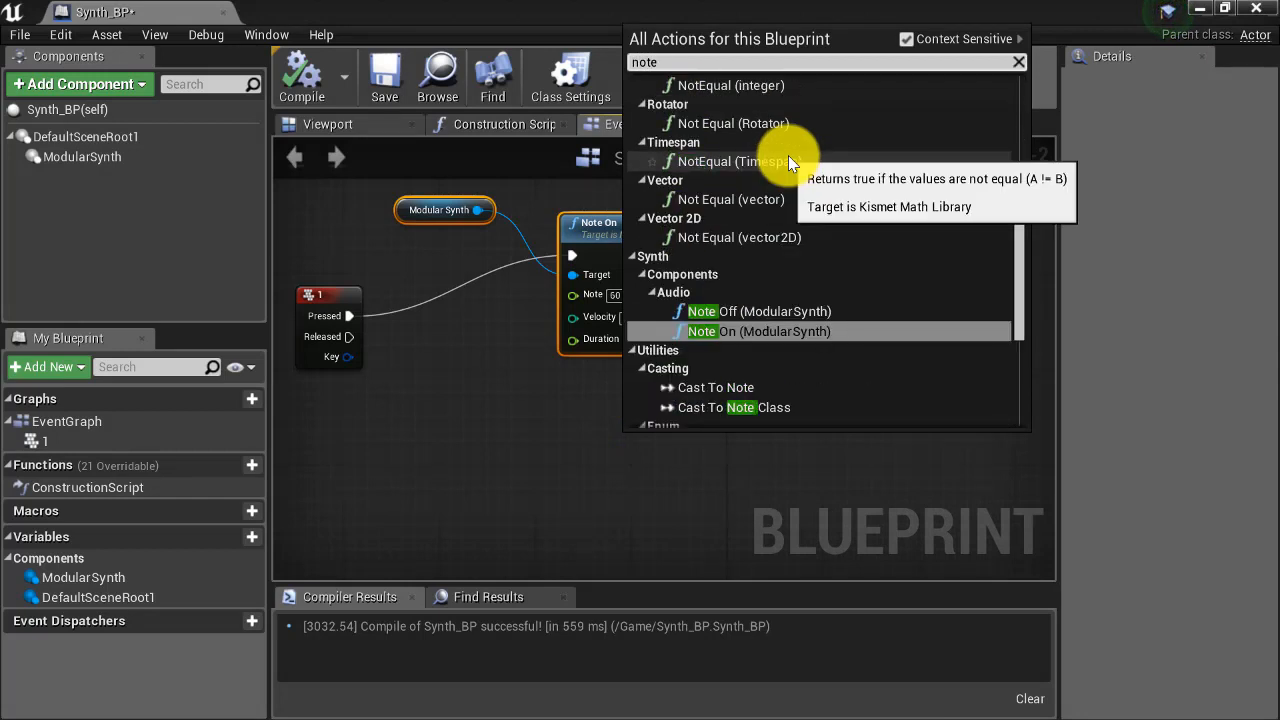
mouse_move(780, 276)
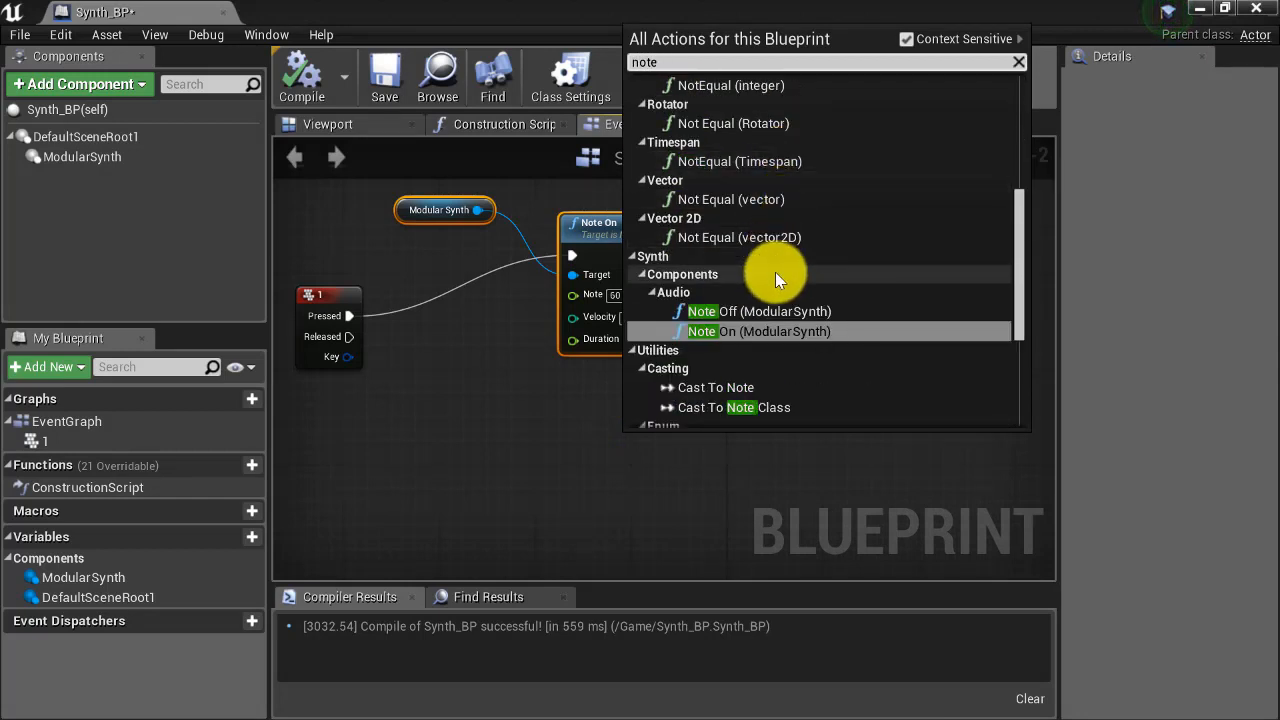
mouse_move(790, 312)
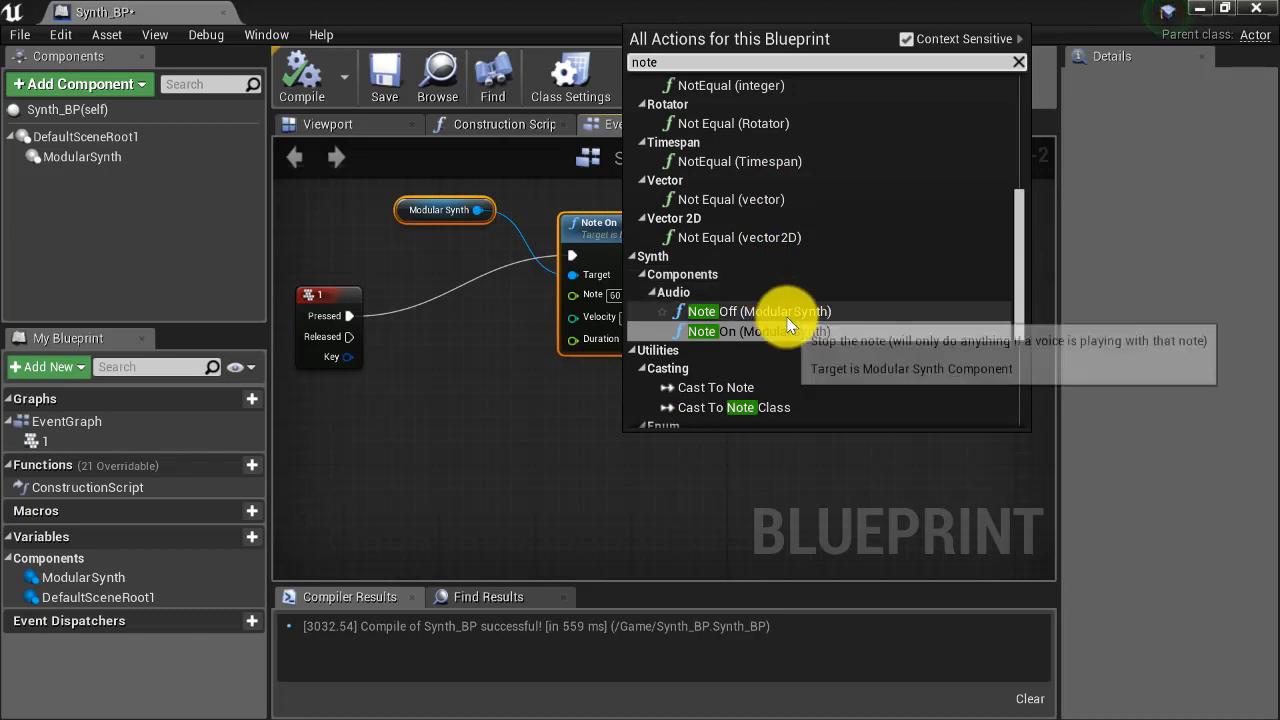
left_click(720, 312)
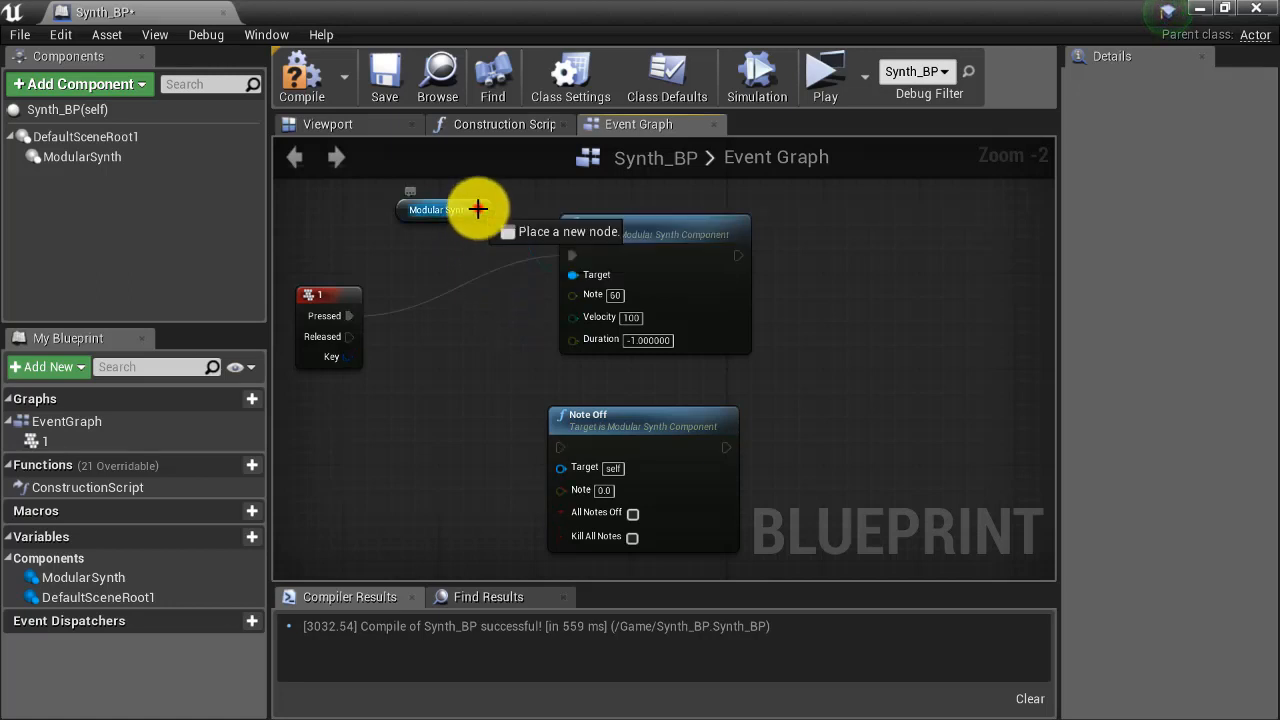
left_click_drag(478, 210, 504, 400)
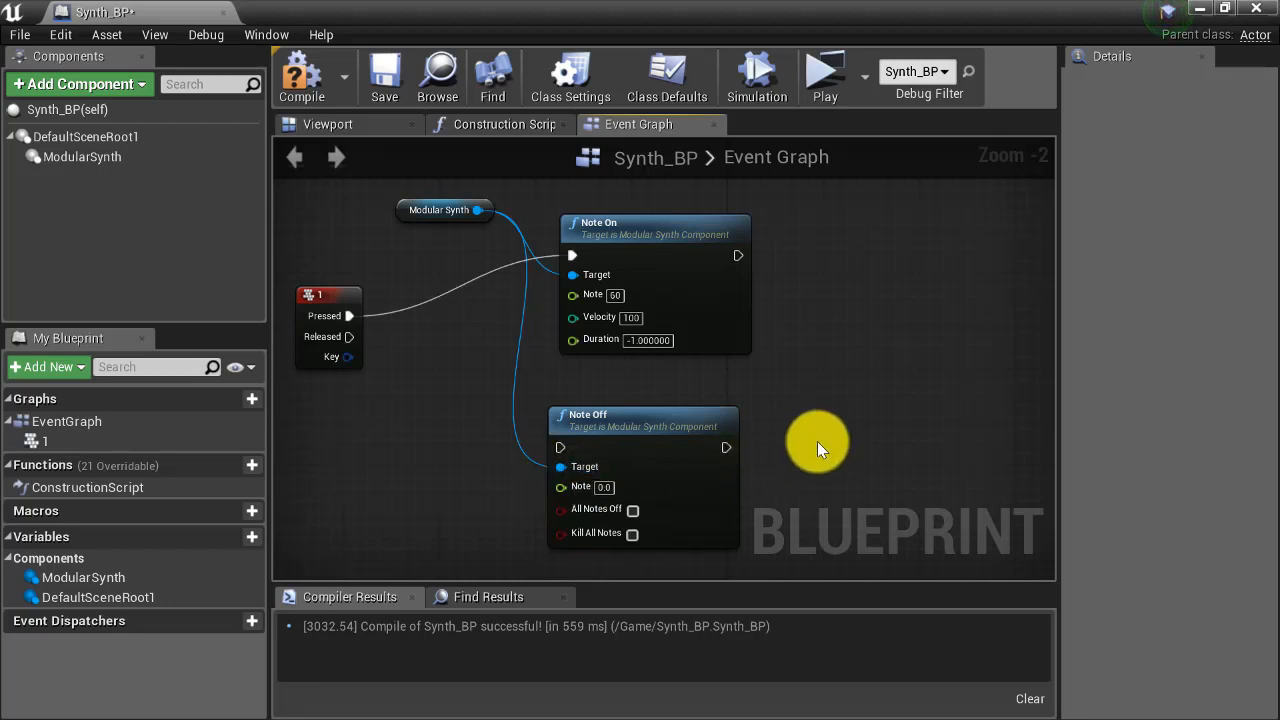
mouse_move(910, 444)
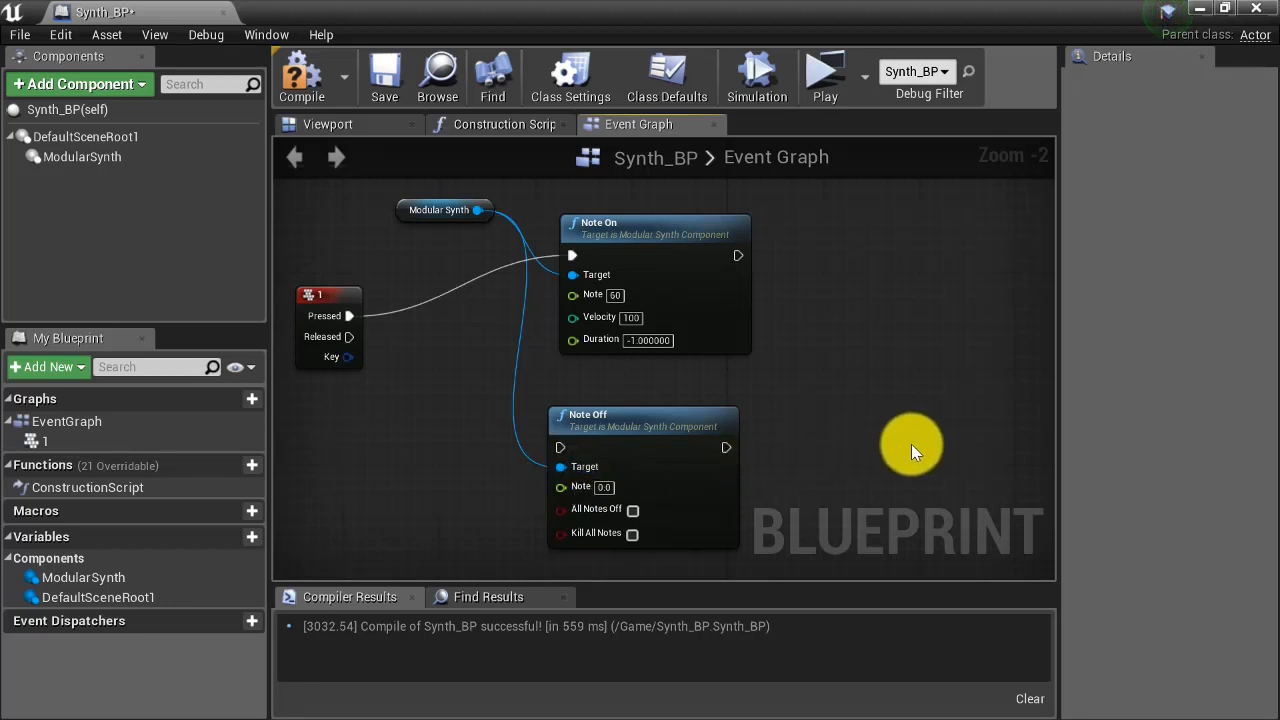
mouse_move(596, 408)
type("60")
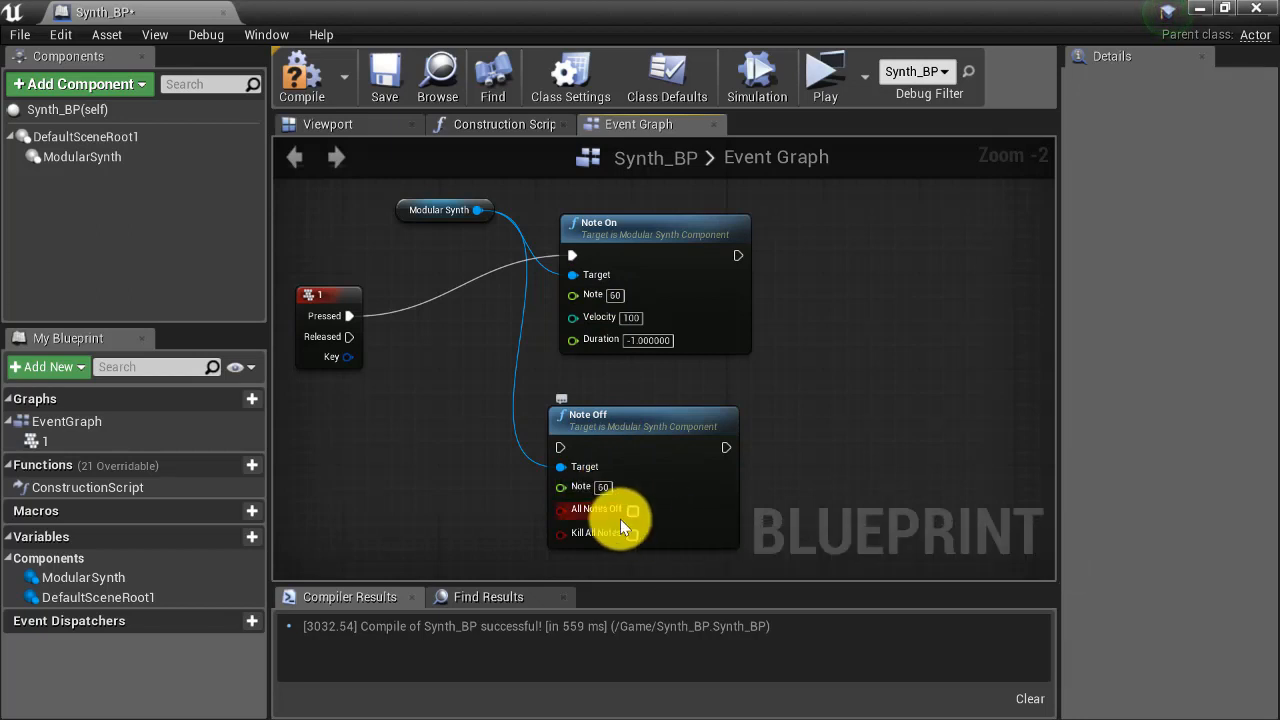
mouse_move(632, 532)
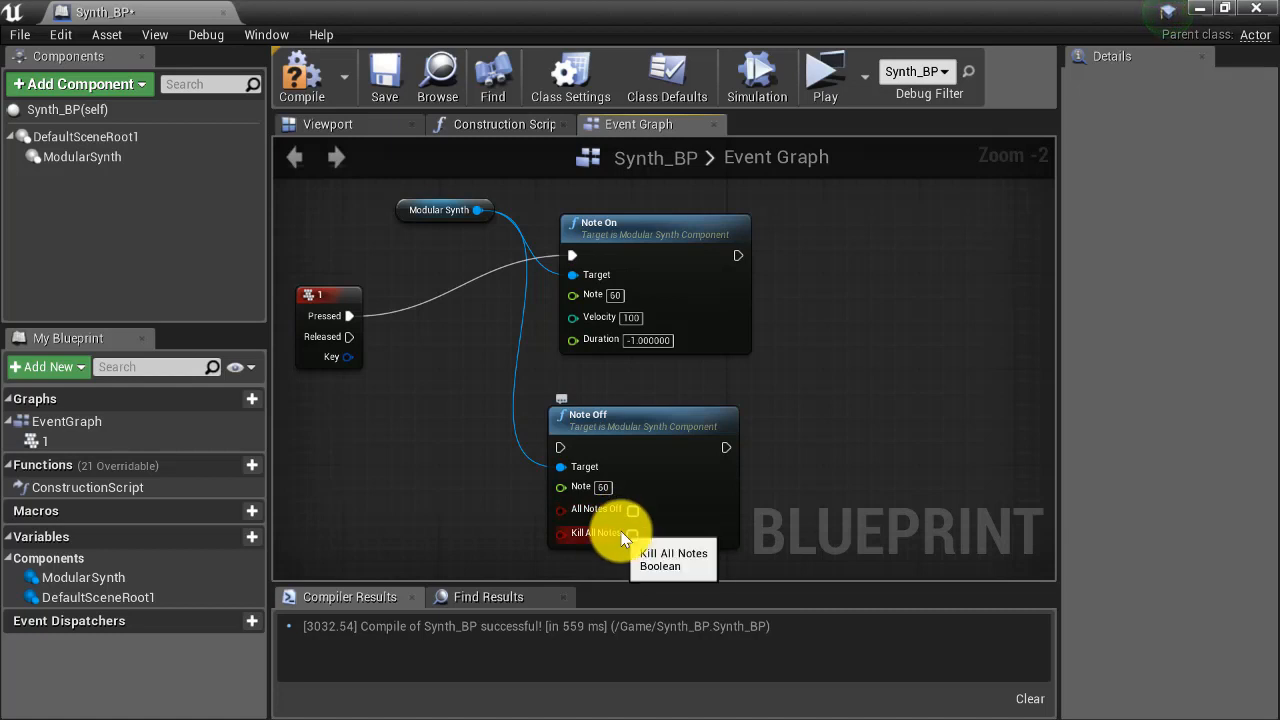
mouse_move(632, 510)
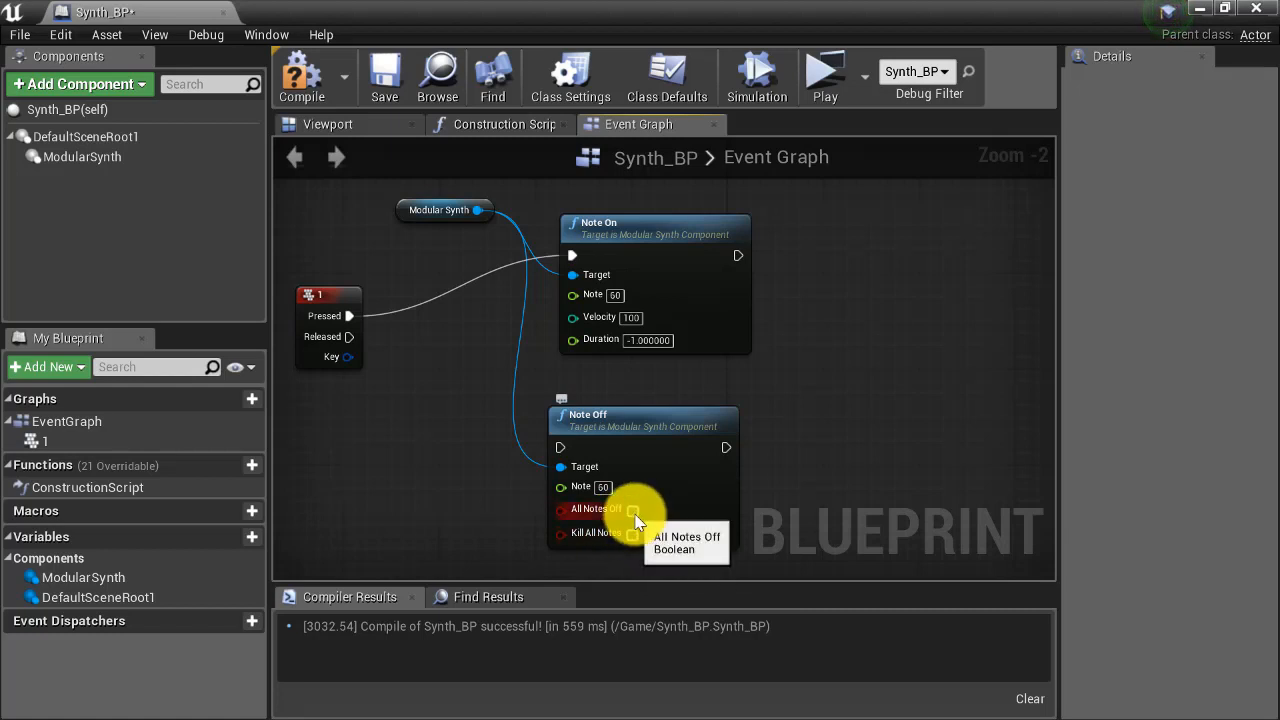
left_click(632, 510)
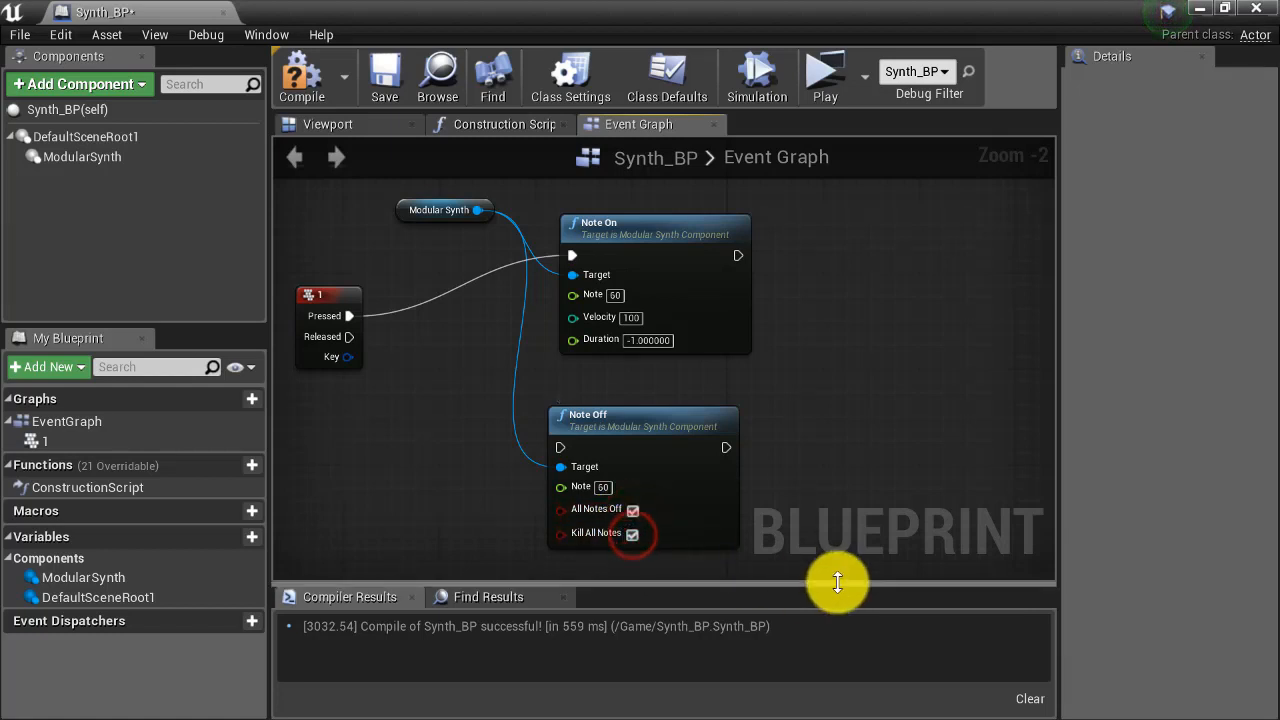
mouse_move(352, 336)
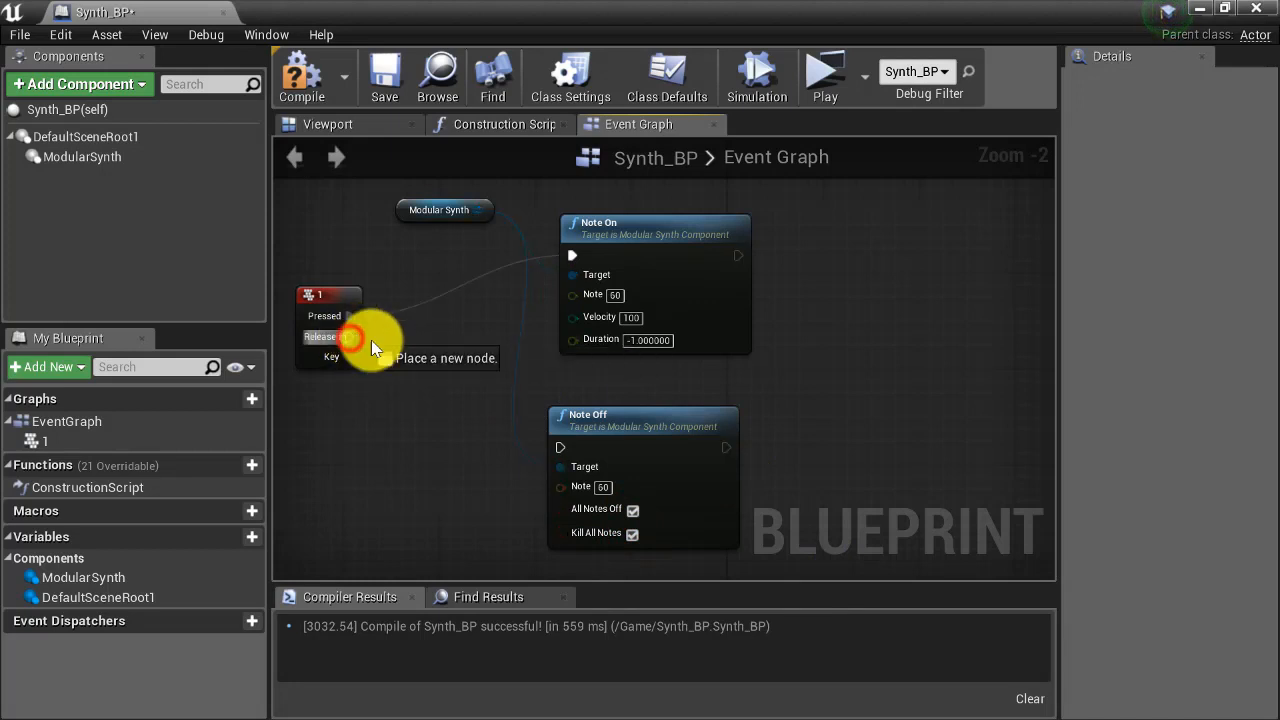
Step: Wire key 1 Released into Note Off, compile Synth_BP and start a test play
left_click_drag(356, 336, 530, 444)
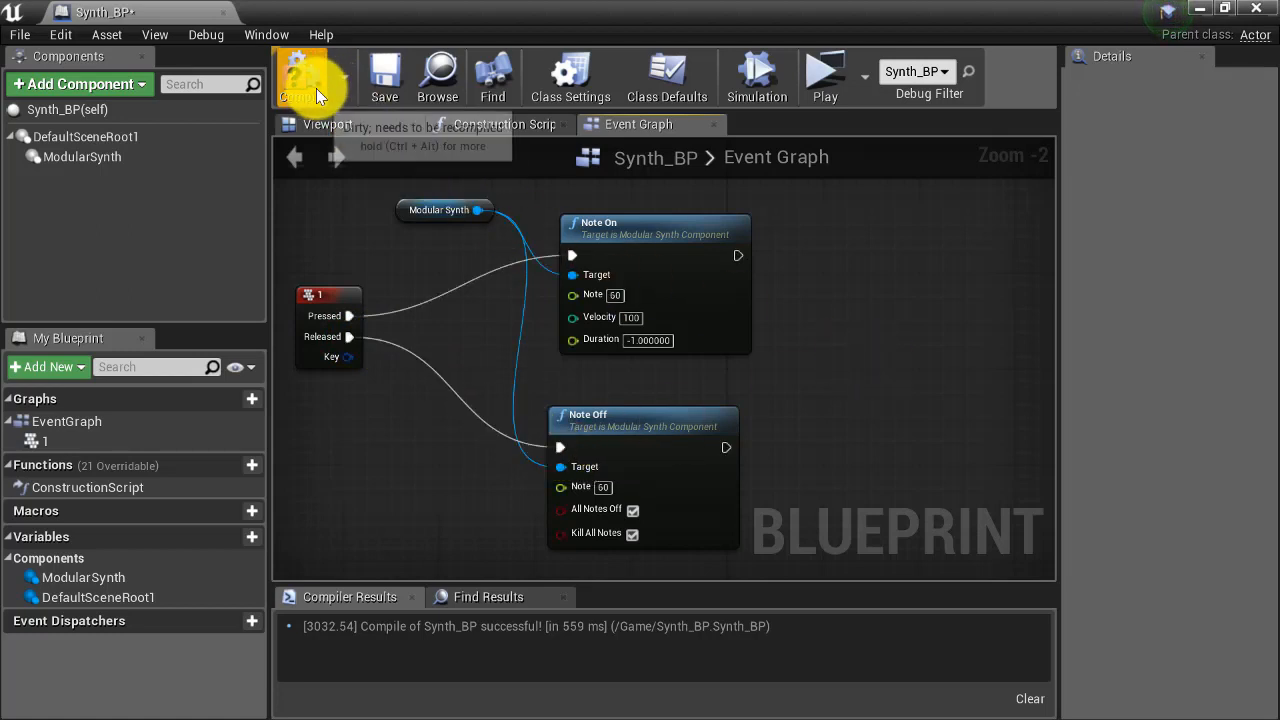
left_click(302, 76)
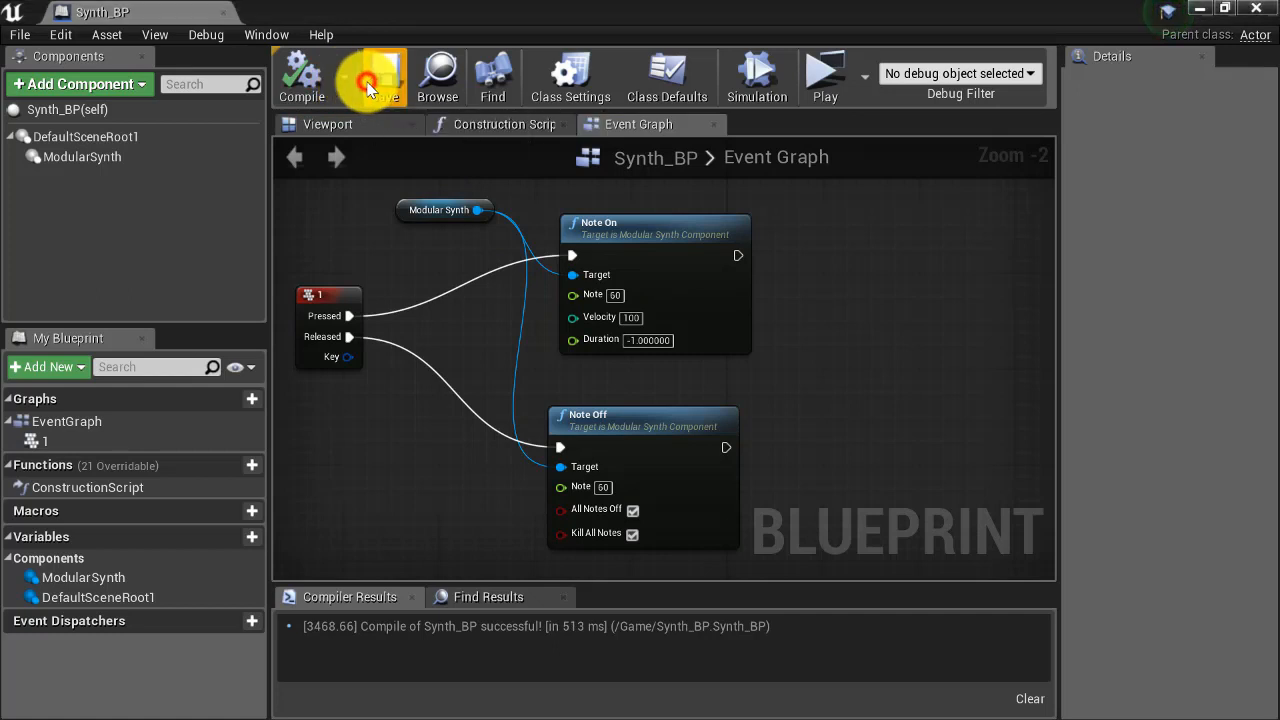
mouse_move(824, 76)
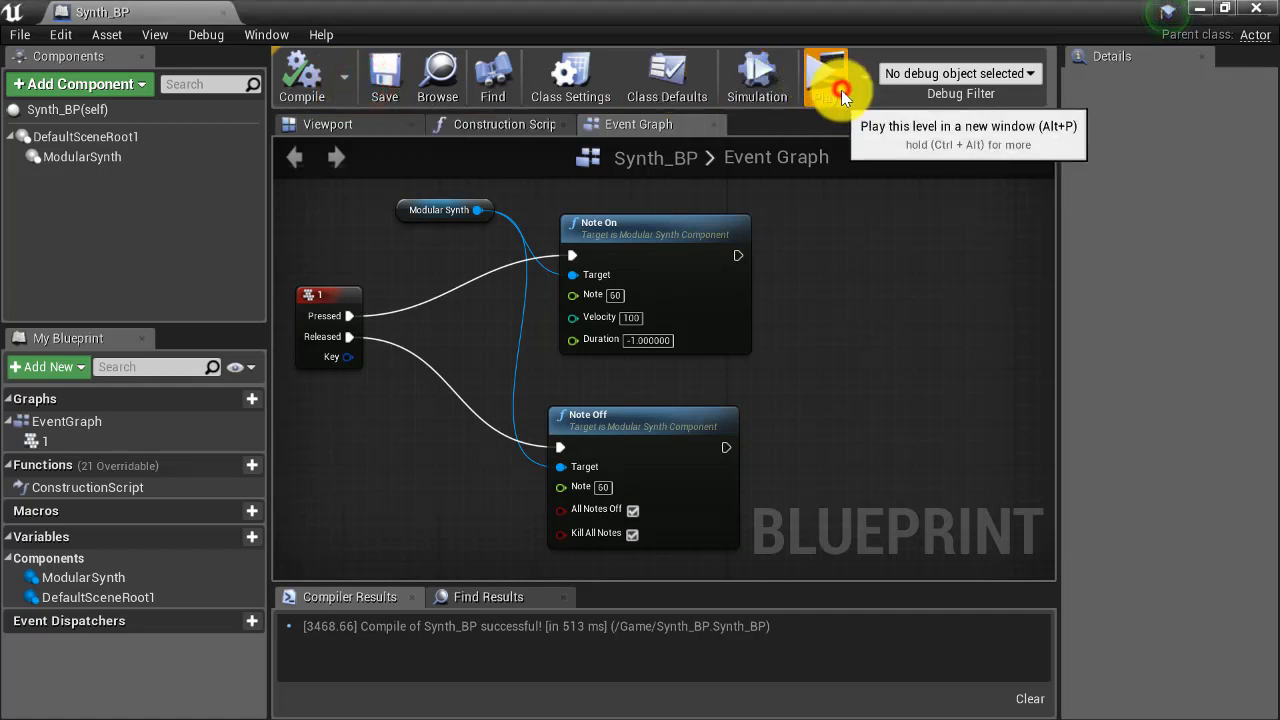
left_click(826, 76)
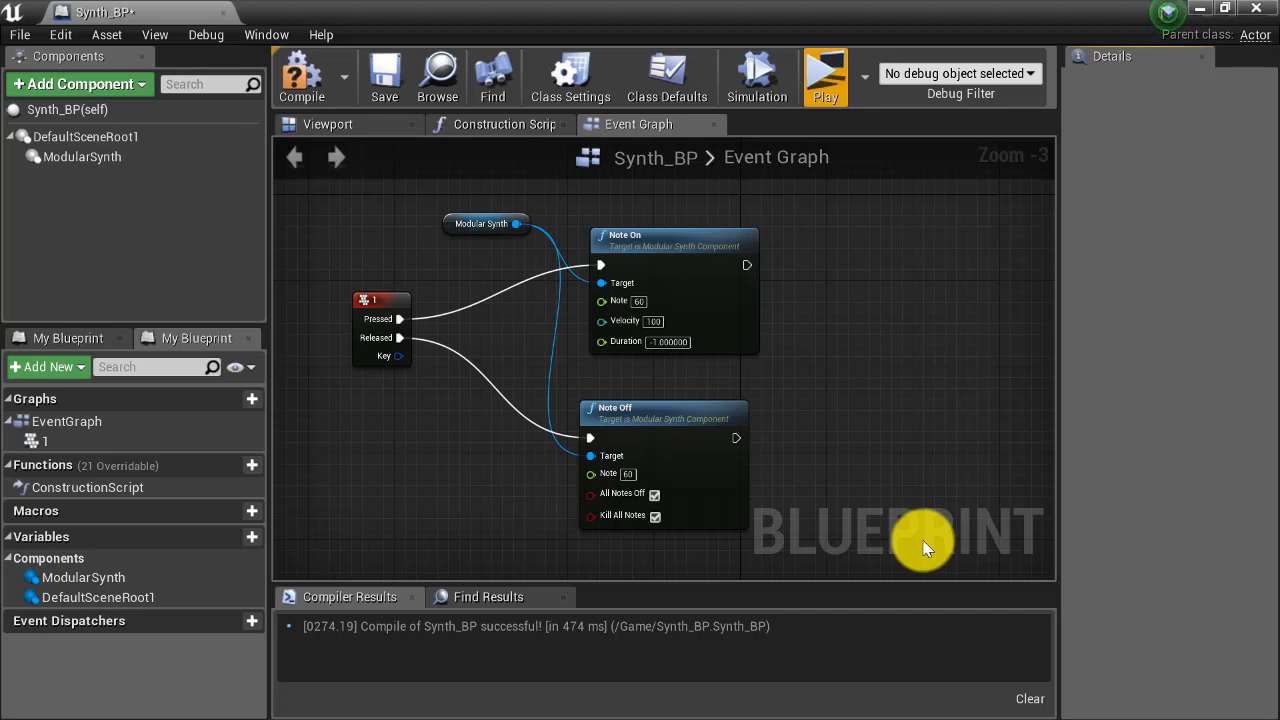
mouse_move(816, 422)
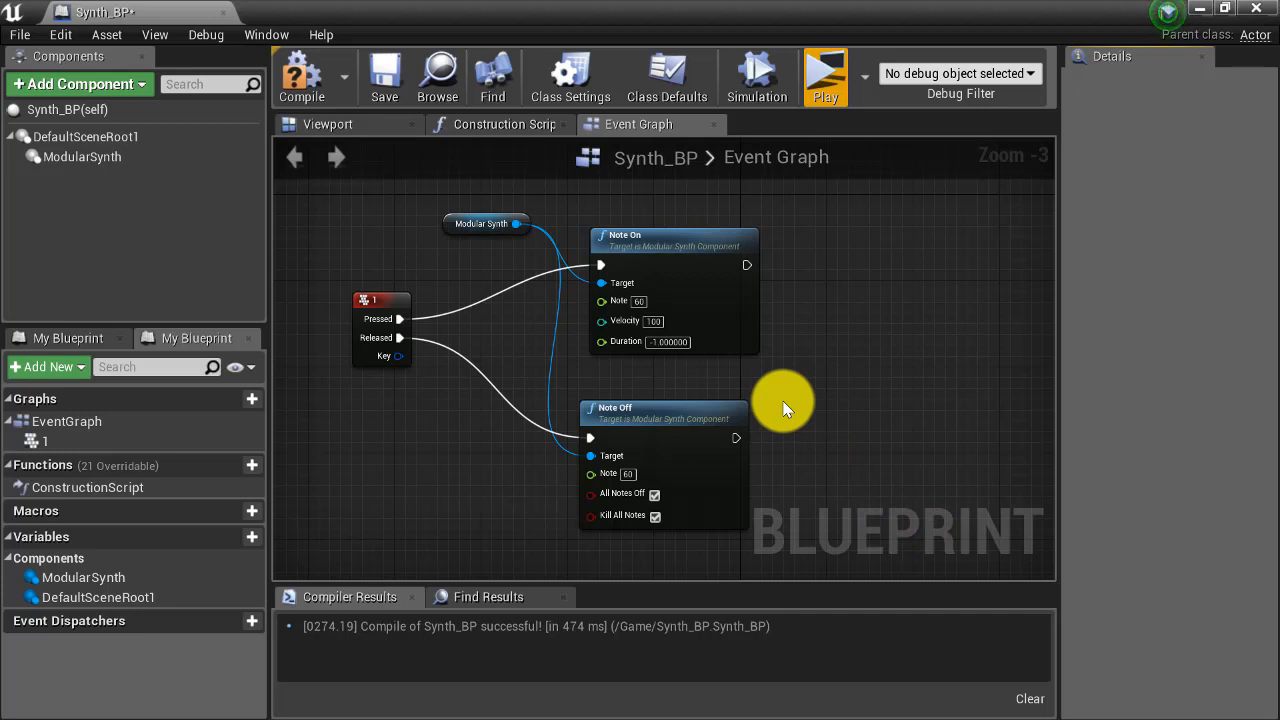
mouse_move(658, 310)
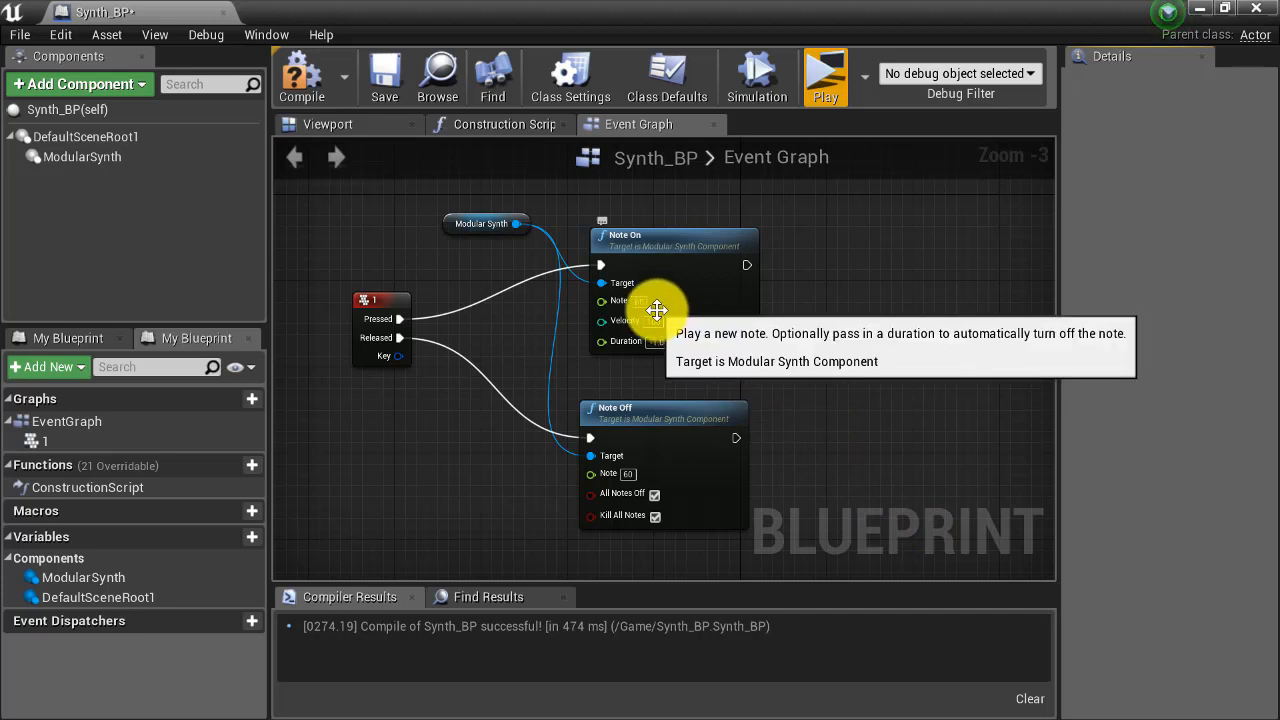
mouse_move(630, 290)
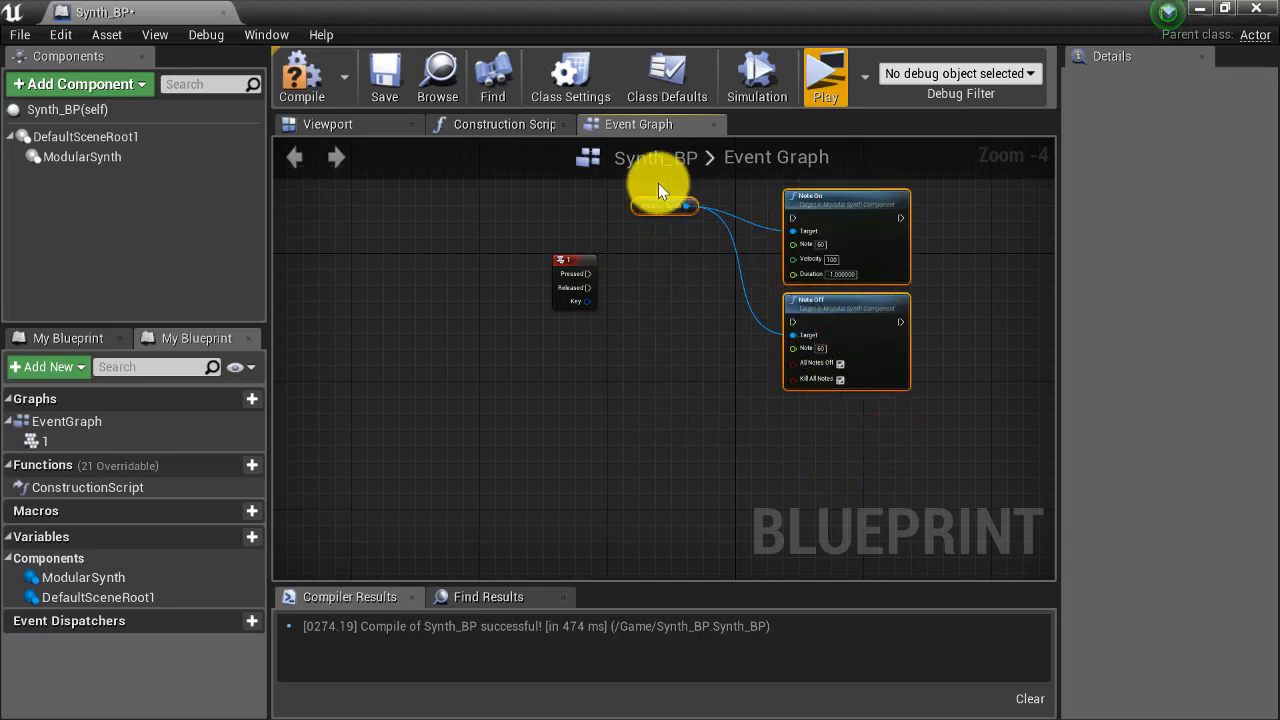
Step: Duplicate the note nodes and wire a new keyboard 2 event's Pressed pin to the copied Note On
left_click_drag(660, 190, 744, 232)
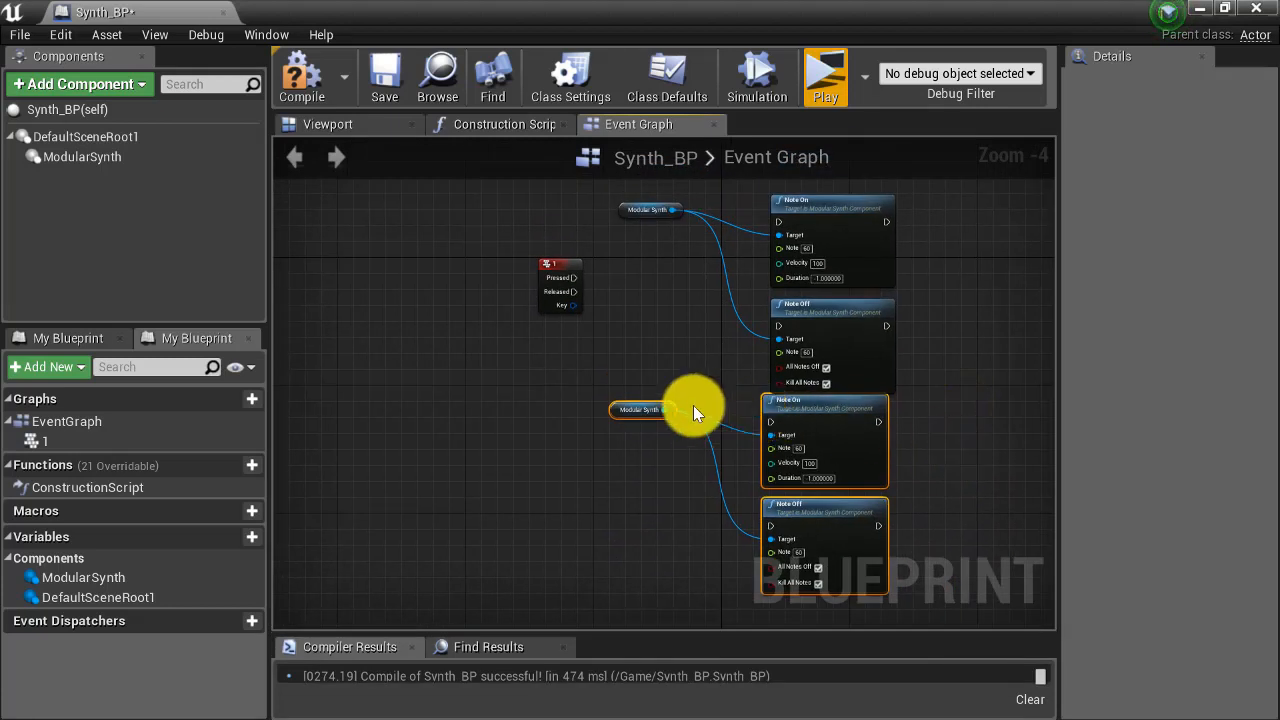
right_click(696, 410)
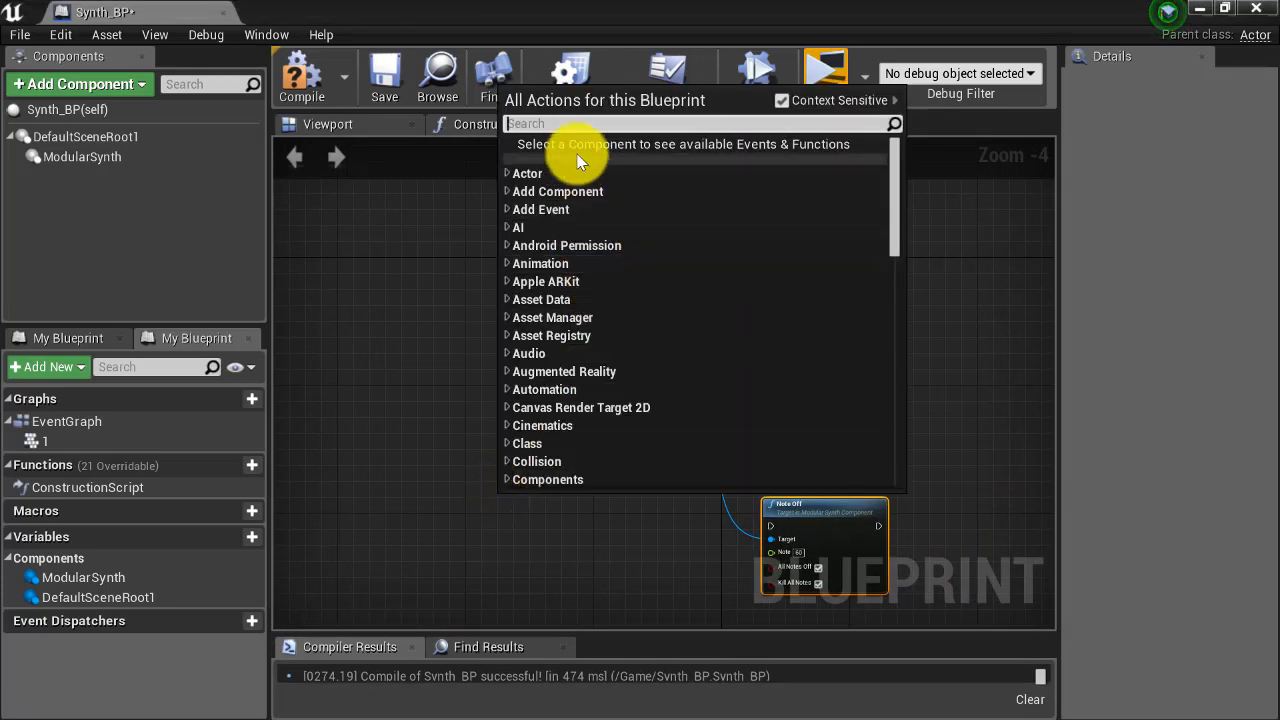
type("key")
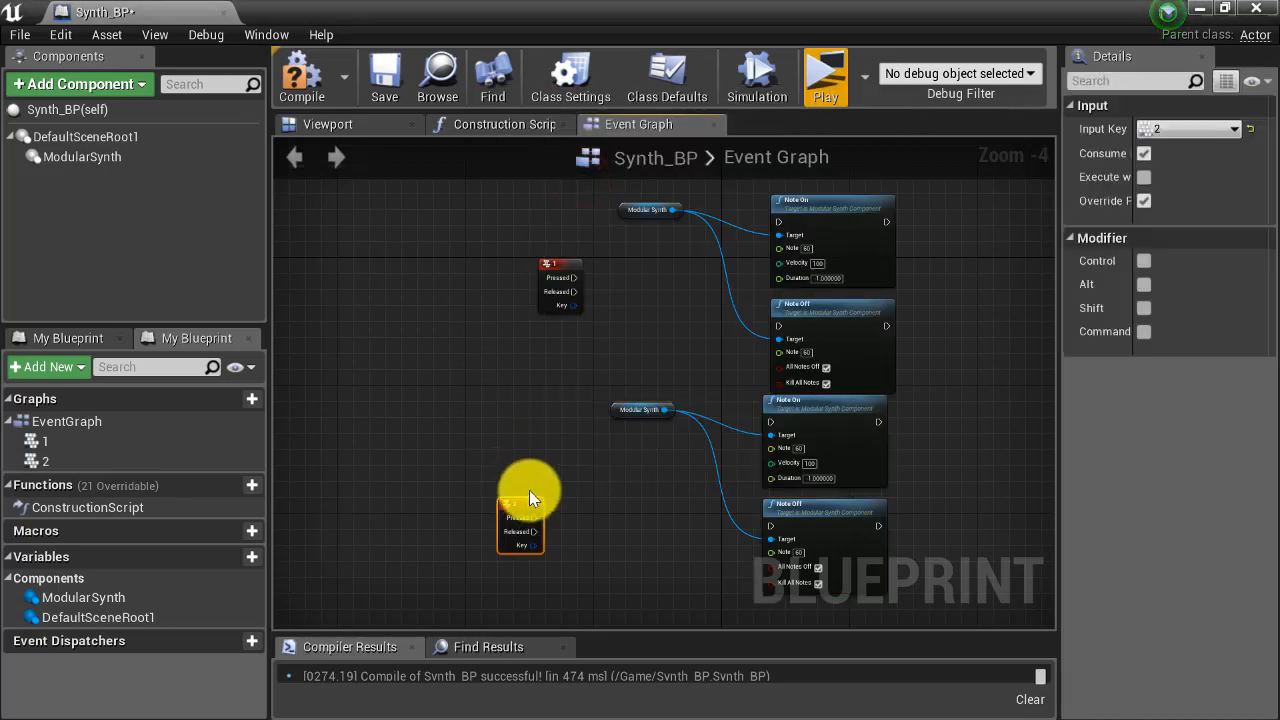
mouse_move(556, 490)
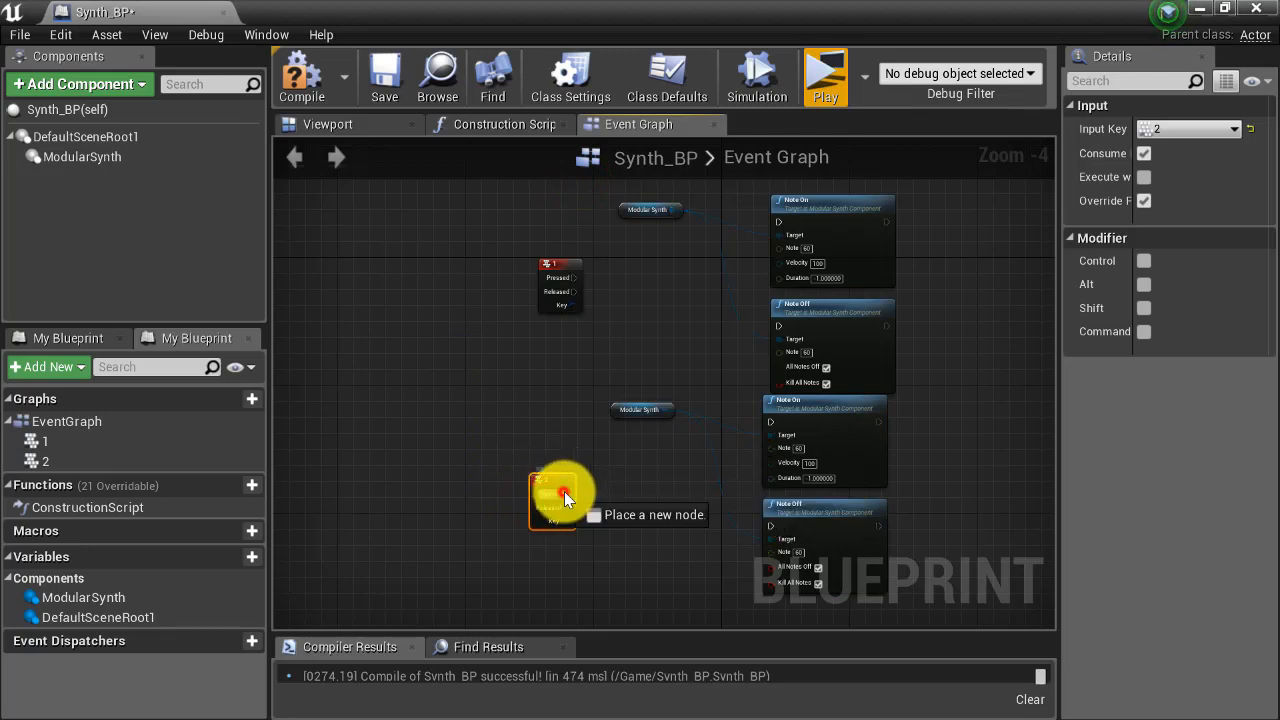
left_click_drag(564, 496, 780, 436)
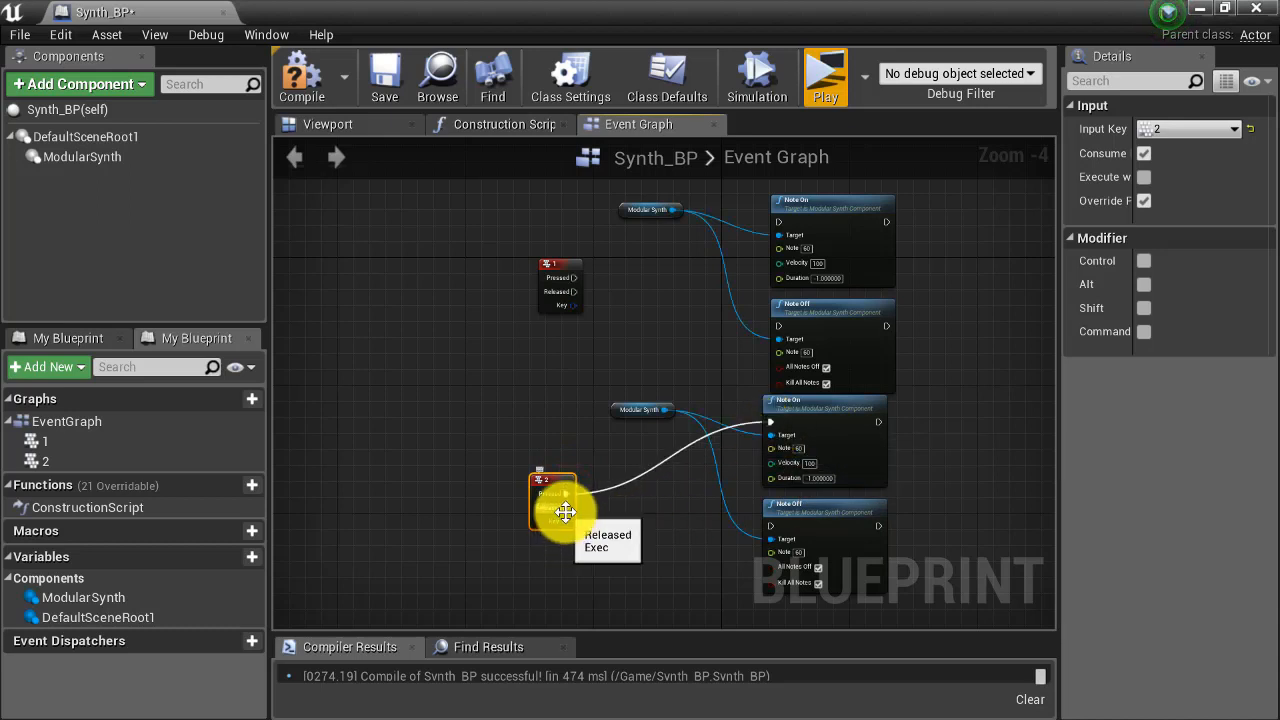
Step: Wire key 2 Released into the copied Note Off node
left_click_drag(564, 510, 764, 544)
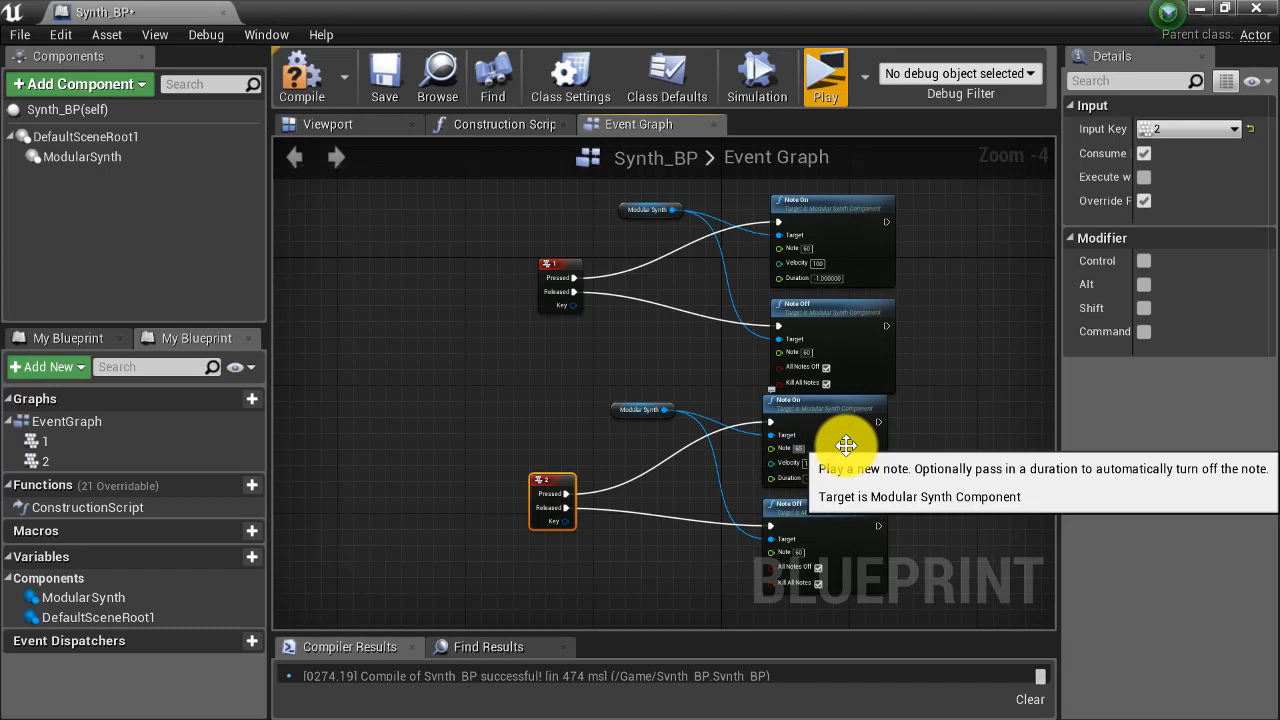
mouse_move(740, 572)
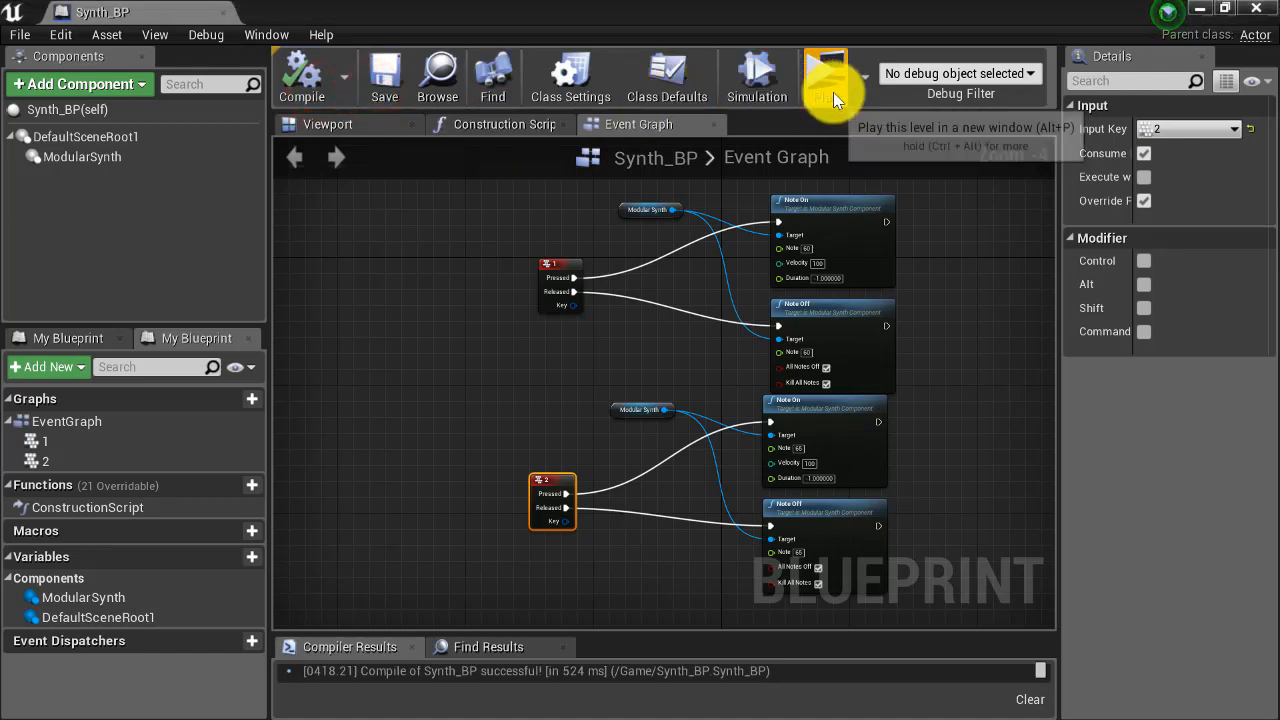
left_click(824, 78)
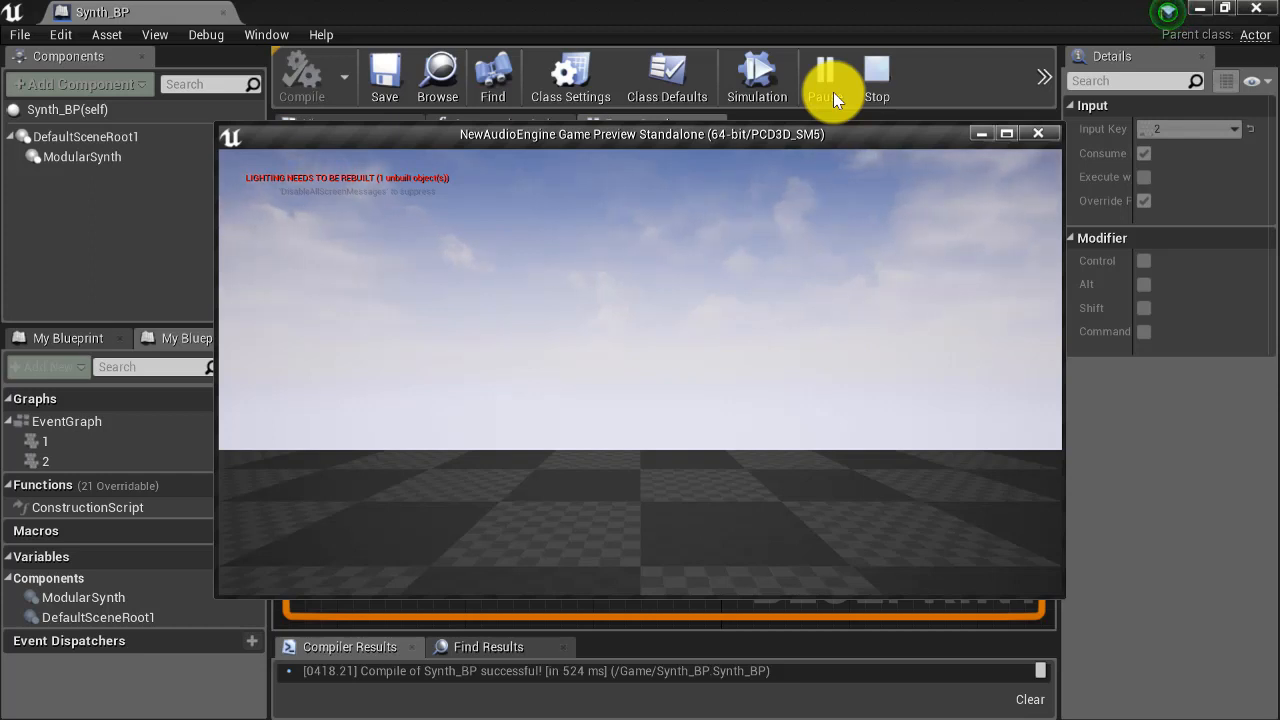
left_click(876, 76)
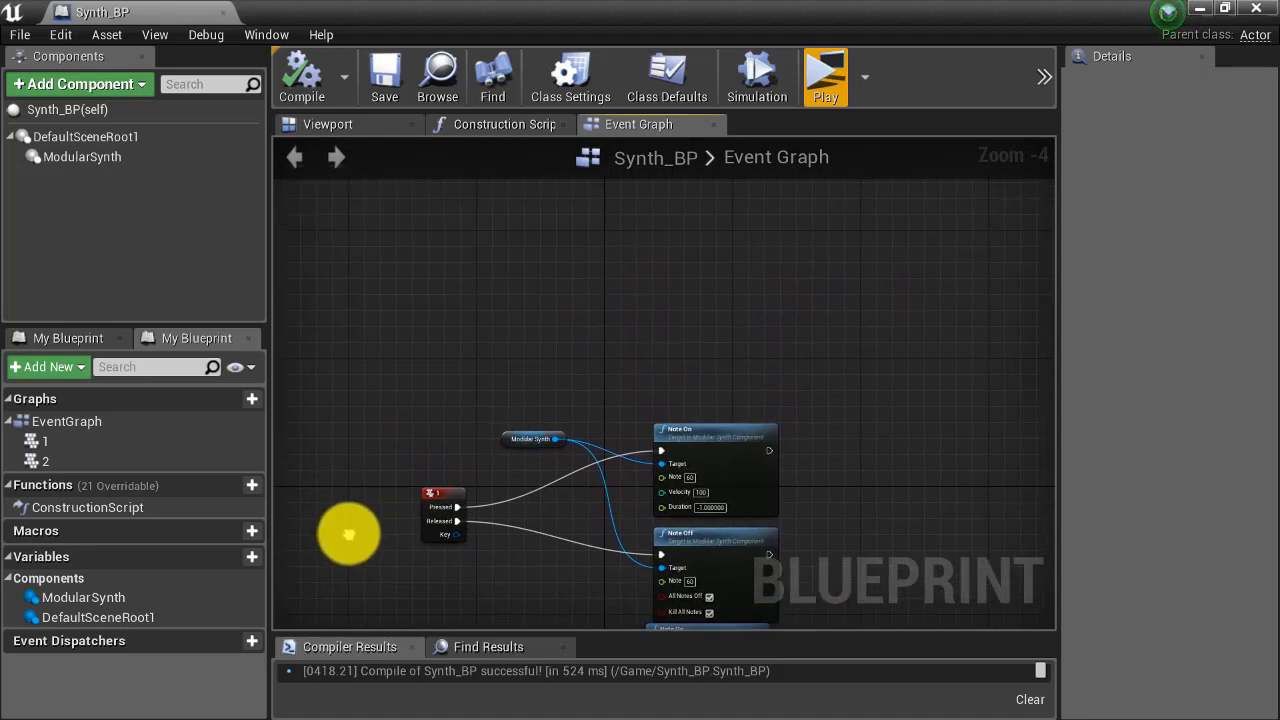
Step: Select the synth and note nodes and add a keyboard 3 event to the graph
left_click_drag(536, 344, 716, 520)
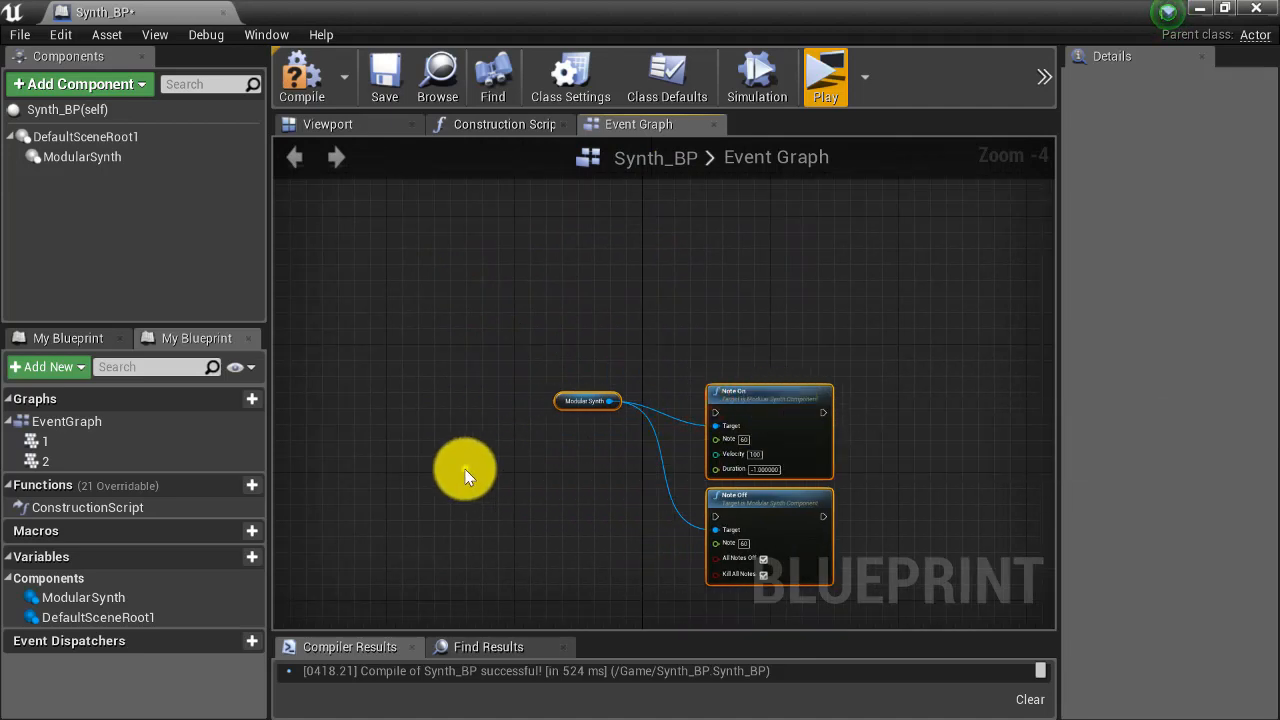
right_click(464, 470)
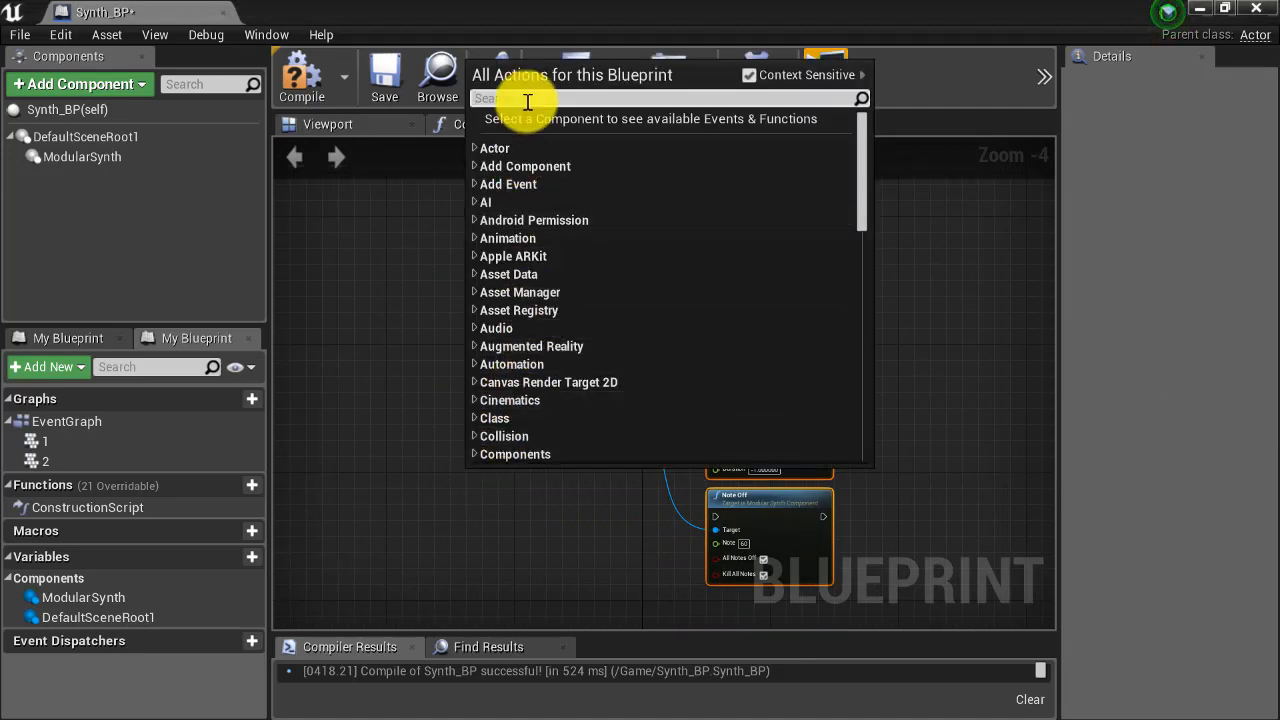
type("key pl")
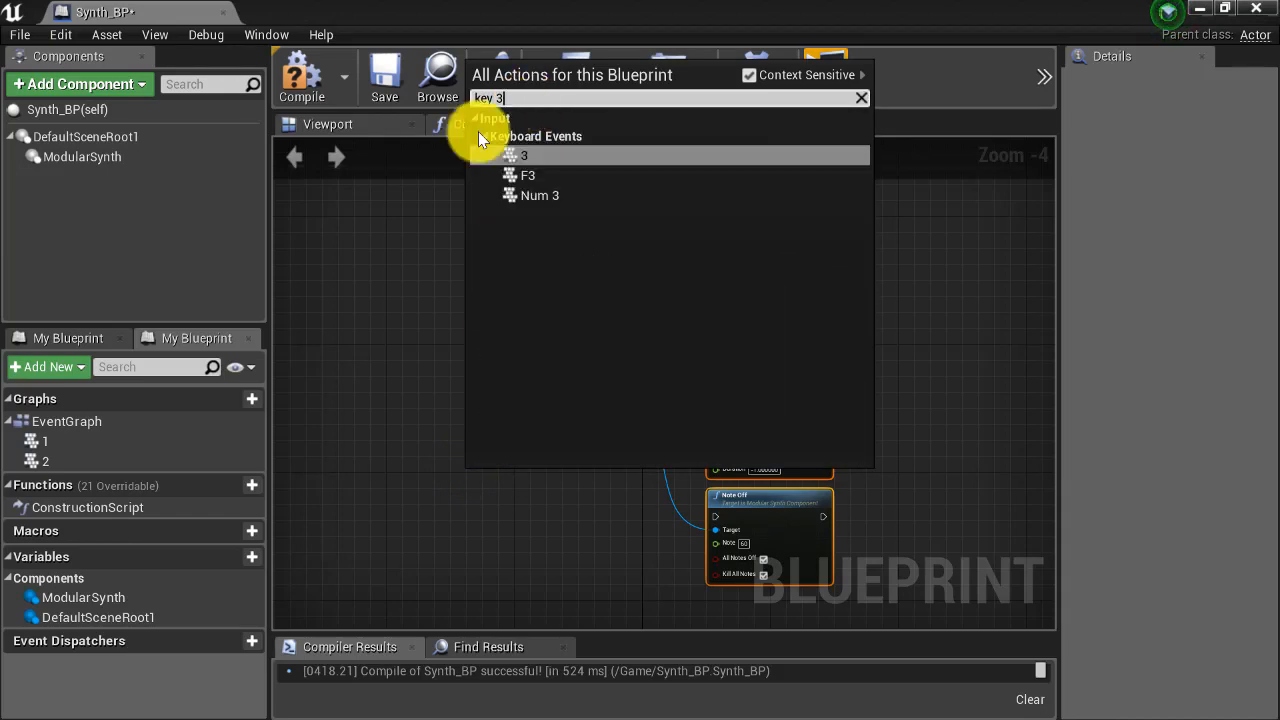
left_click(524, 156)
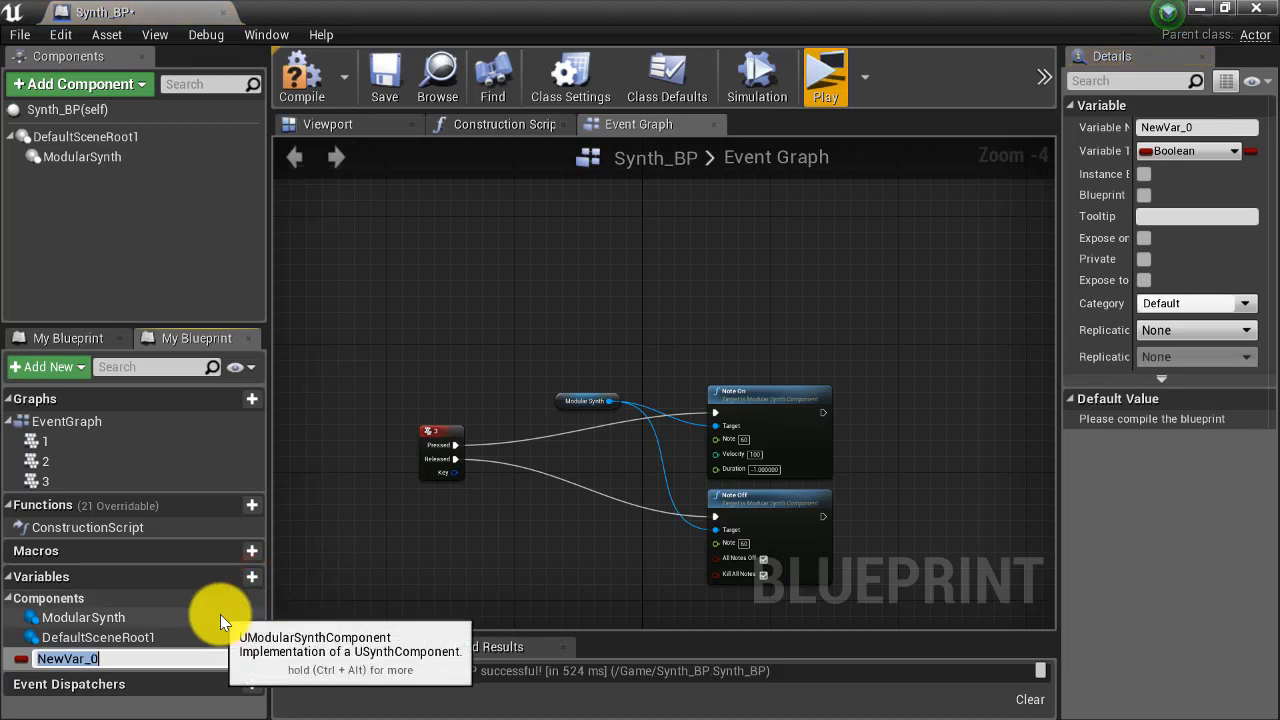
Step: Name the new variable Notes, make it a Float, and add a Set Notes node
type("Notes")
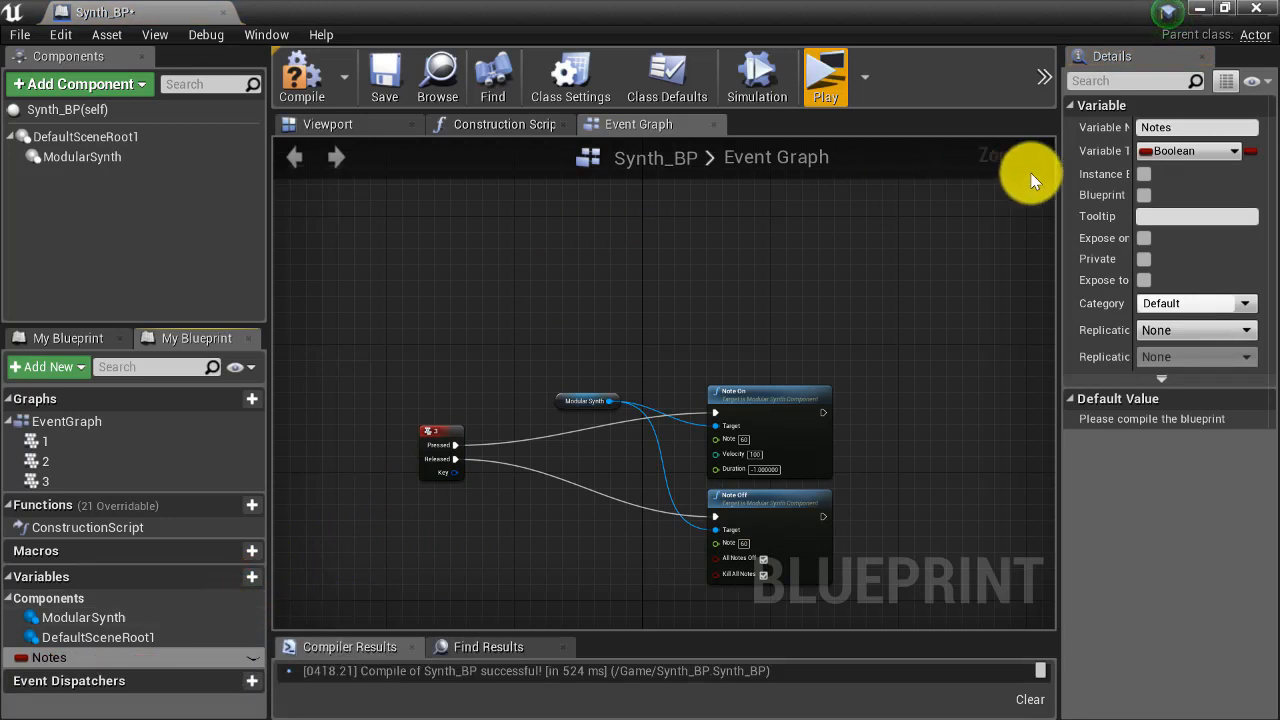
left_click(1188, 152)
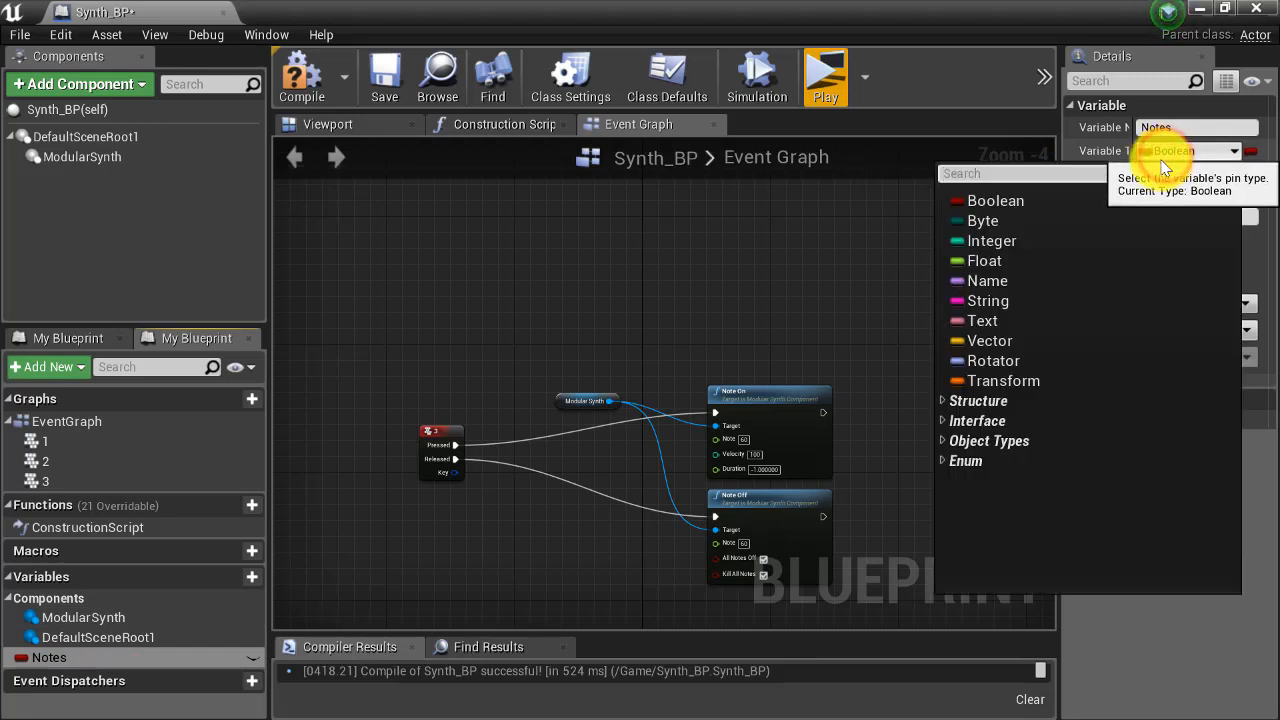
left_click(984, 260)
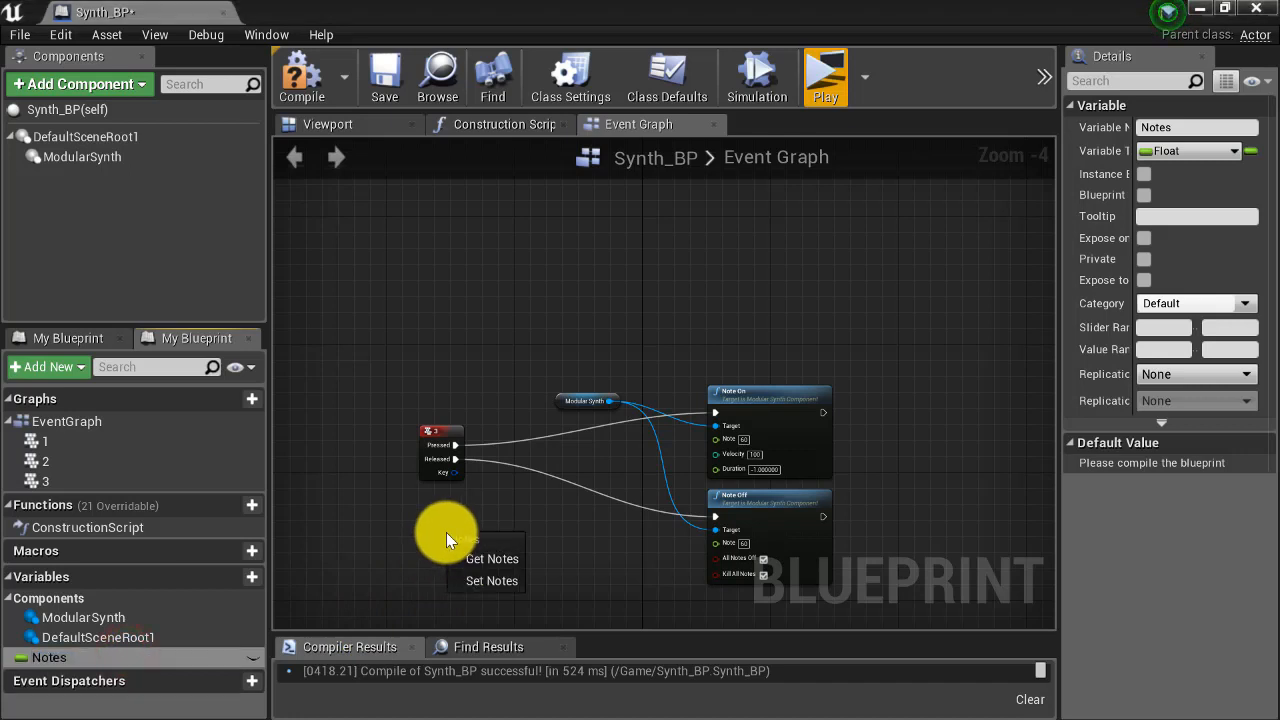
left_click(492, 560)
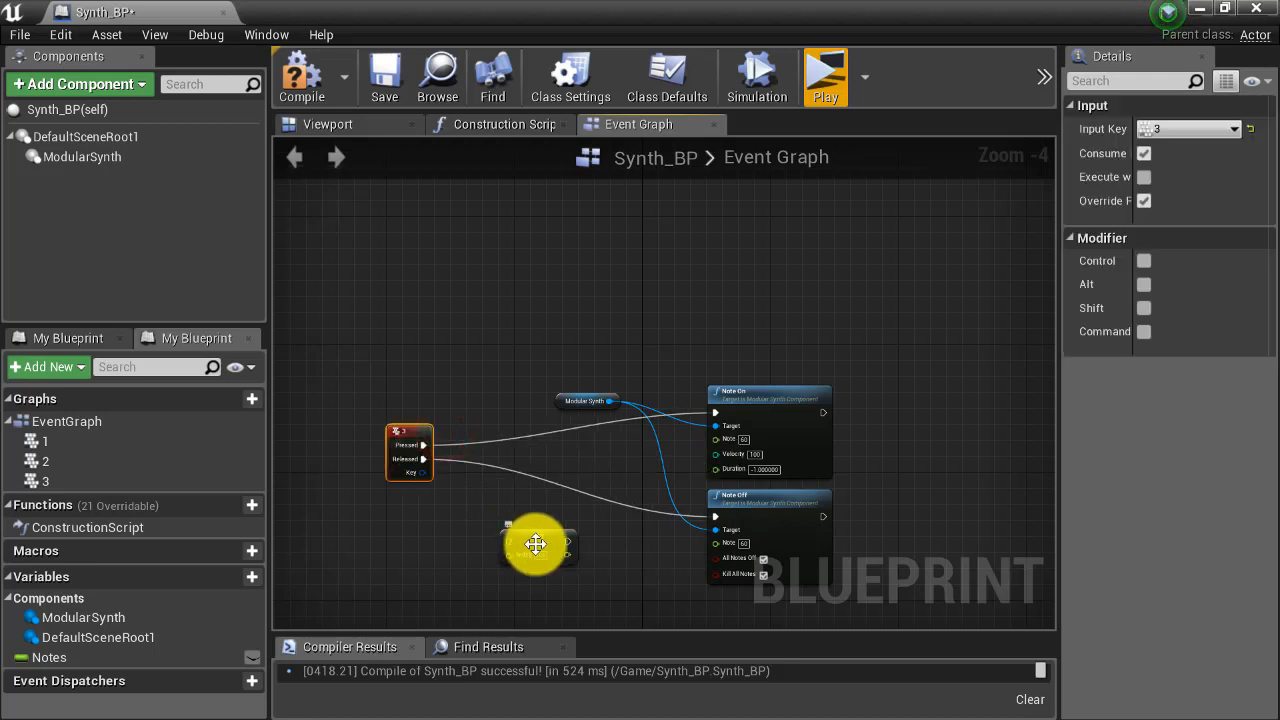
mouse_move(536, 544)
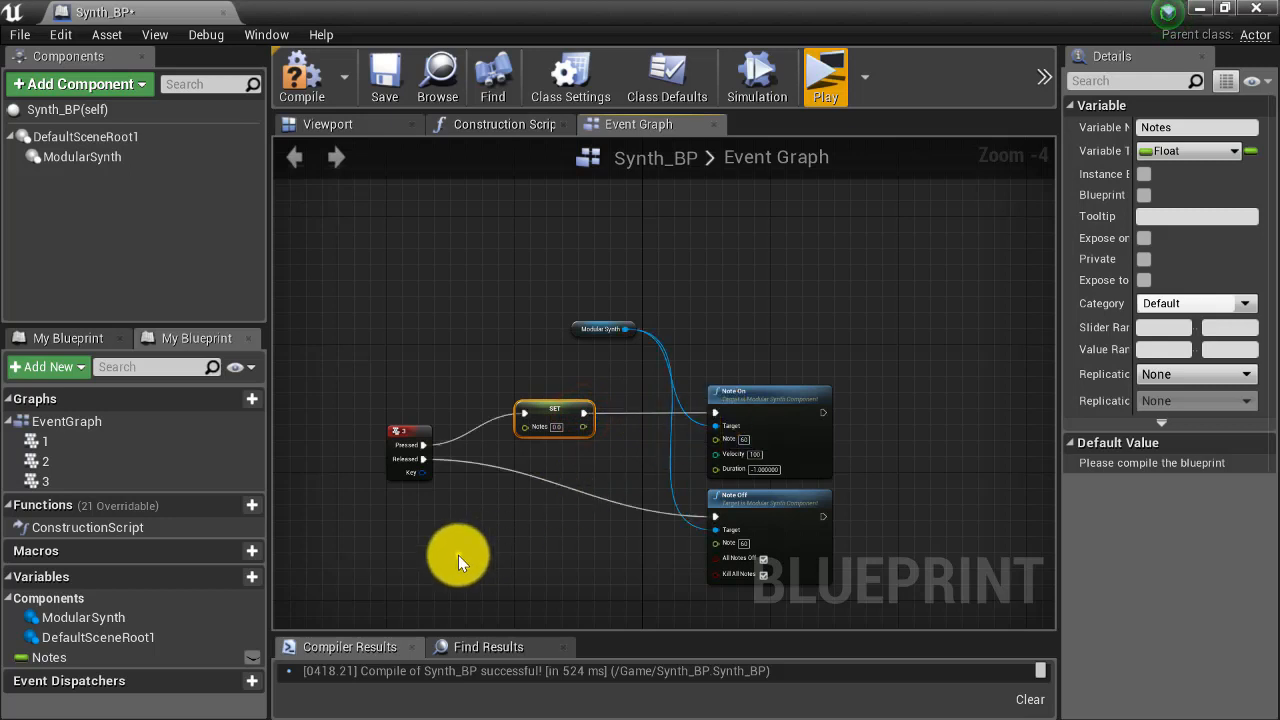
Step: Add a Random Float in Range node to feed the Set Notes step
right_click(460, 556)
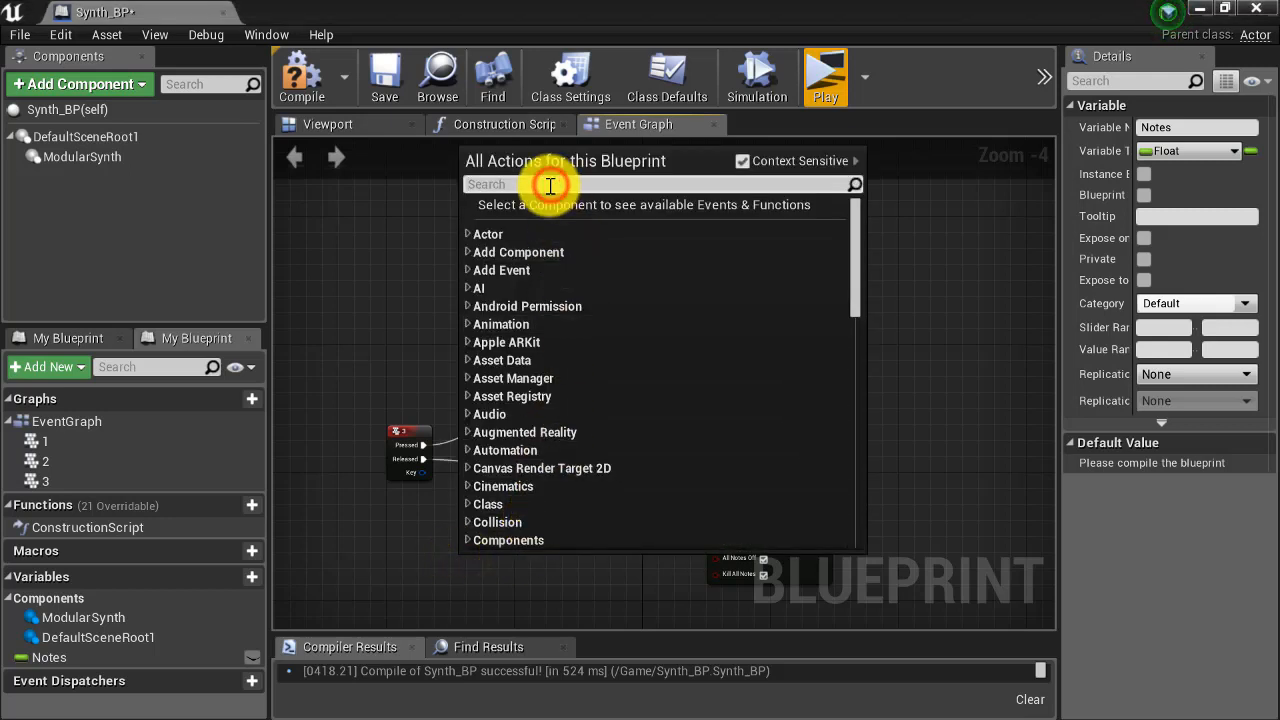
type("random")
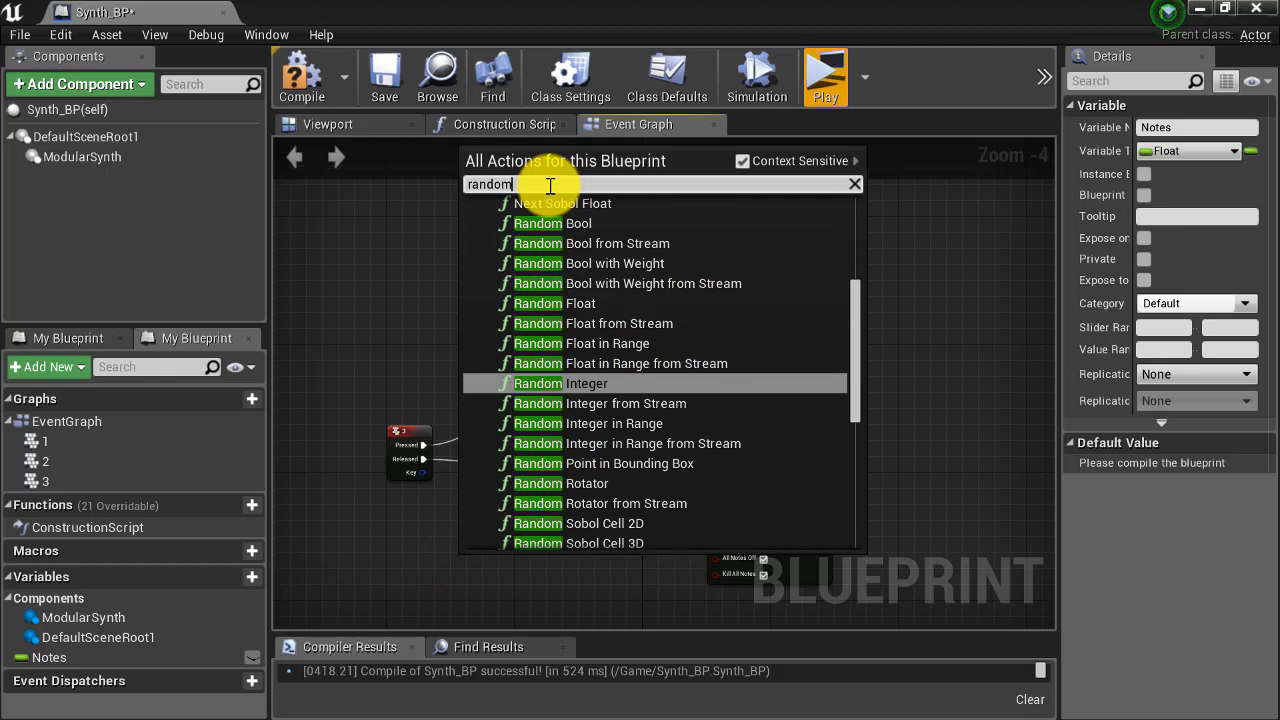
left_click(580, 344)
type("100")
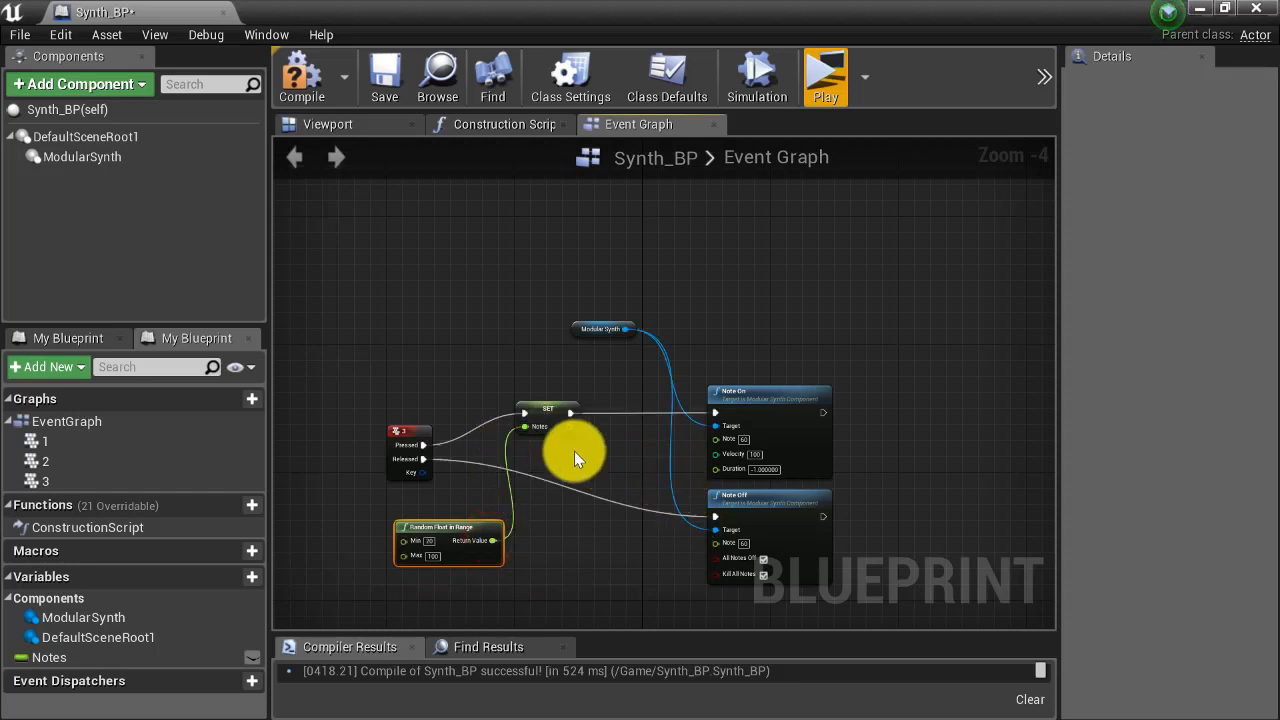
mouse_move(576, 428)
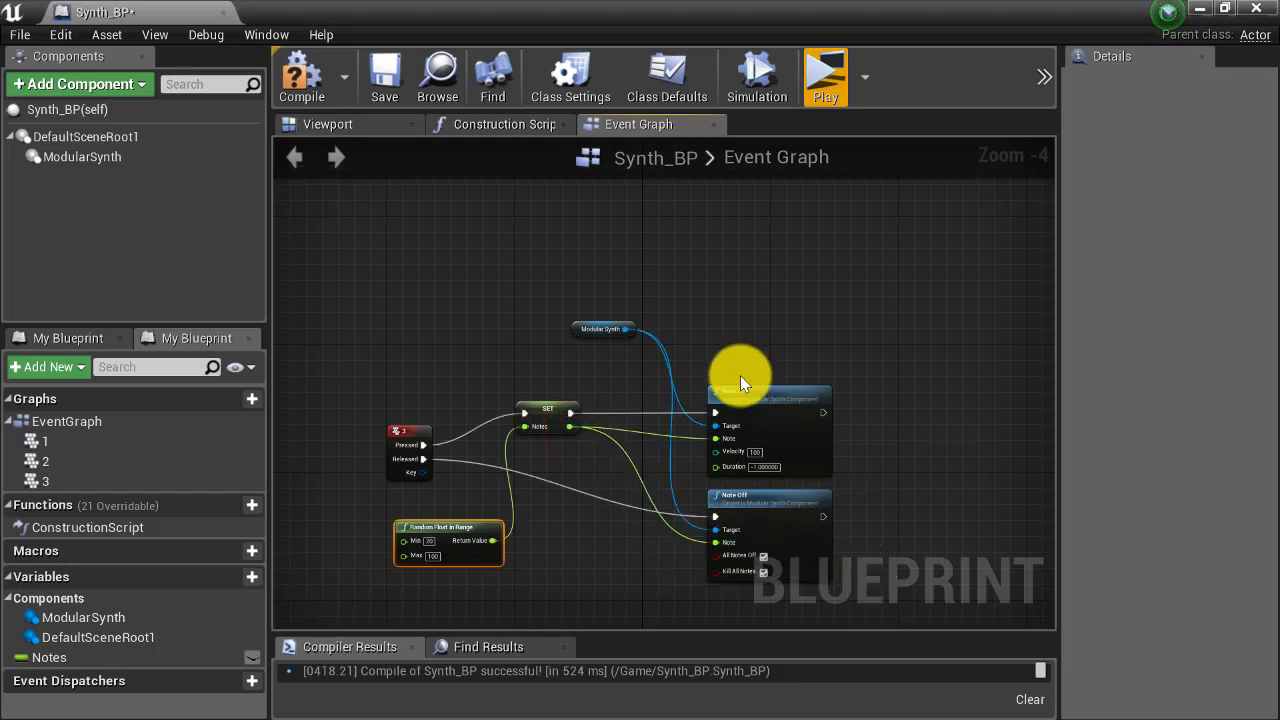
mouse_move(412, 442)
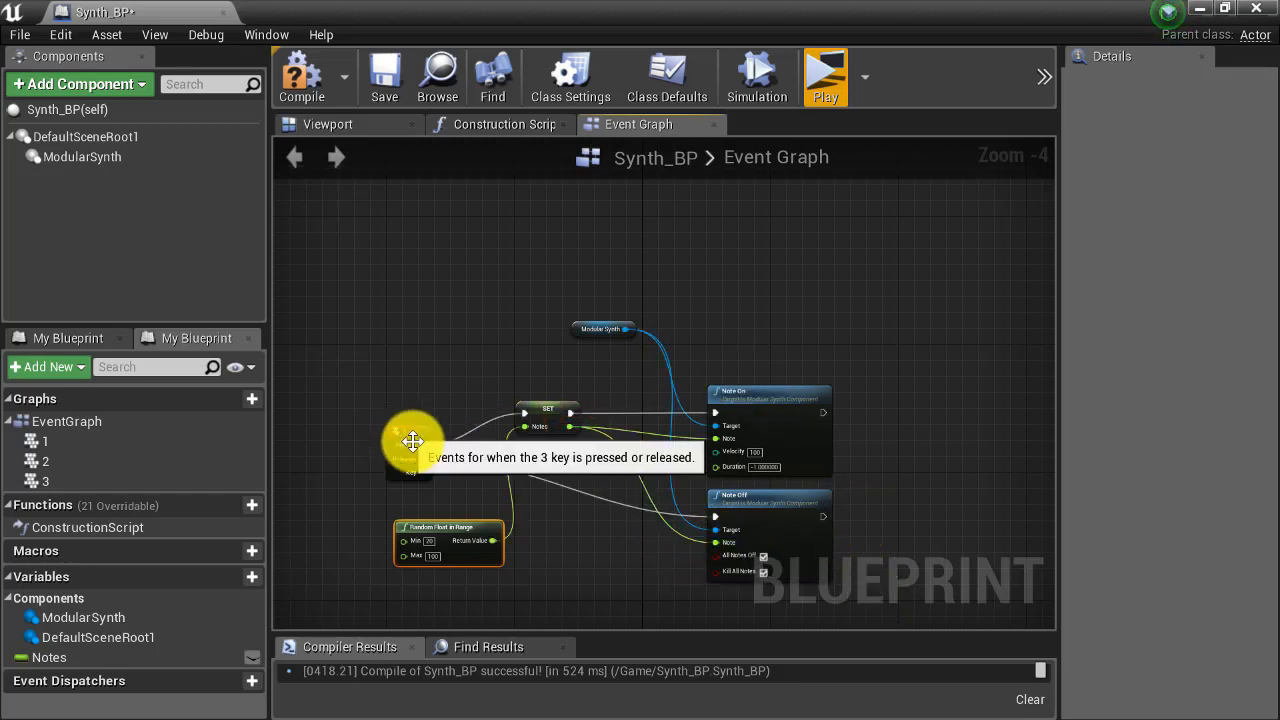
mouse_move(424, 428)
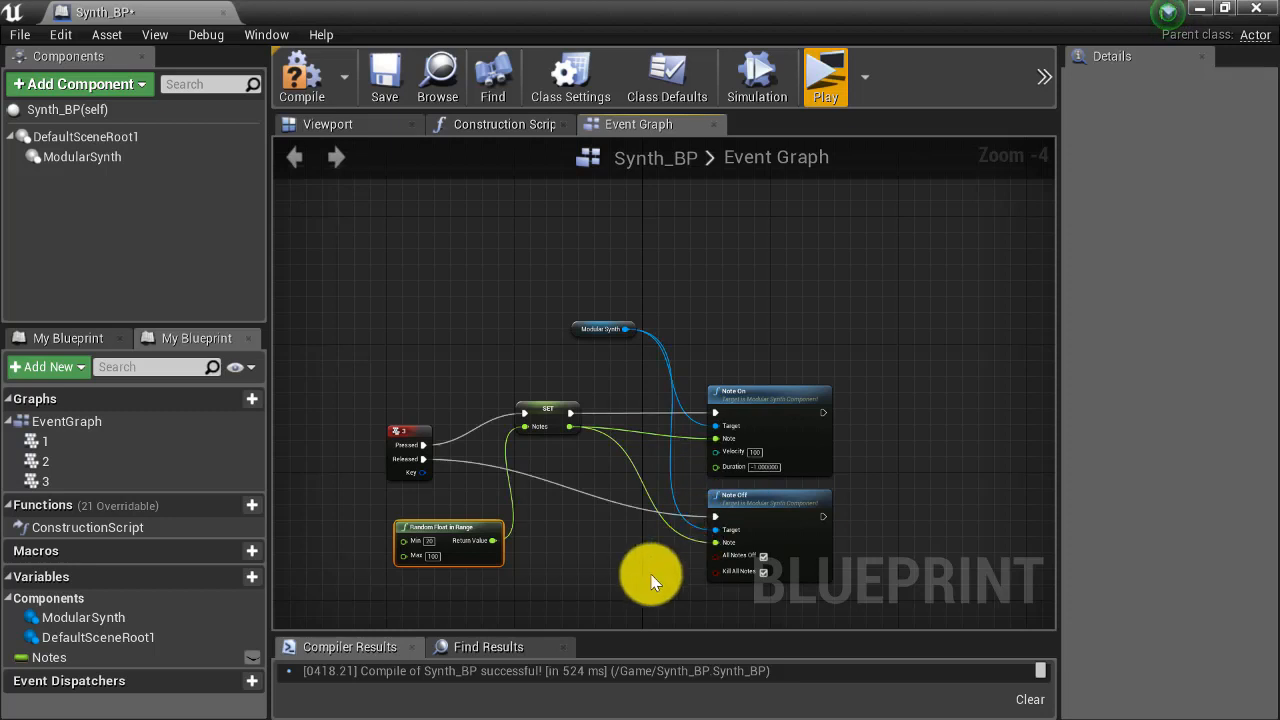
mouse_move(590, 486)
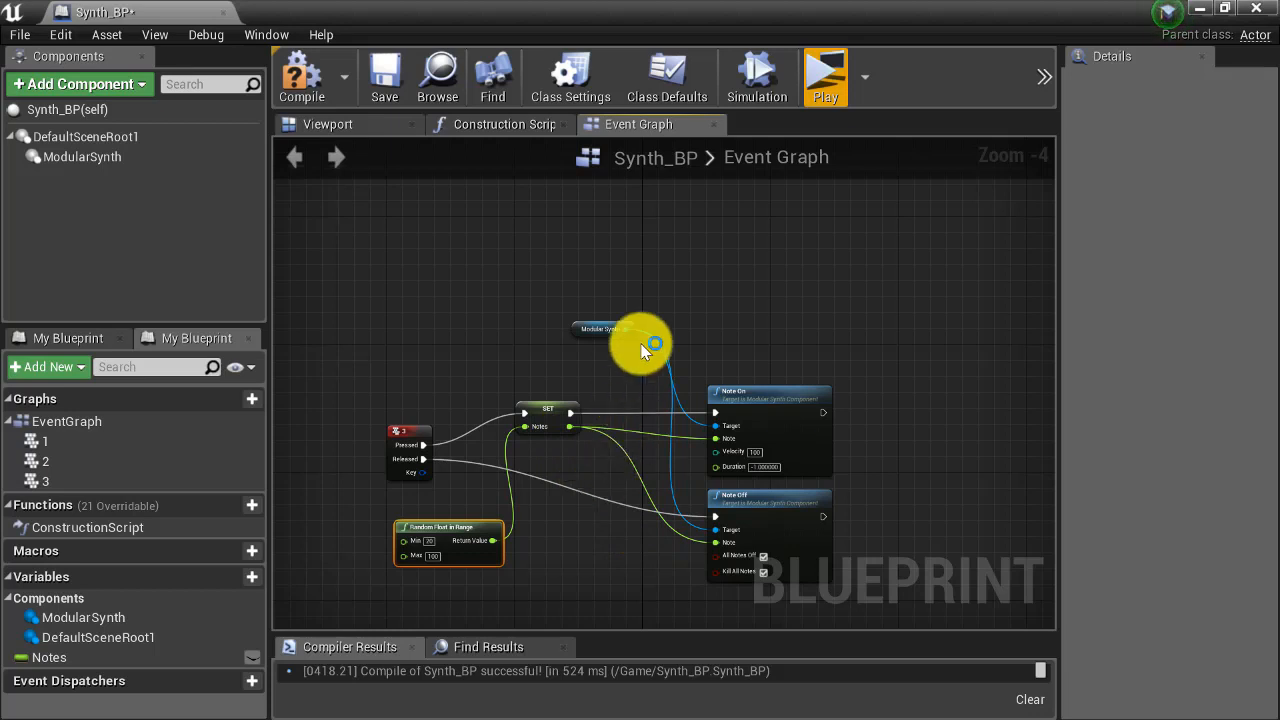
Step: Add a Print String node after Note On showing the Notes value, positioned right of the converter
right_click(644, 344)
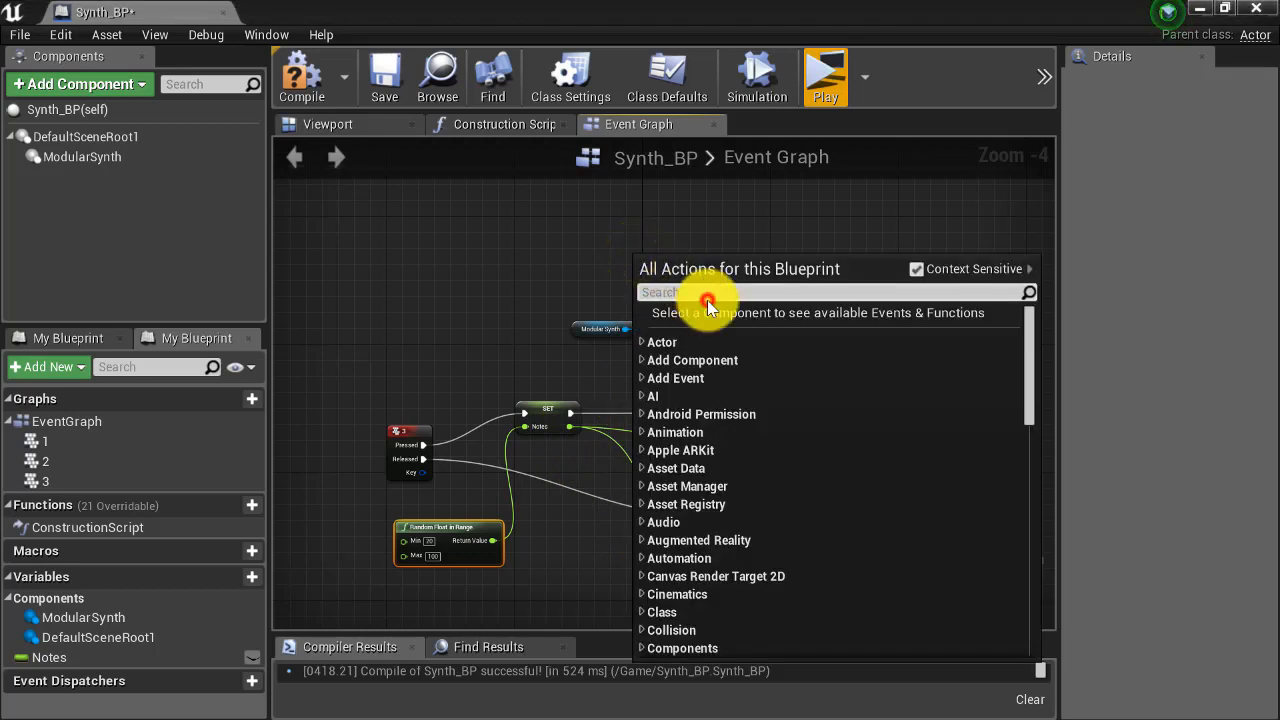
type("pri")
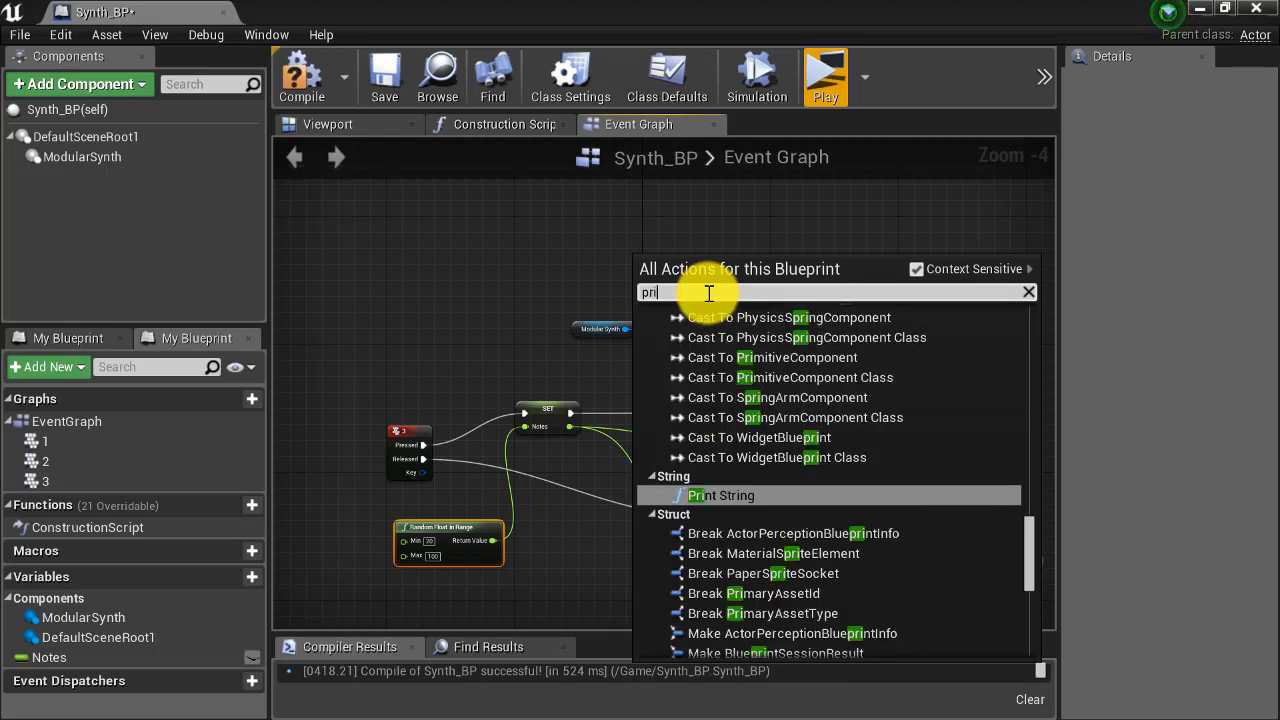
left_click(720, 496)
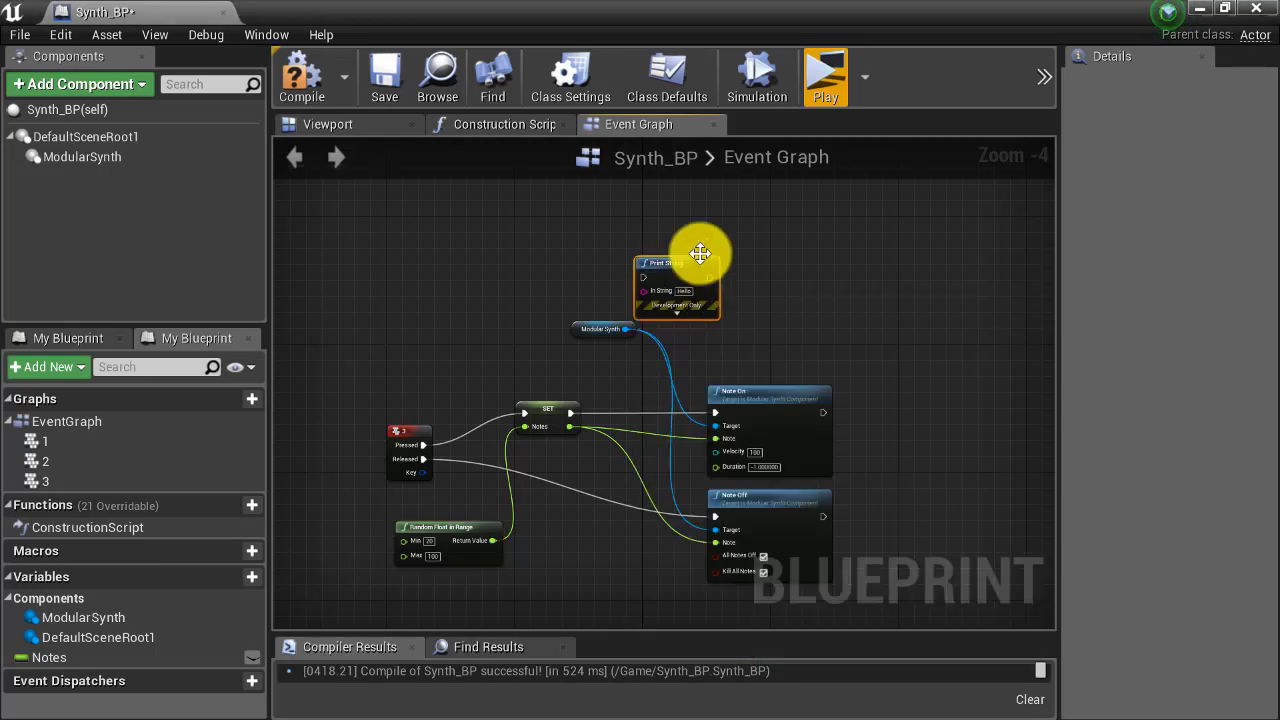
left_click_drag(676, 256, 780, 280)
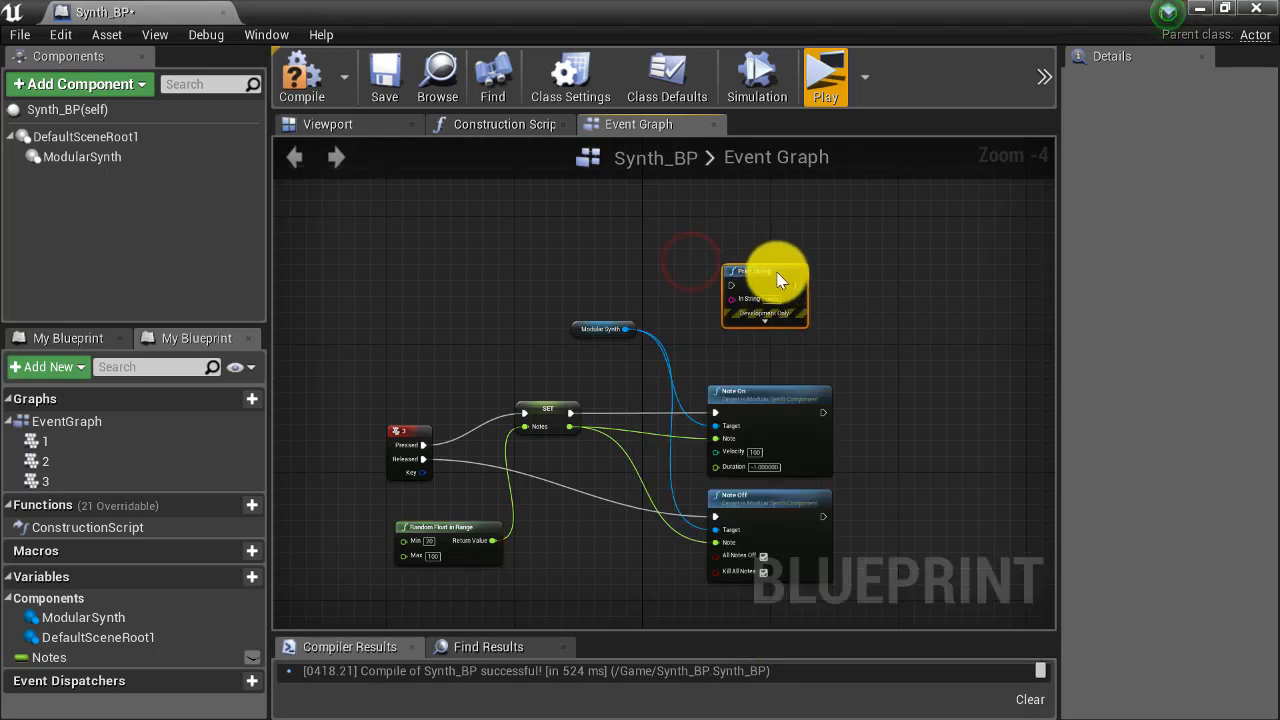
mouse_move(570, 428)
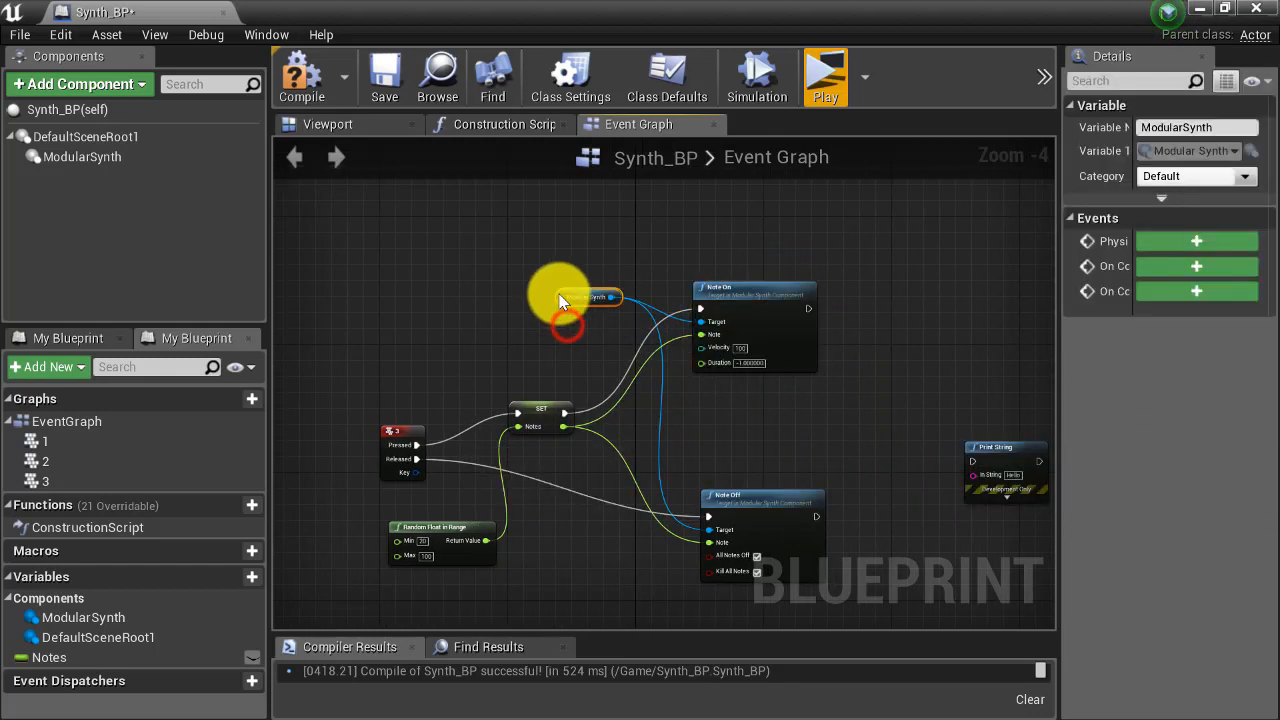
mouse_move(996, 444)
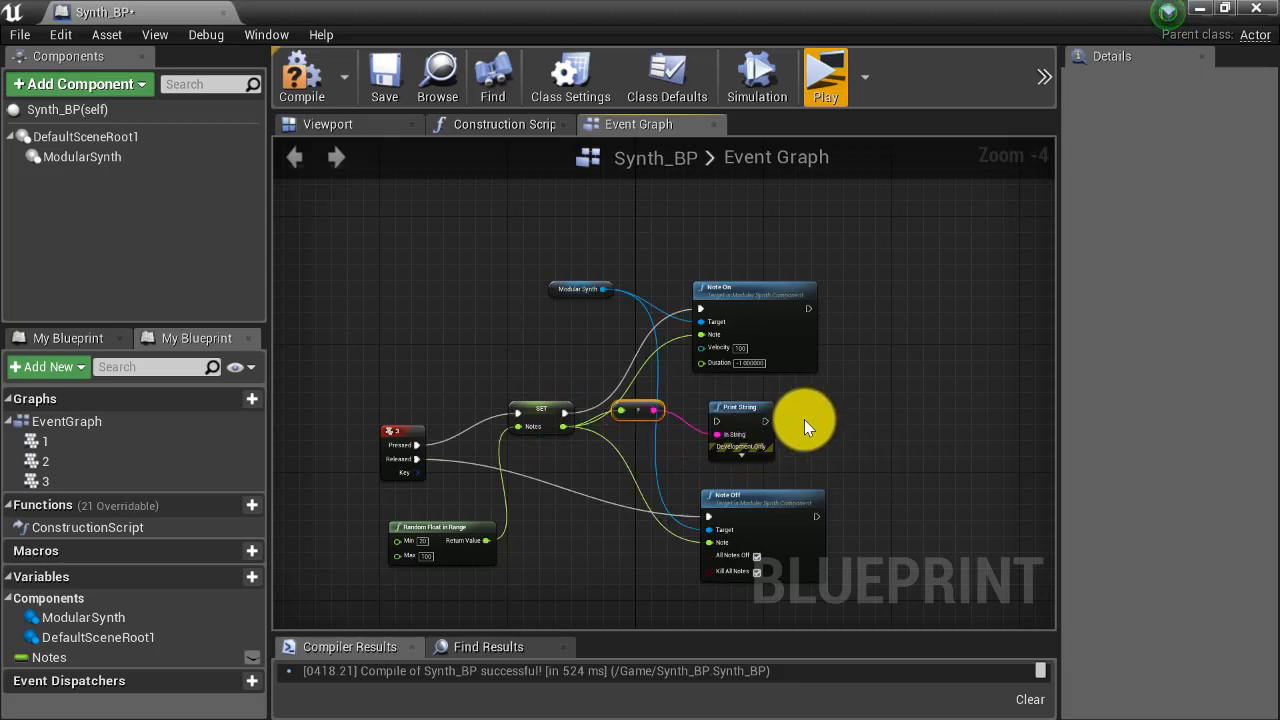
mouse_move(660, 436)
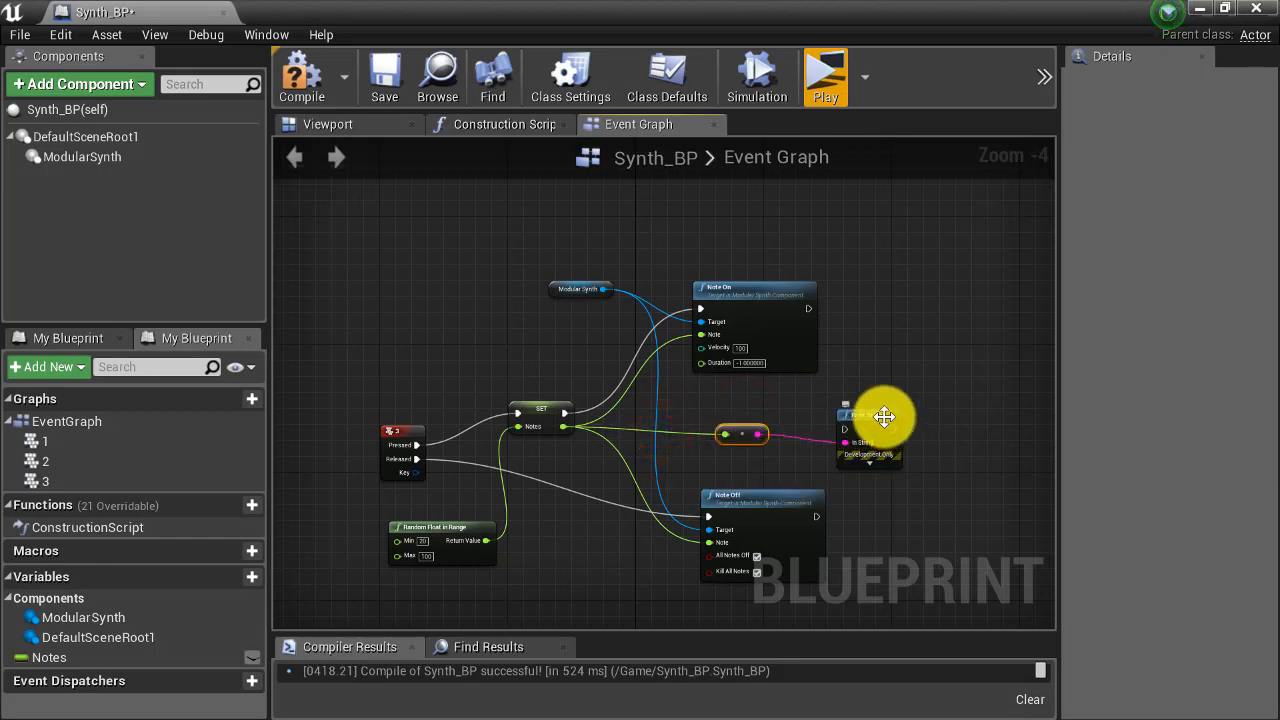
left_click(868, 414)
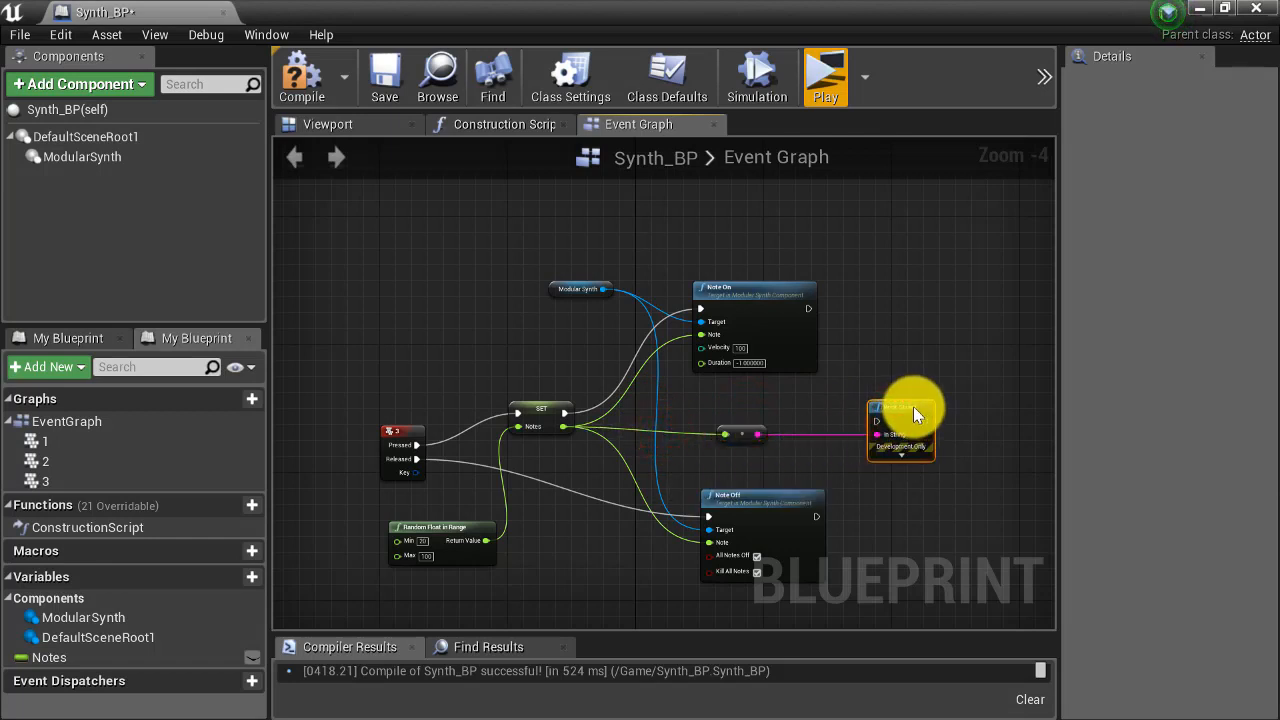
left_click_drag(808, 310, 876, 414)
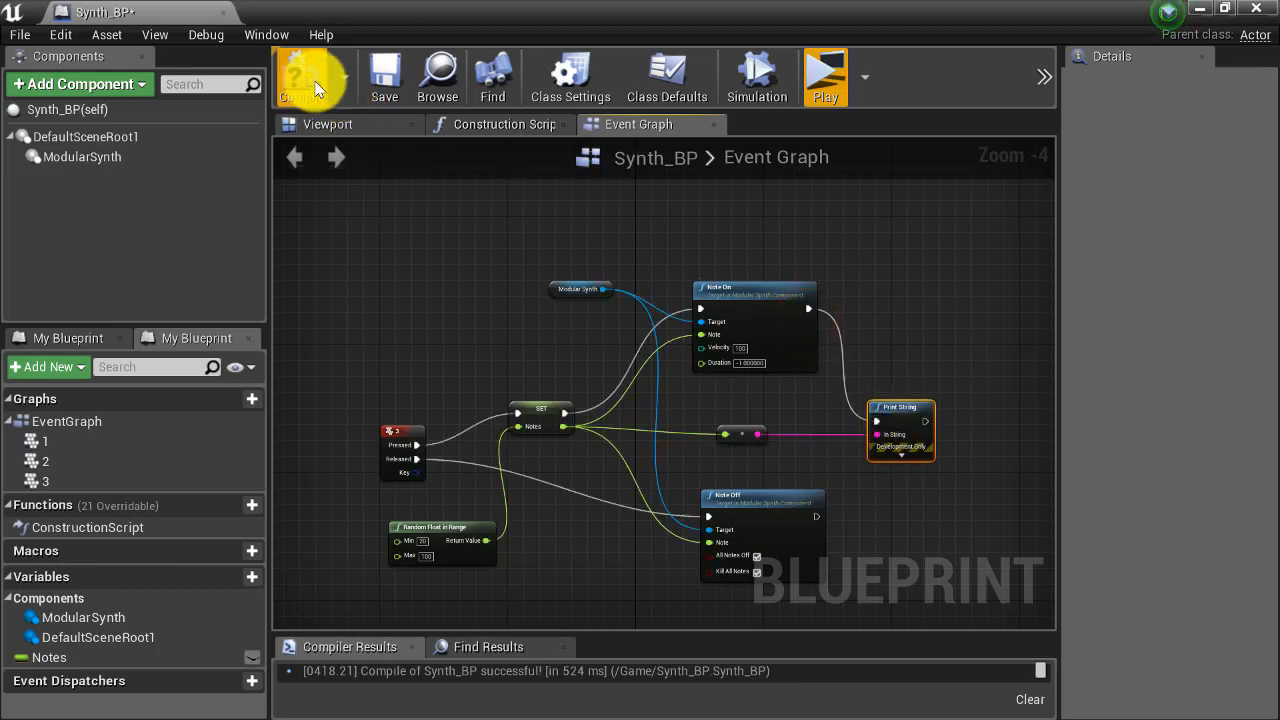
Step: Compile Synth_BP and start a play preview where key 3 prints random Notes values
left_click(302, 76)
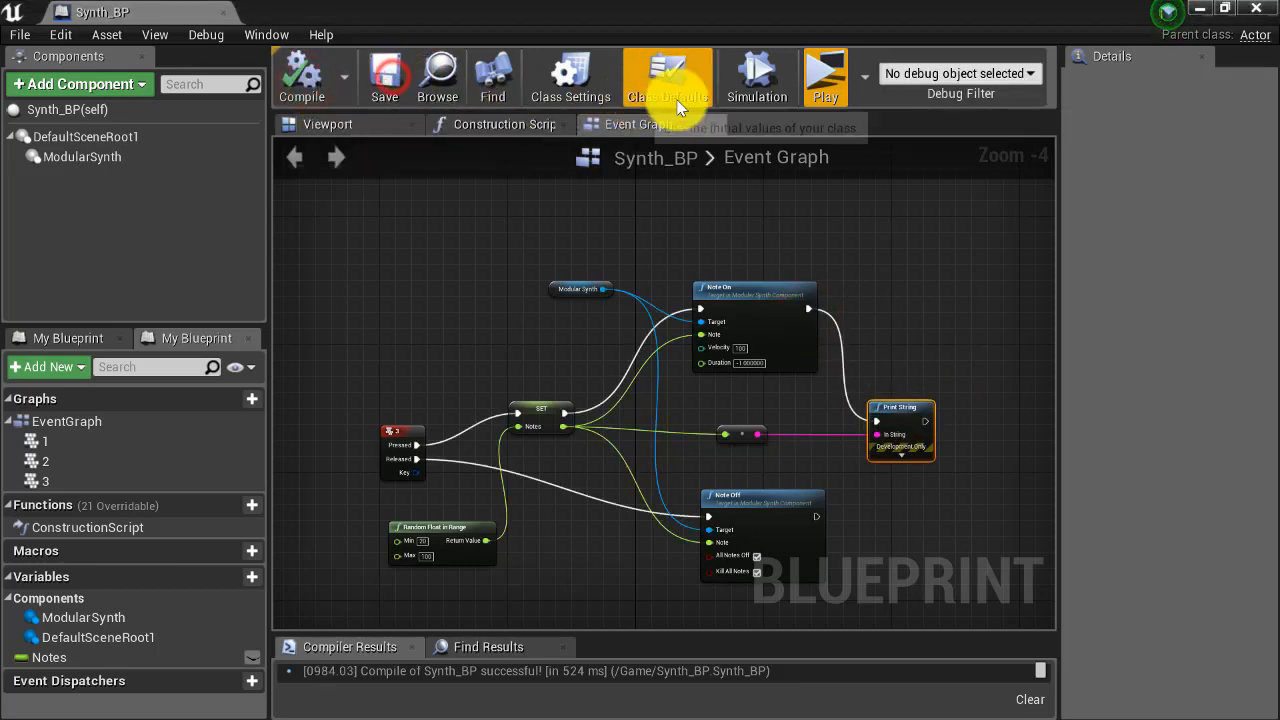
left_click(824, 76)
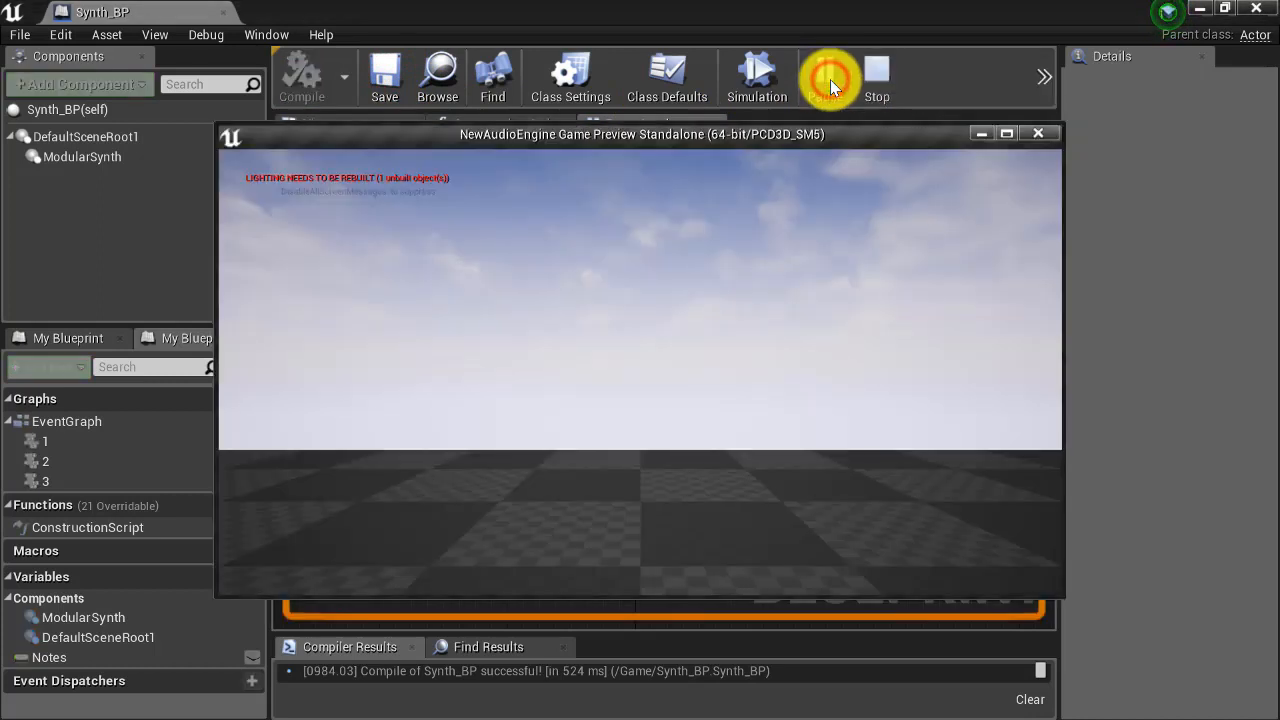
left_click(830, 76)
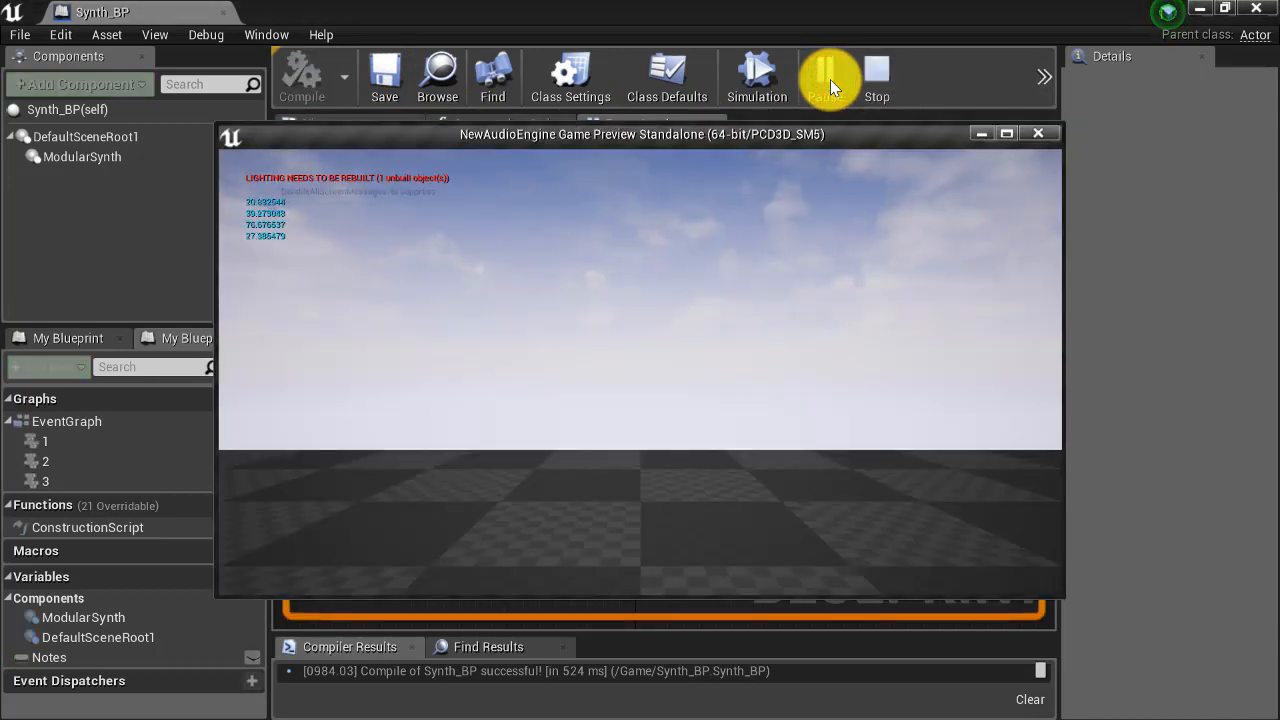
left_click(824, 76)
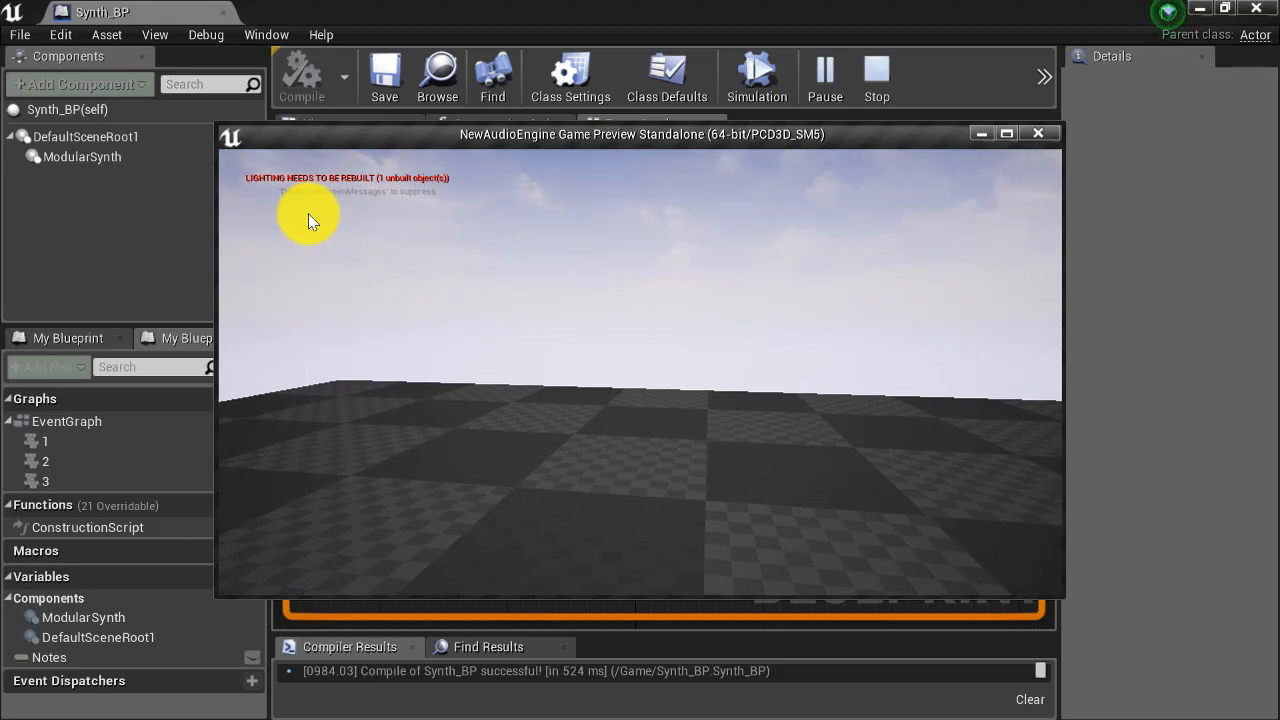
mouse_move(496, 302)
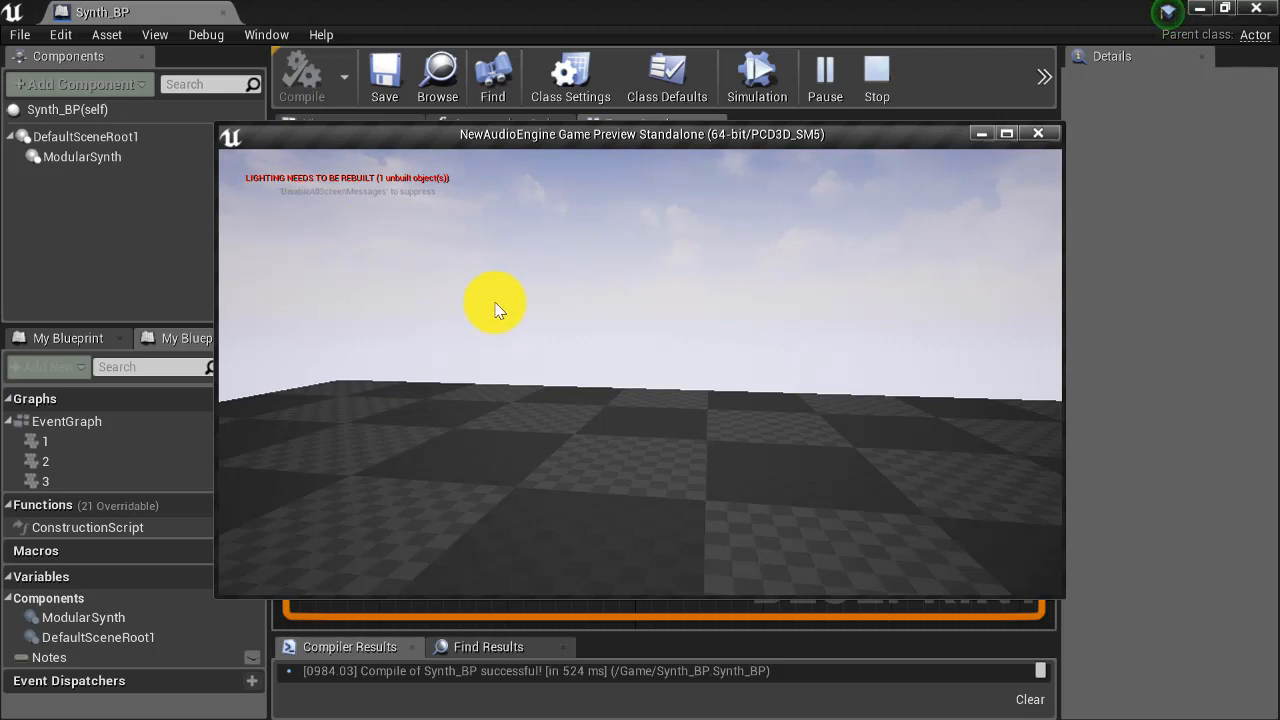